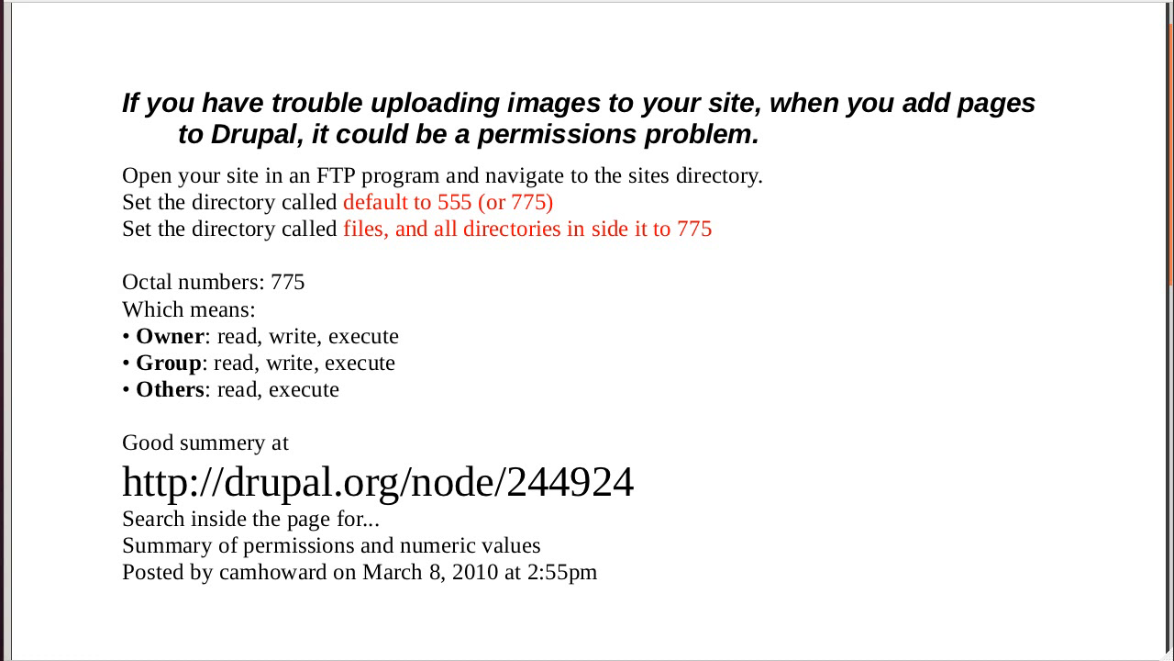
{"action": "mouse_move", "coordinate": [412, 209]}
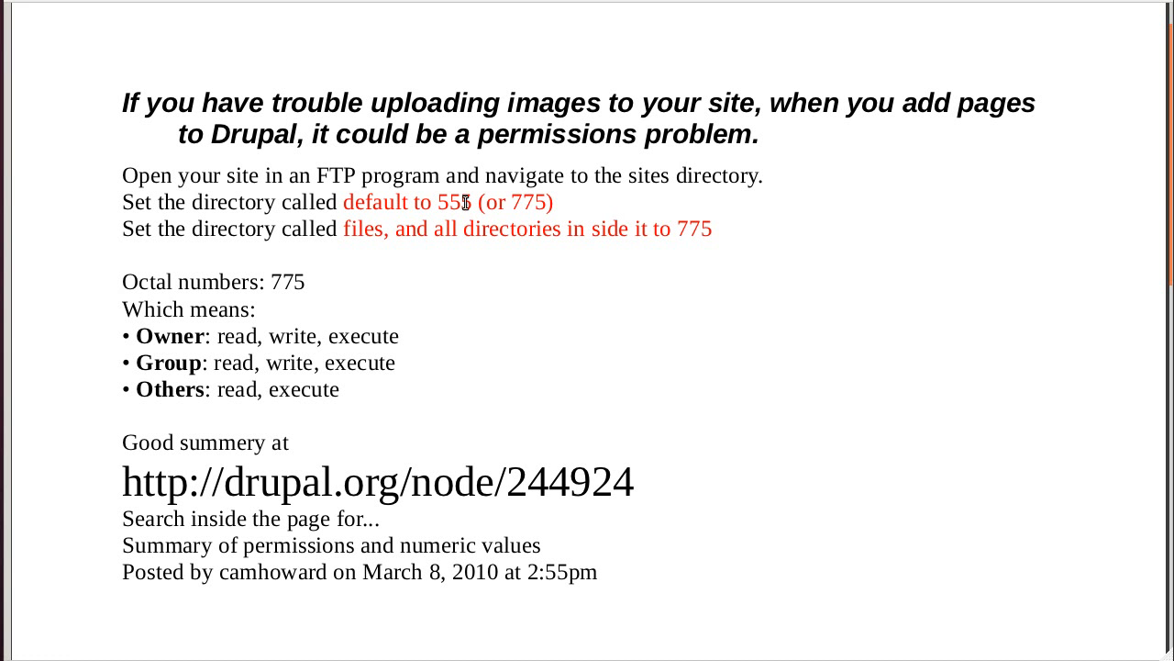
{"action": "mouse_move", "coordinate": [549, 203]}
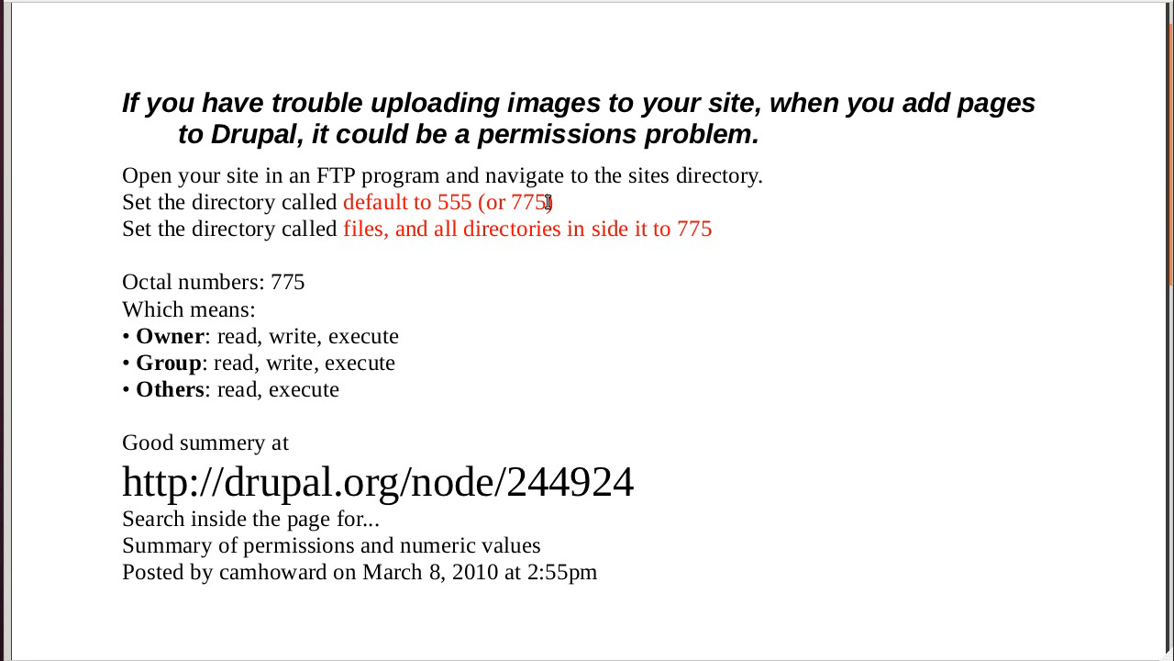
{"action": "mouse_move", "coordinate": [389, 211]}
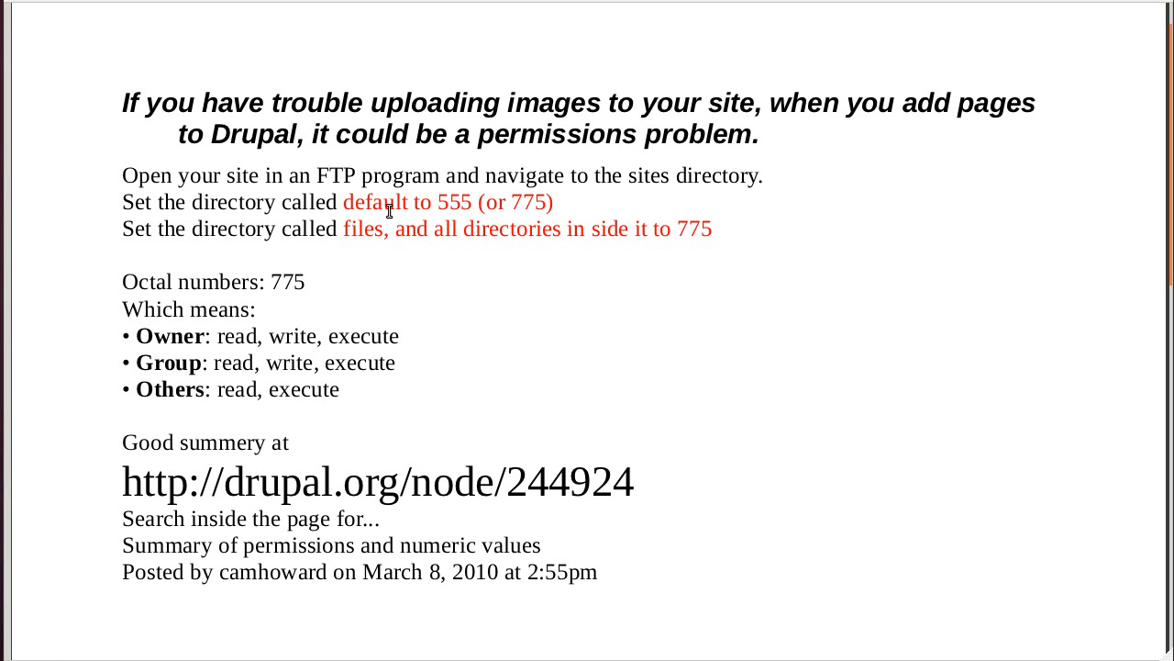
{"action": "mouse_move", "coordinate": [376, 241]}
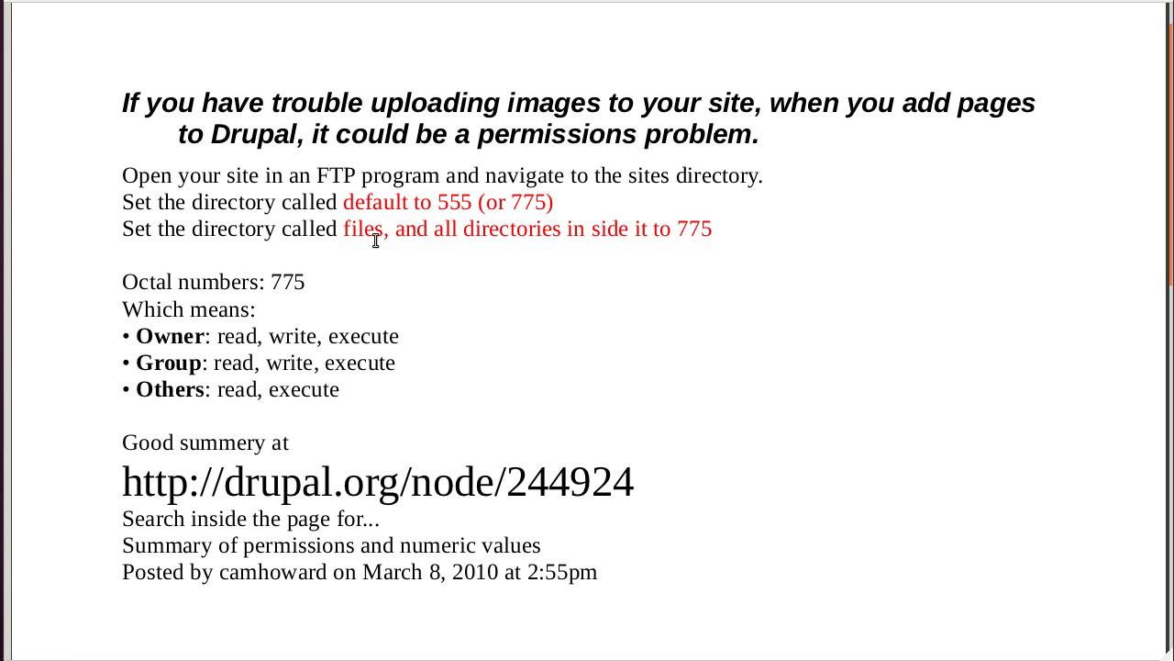
{"action": "mouse_move", "coordinate": [409, 235]}
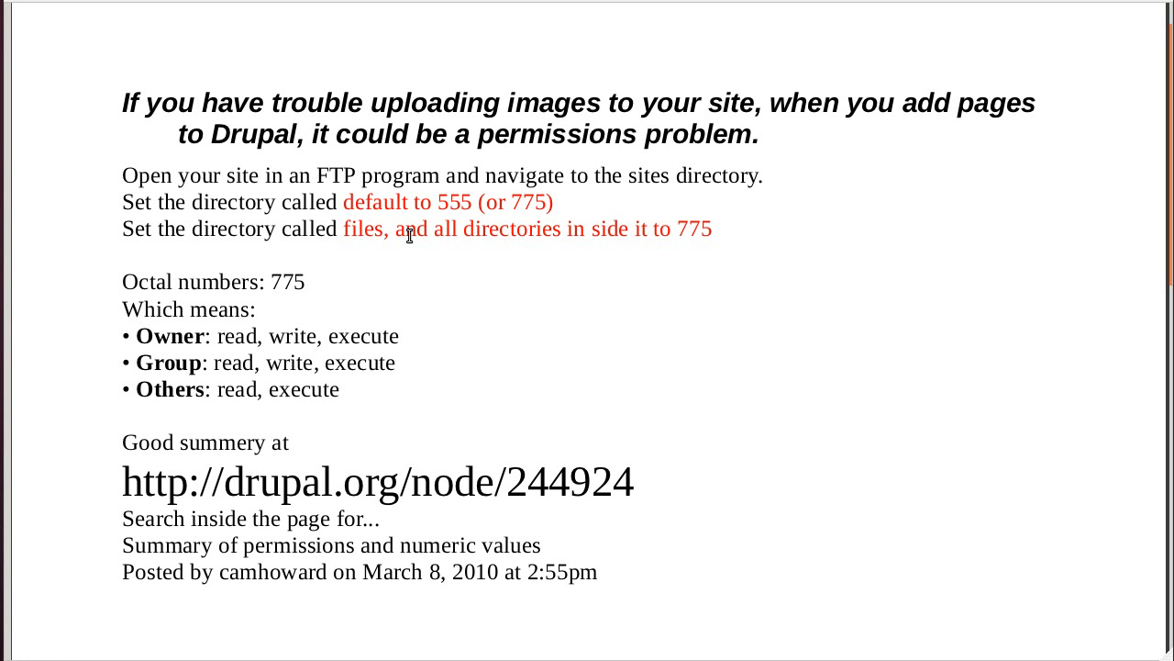
{"action": "mouse_move", "coordinate": [679, 227]}
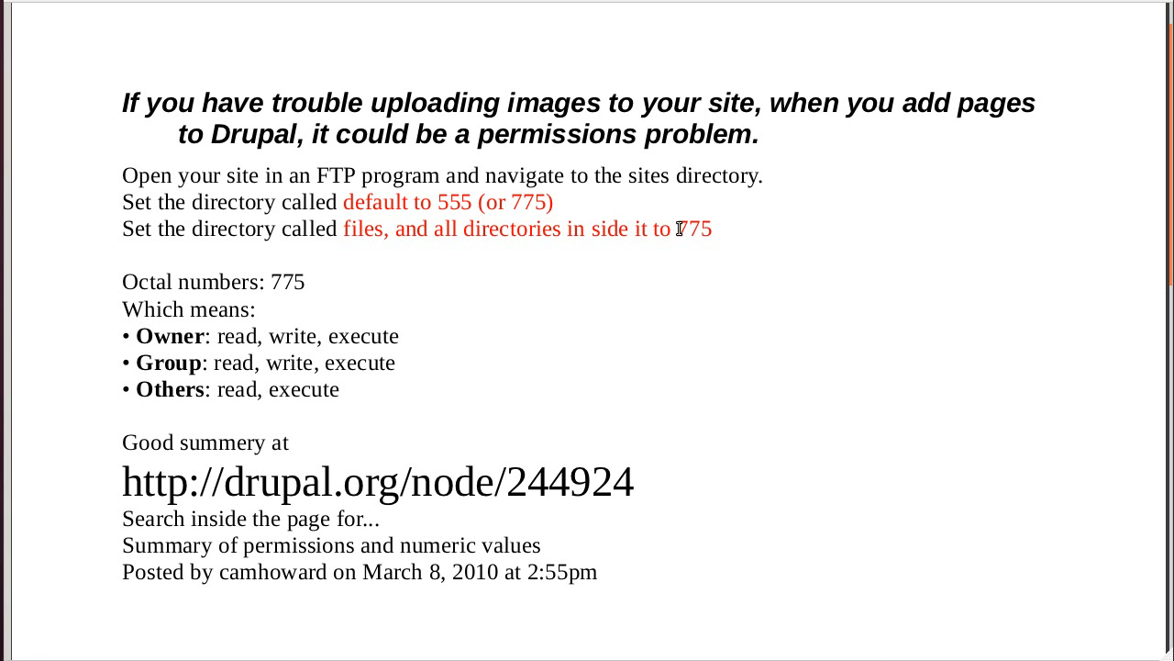
{"action": "mouse_move", "coordinate": [707, 257]}
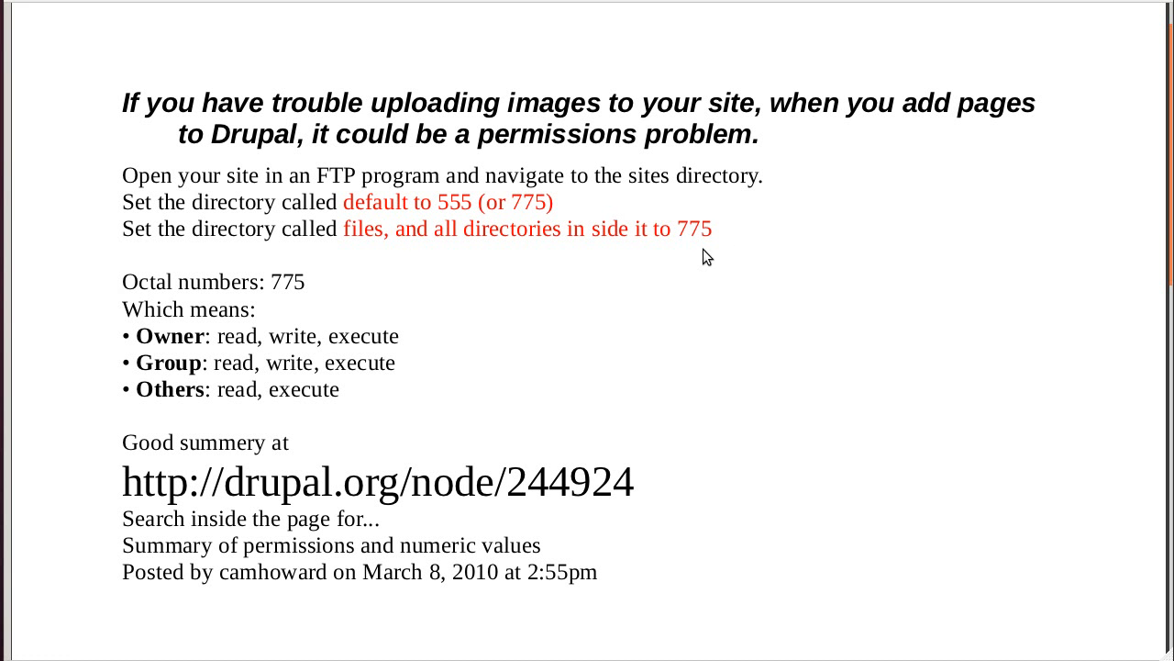
{"action": "mouse_move", "coordinate": [553, 272]}
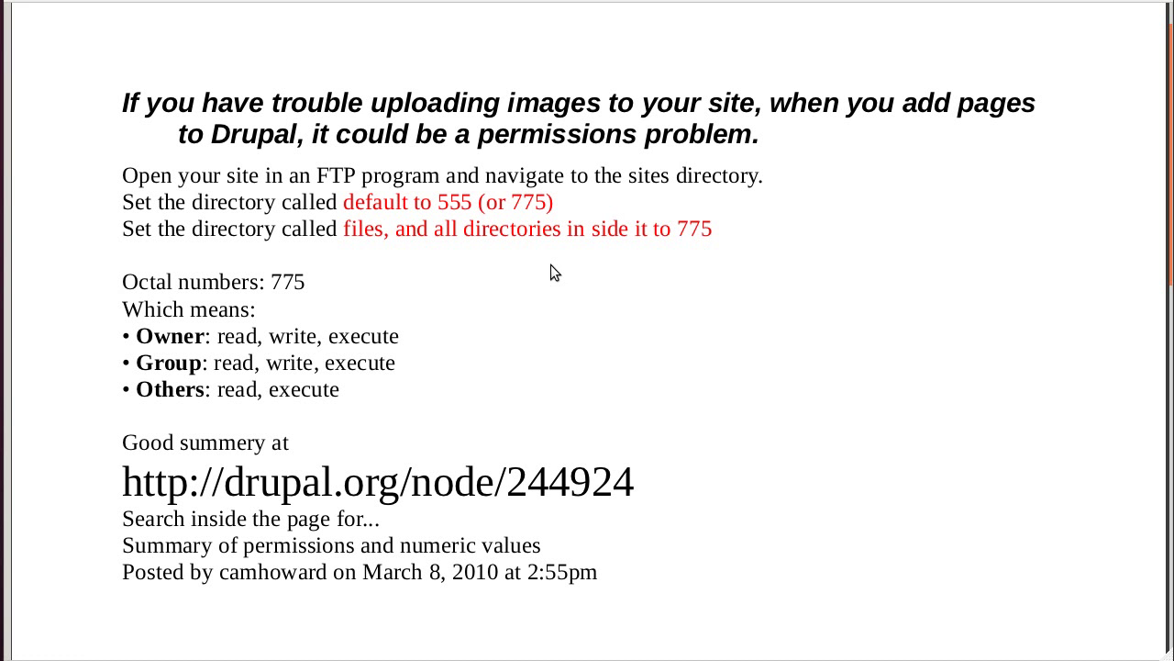
{"action": "mouse_move", "coordinate": [363, 237]}
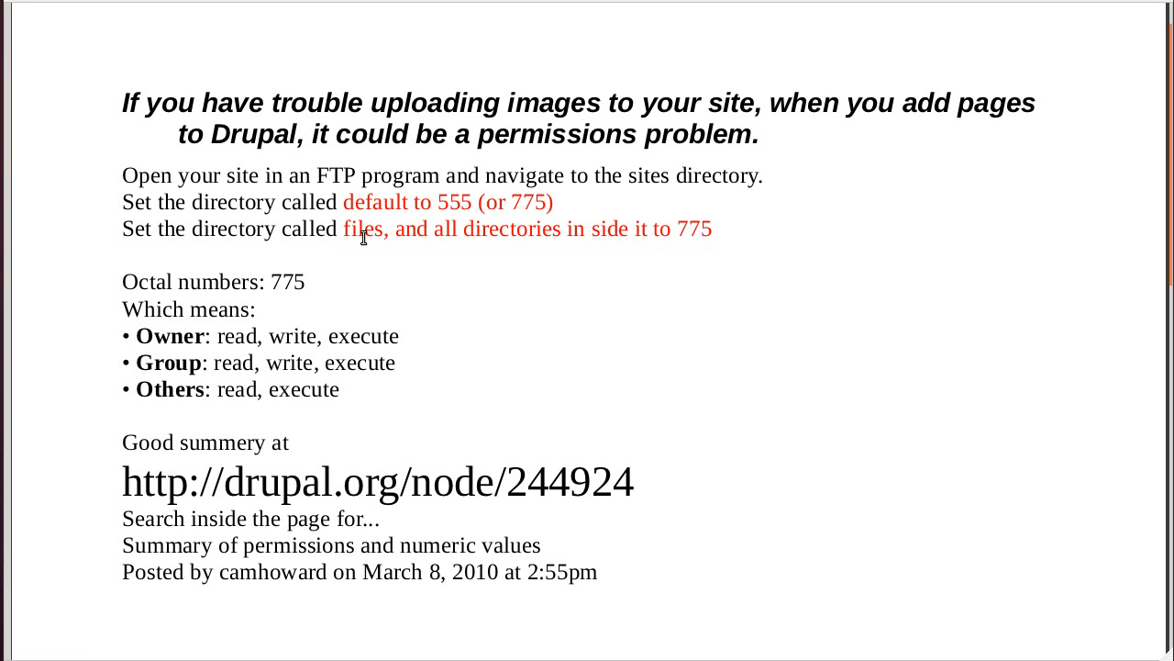
{"action": "mouse_move", "coordinate": [719, 252]}
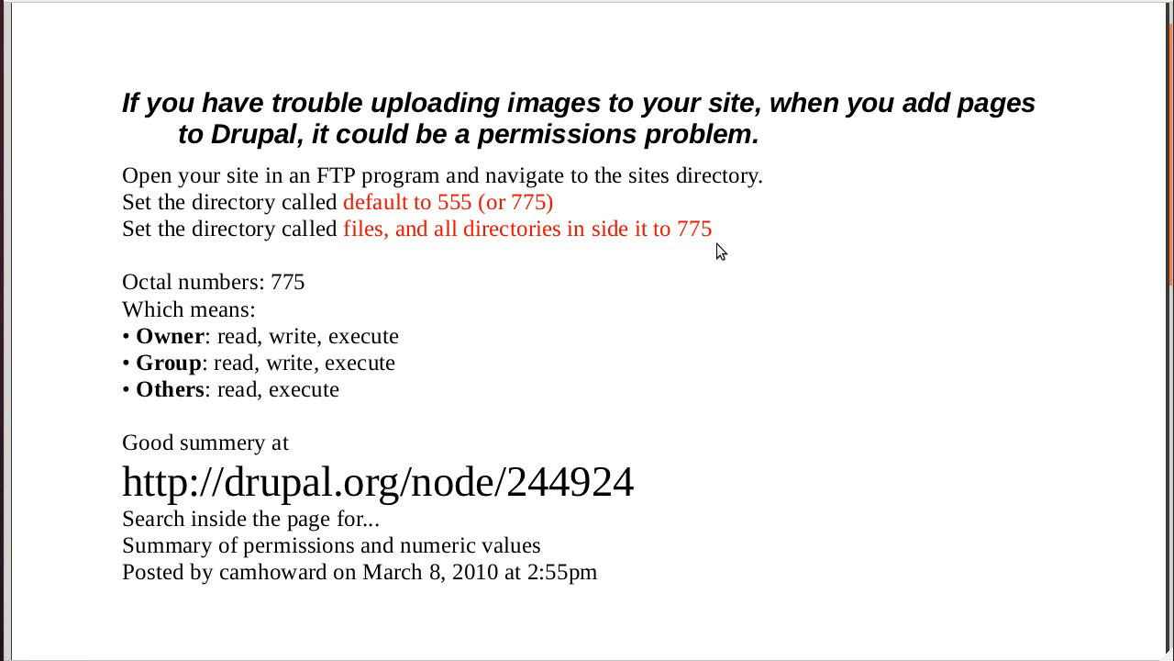
{"action": "mouse_move", "coordinate": [294, 340]}
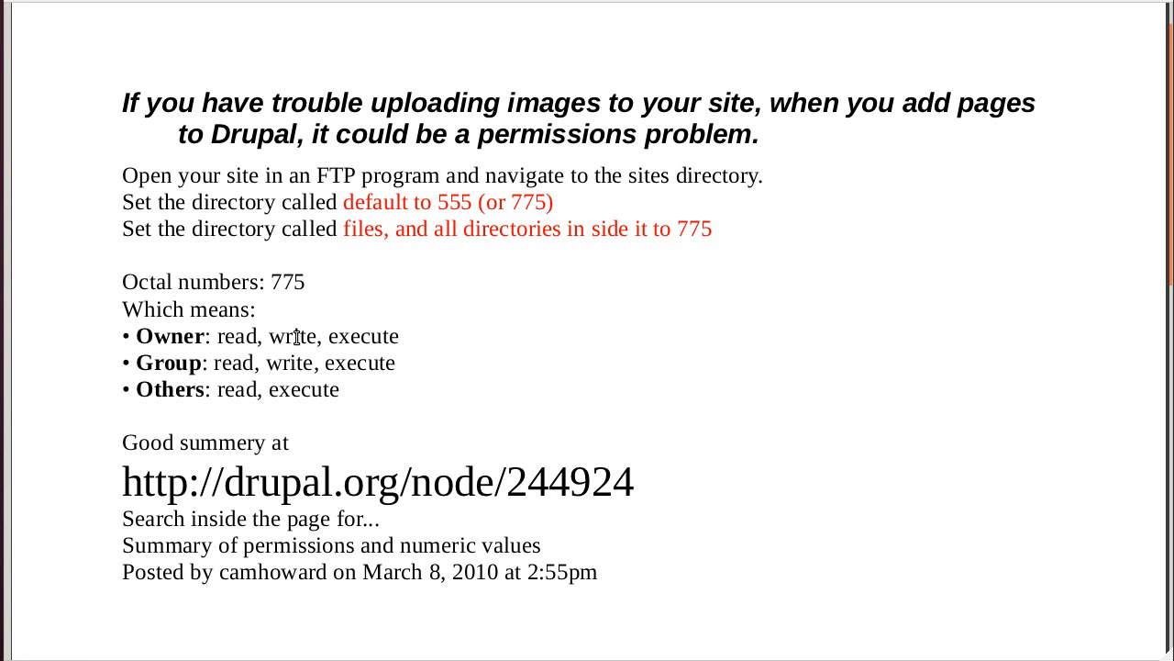
{"action": "mouse_move", "coordinate": [487, 361]}
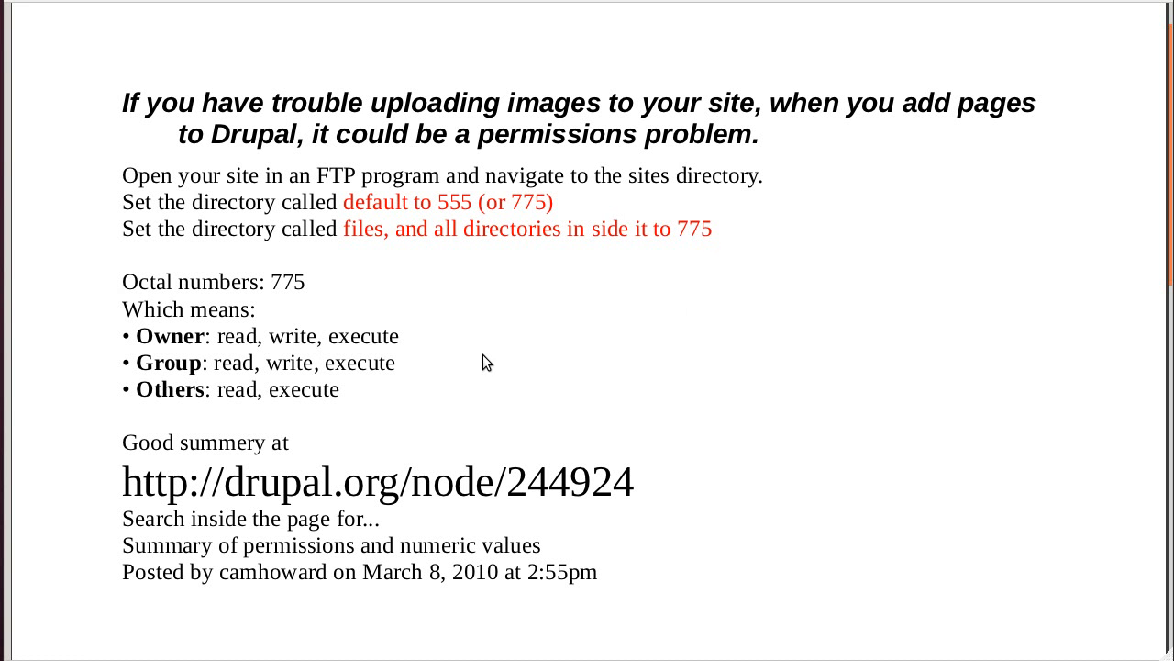
{"action": "mouse_move", "coordinate": [438, 383]}
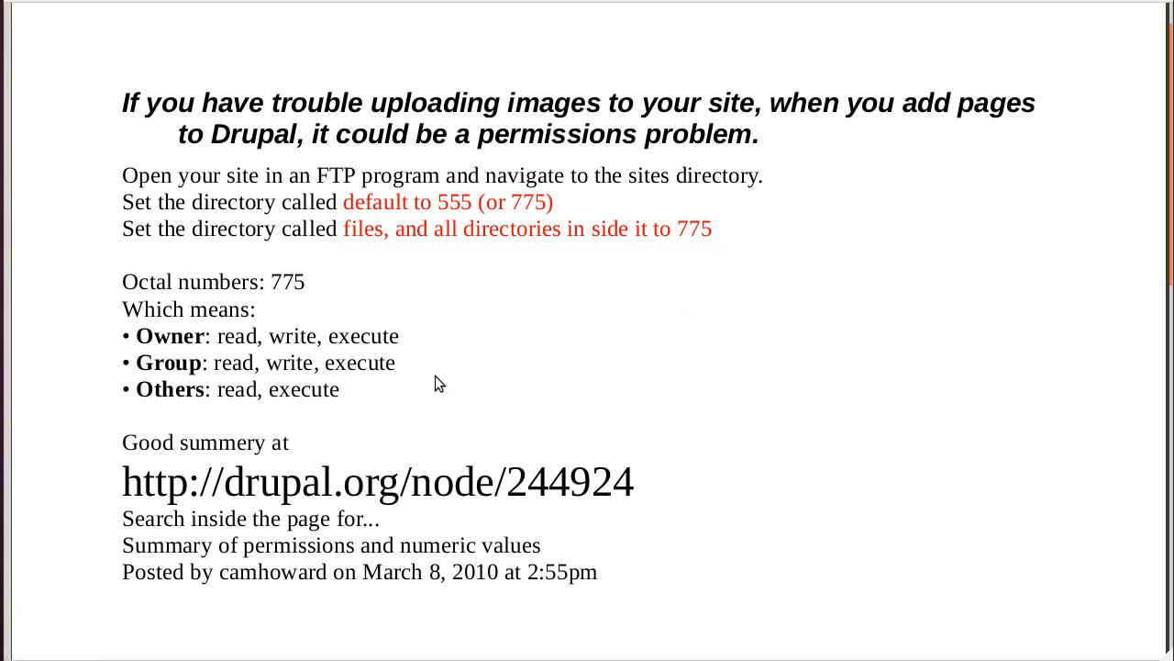
{"action": "mouse_move", "coordinate": [246, 336]}
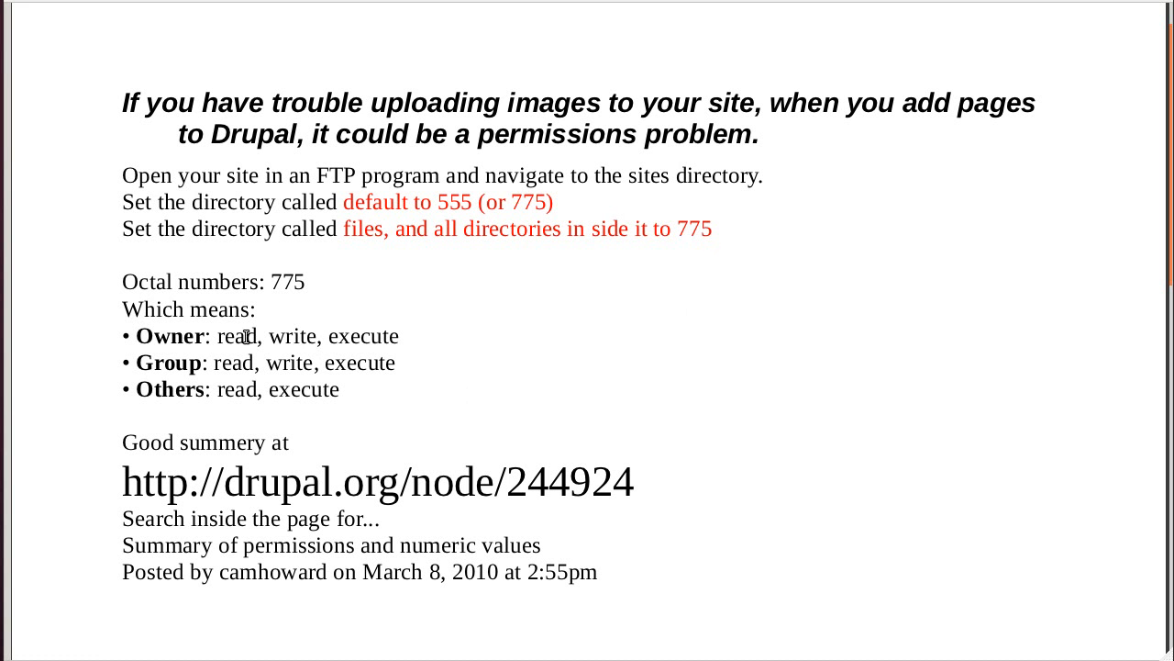
{"action": "mouse_move", "coordinate": [619, 355]}
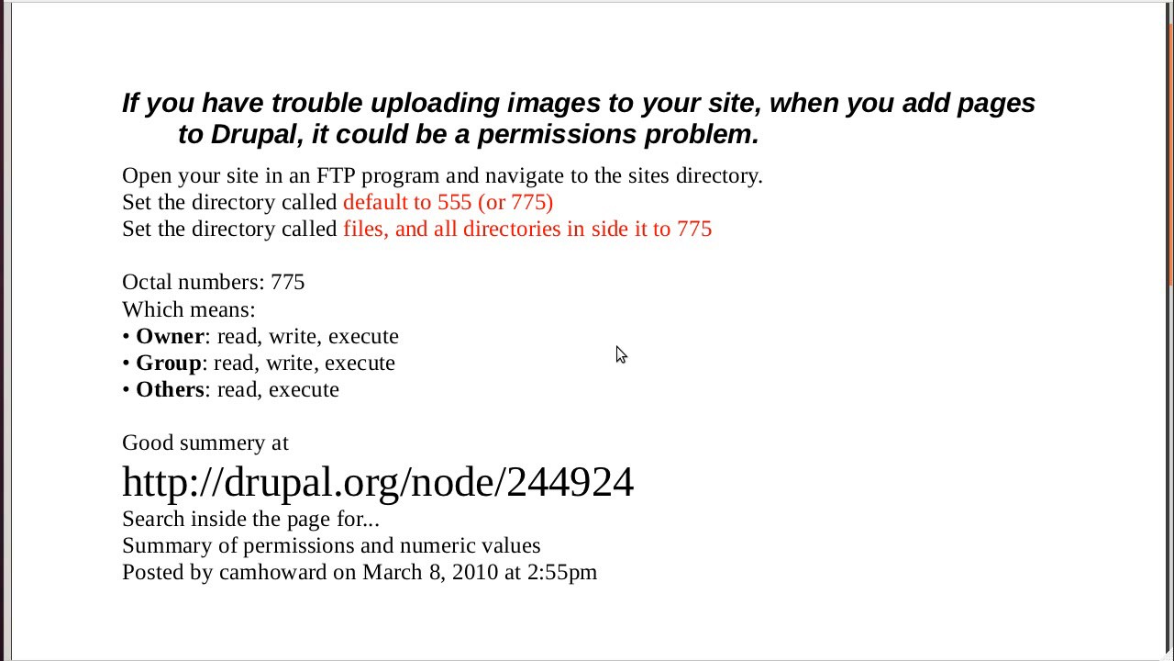
{"action": "mouse_move", "coordinate": [332, 145]}
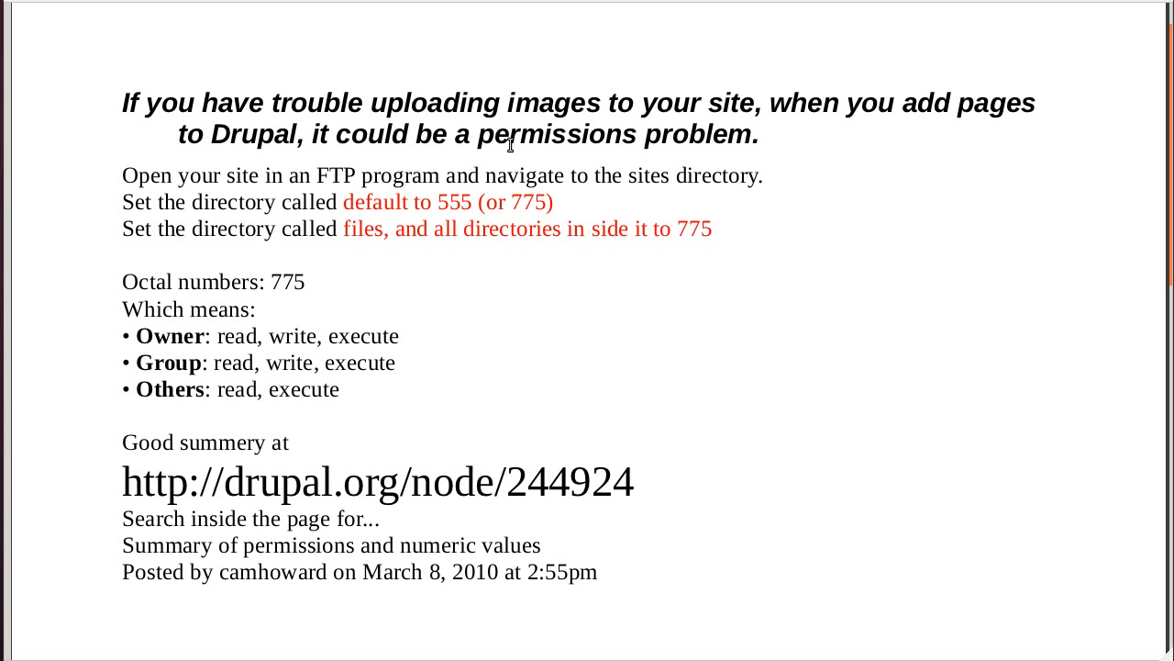
{"action": "mouse_move", "coordinate": [498, 160]}
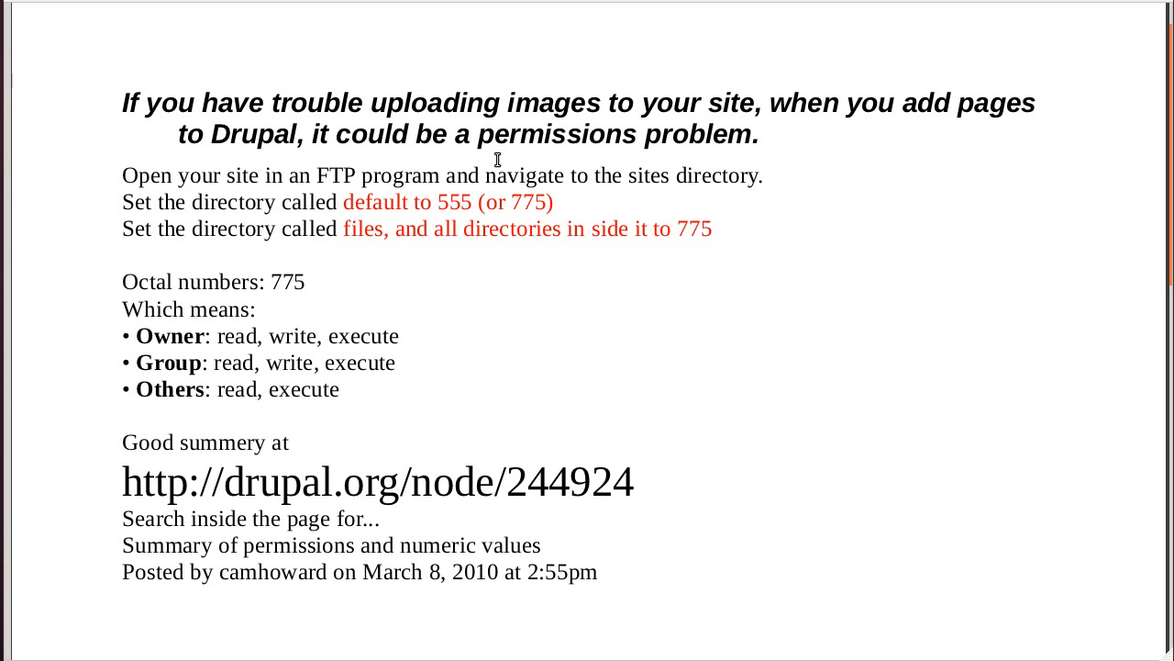
{"action": "mouse_move", "coordinate": [281, 199]}
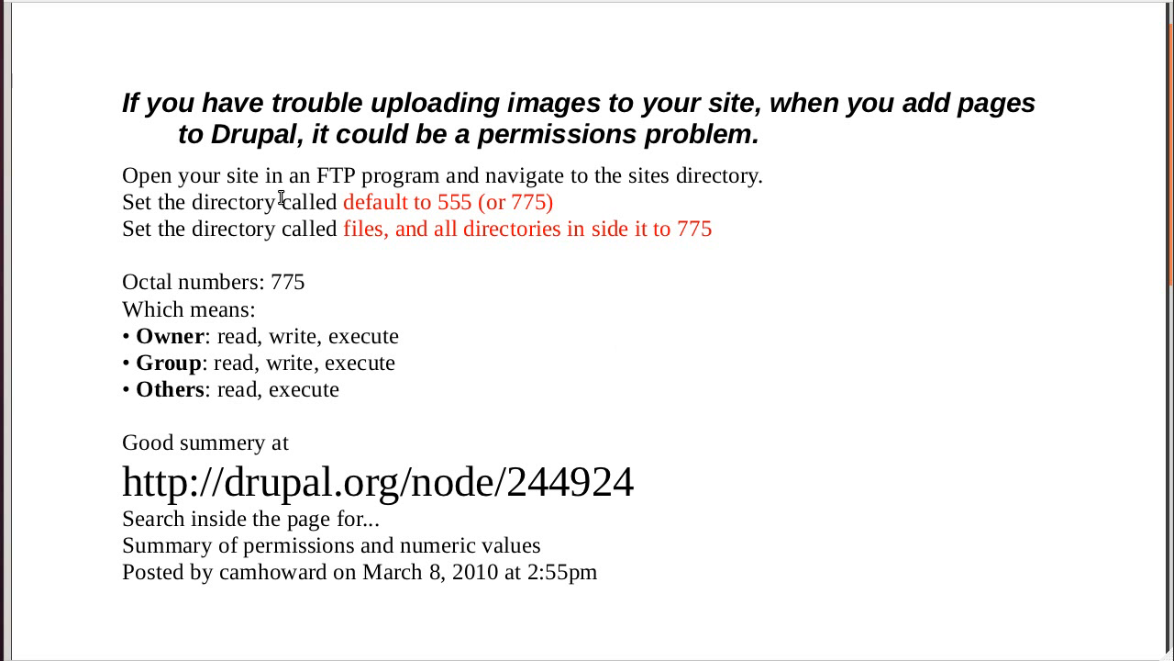
{"action": "mouse_move", "coordinate": [795, 215]}
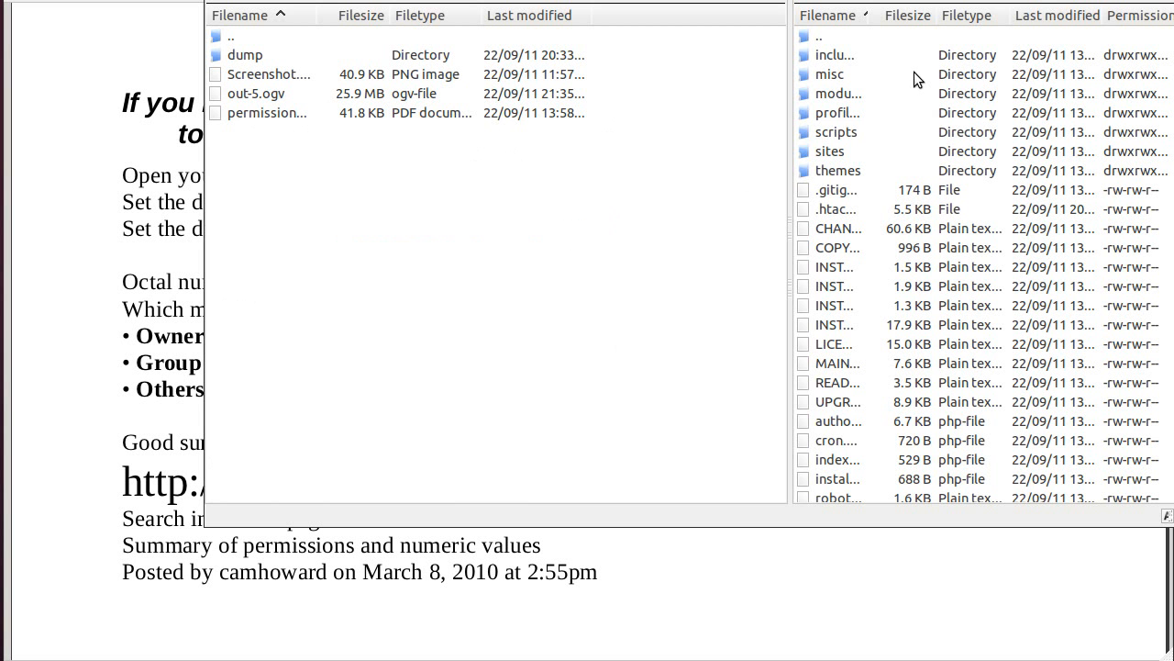
{"action": "mouse_move", "coordinate": [823, 195]}
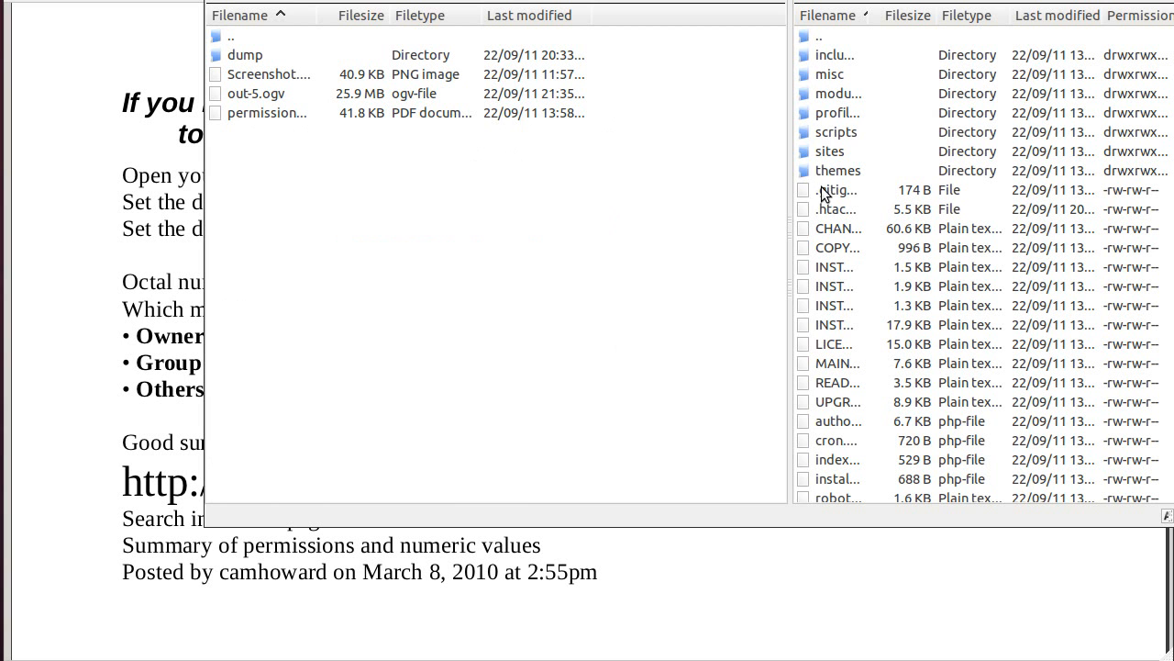
{"action": "mouse_move", "coordinate": [808, 154]}
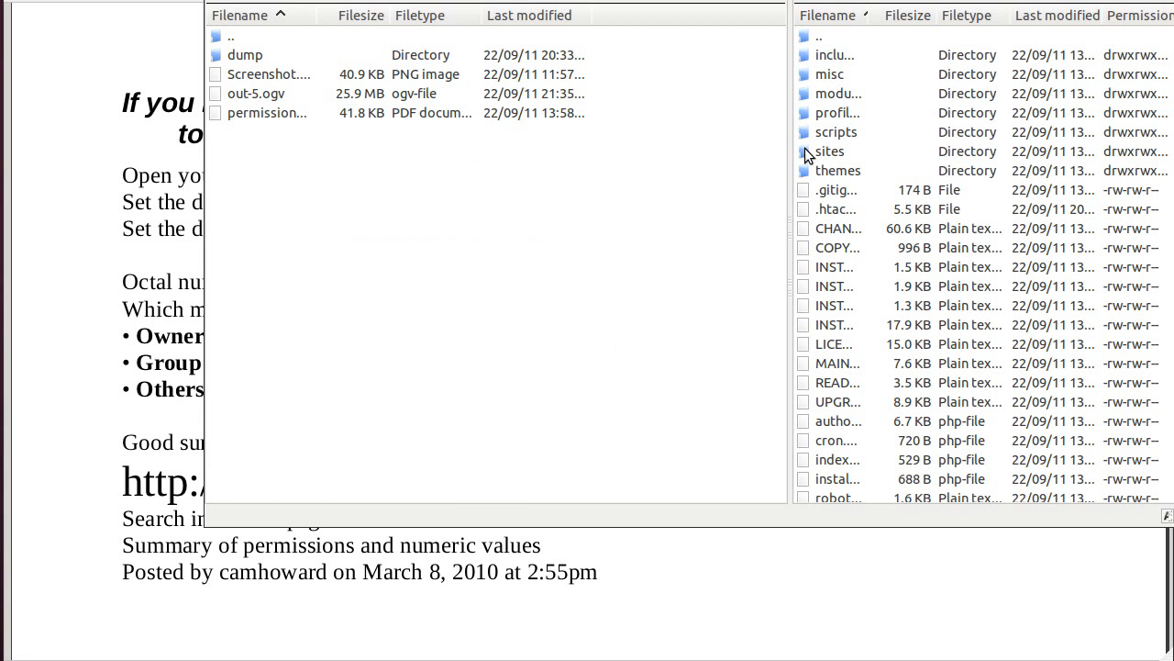
- Open the server's sites folder and select the default folder
{"action": "left_click", "coordinate": [829, 152]}
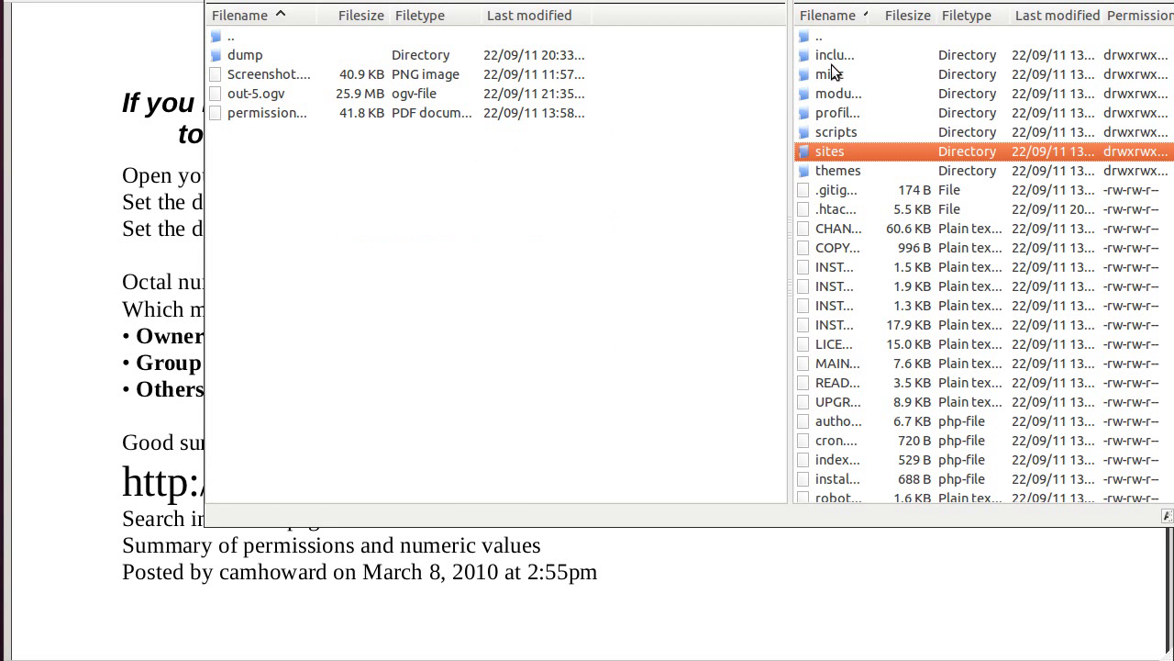
{"action": "mouse_move", "coordinate": [806, 260]}
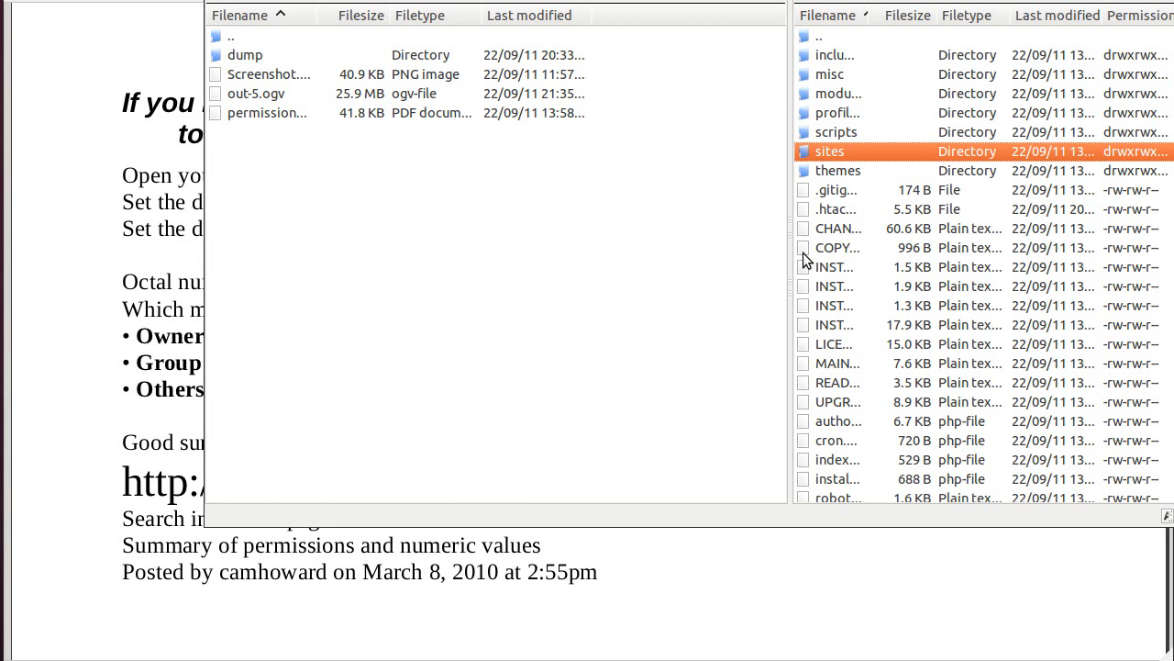
{"action": "mouse_move", "coordinate": [878, 154]}
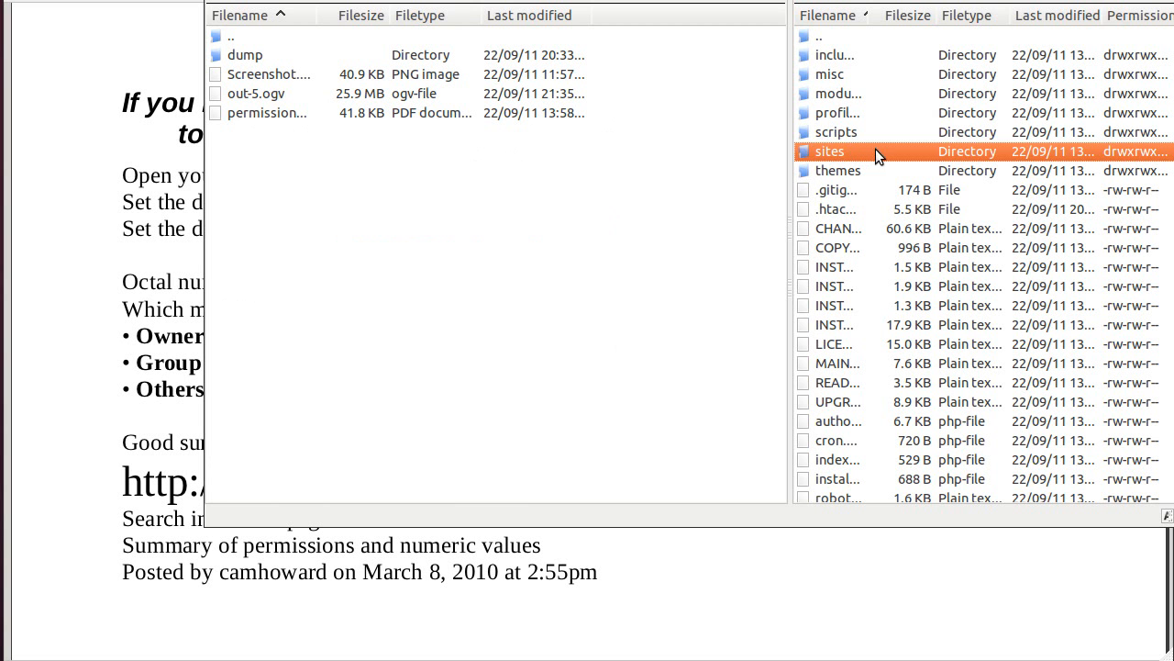
{"action": "mouse_move", "coordinate": [751, 207]}
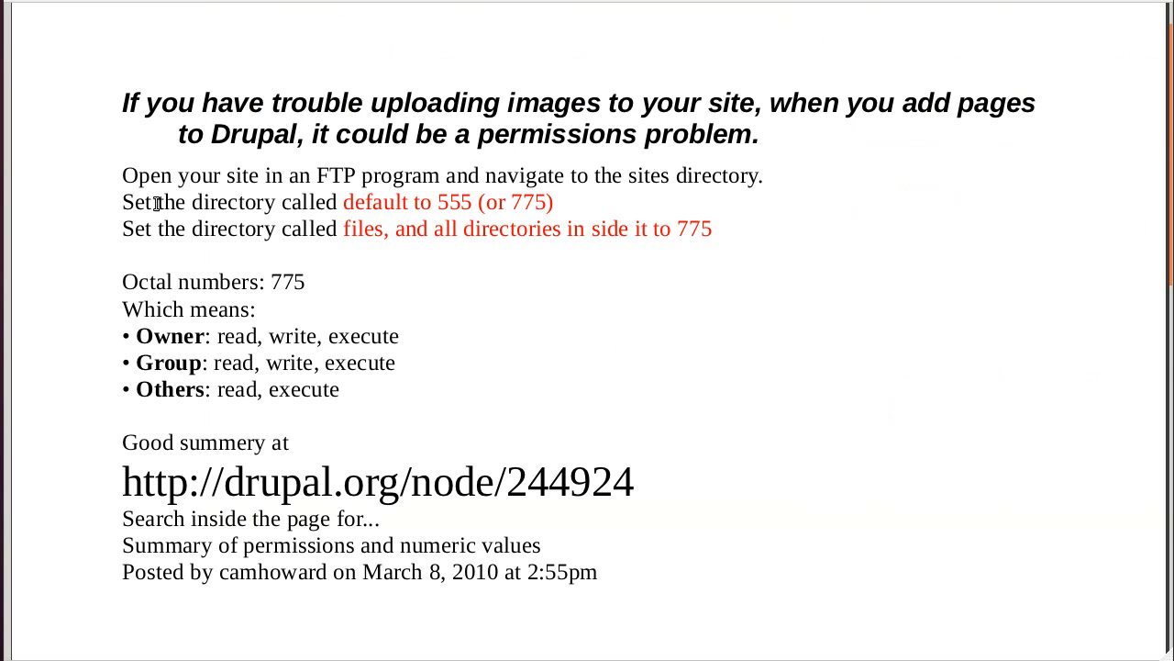
{"action": "mouse_move", "coordinate": [193, 202]}
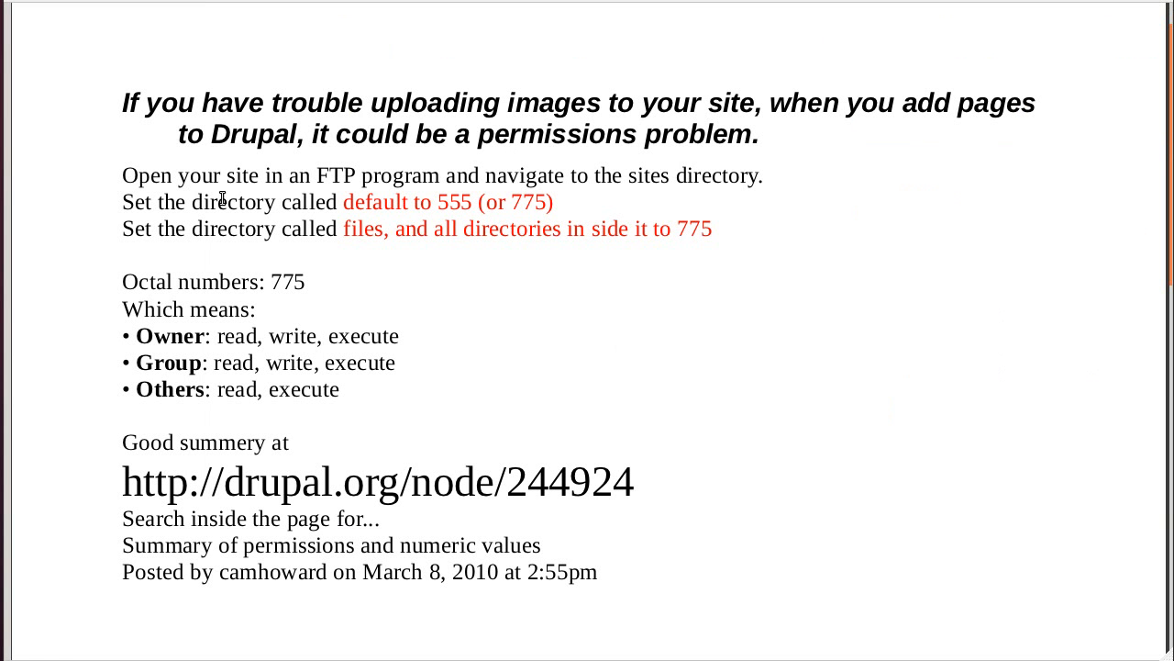
{"action": "mouse_move", "coordinate": [617, 191]}
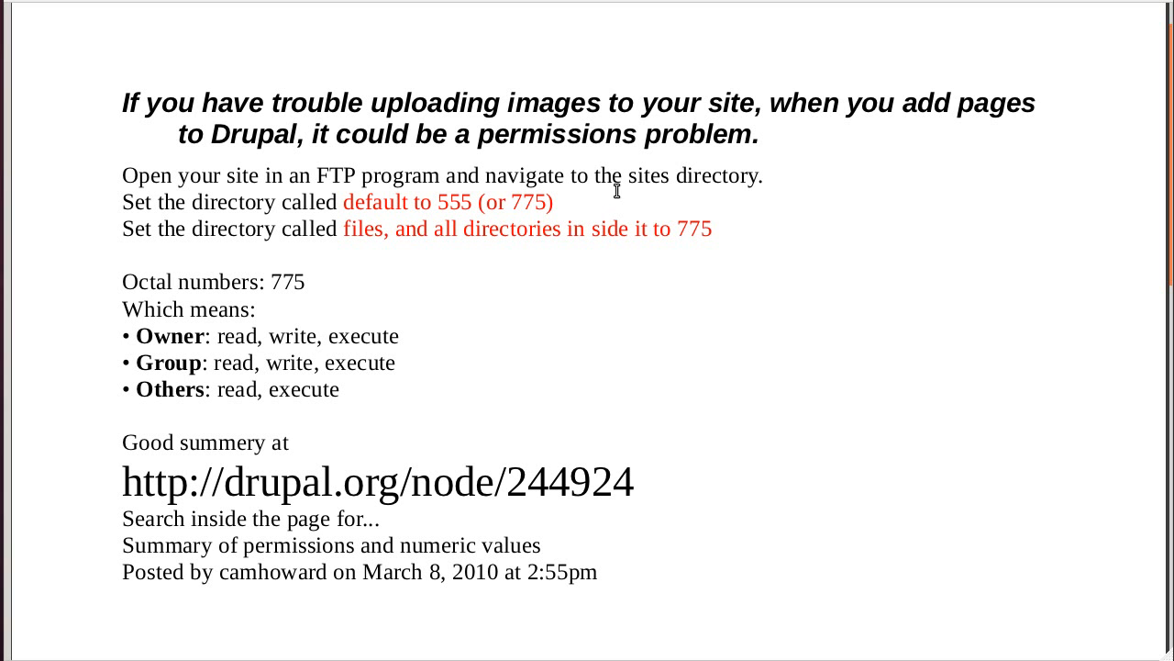
{"action": "mouse_move", "coordinate": [741, 191]}
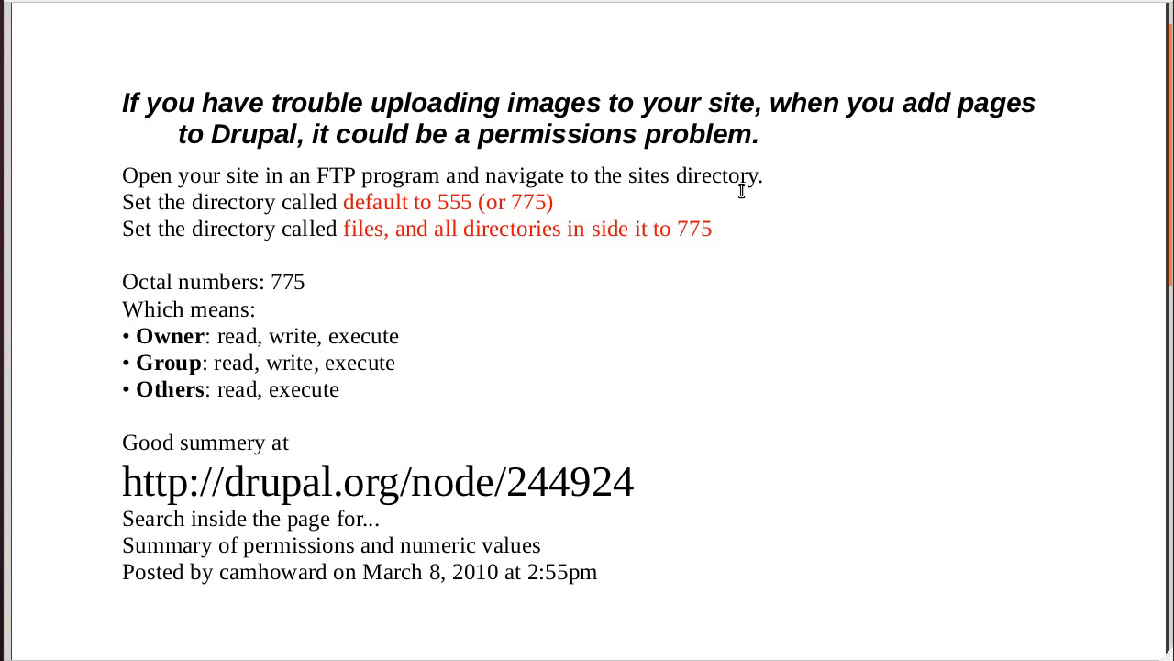
{"action": "mouse_move", "coordinate": [175, 222]}
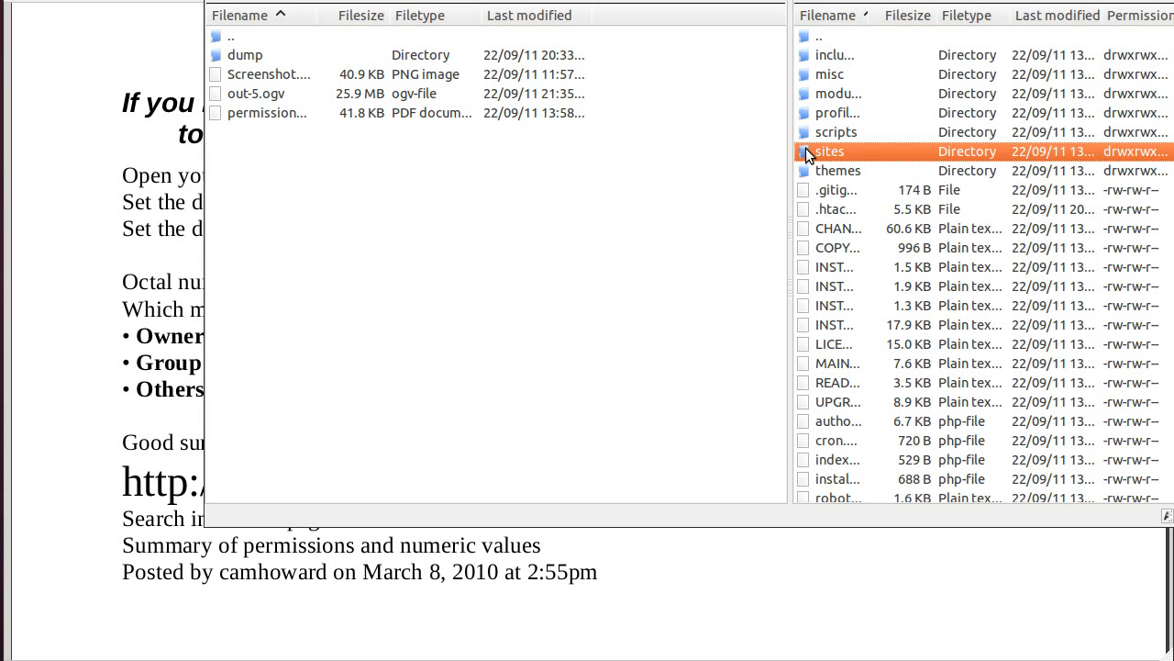
{"action": "double_click", "coordinate": [829, 151]}
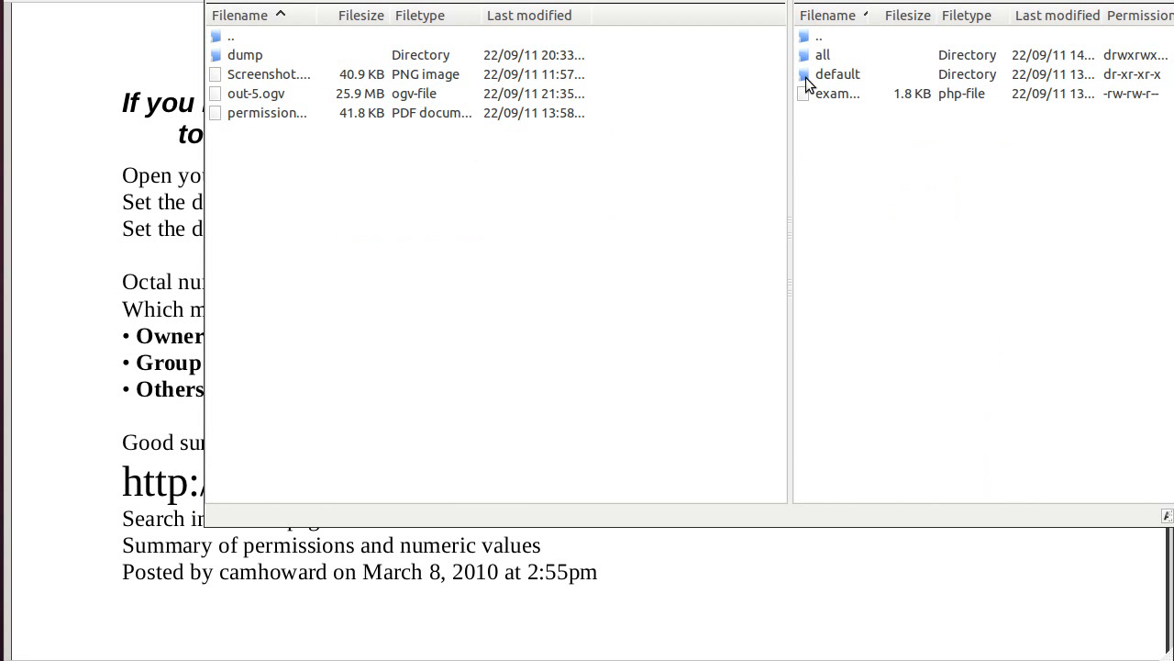
{"action": "left_click", "coordinate": [836, 74]}
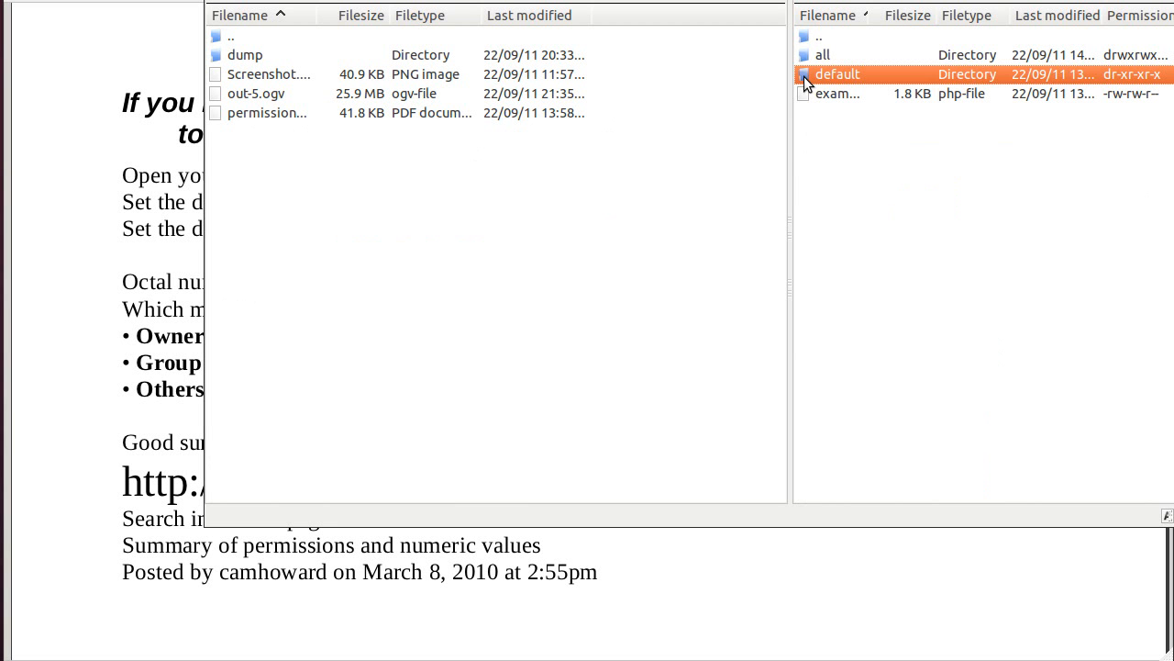
- Confirm default's permissions read 555 and close the dialog unchanged
{"action": "right_click", "coordinate": [835, 75]}
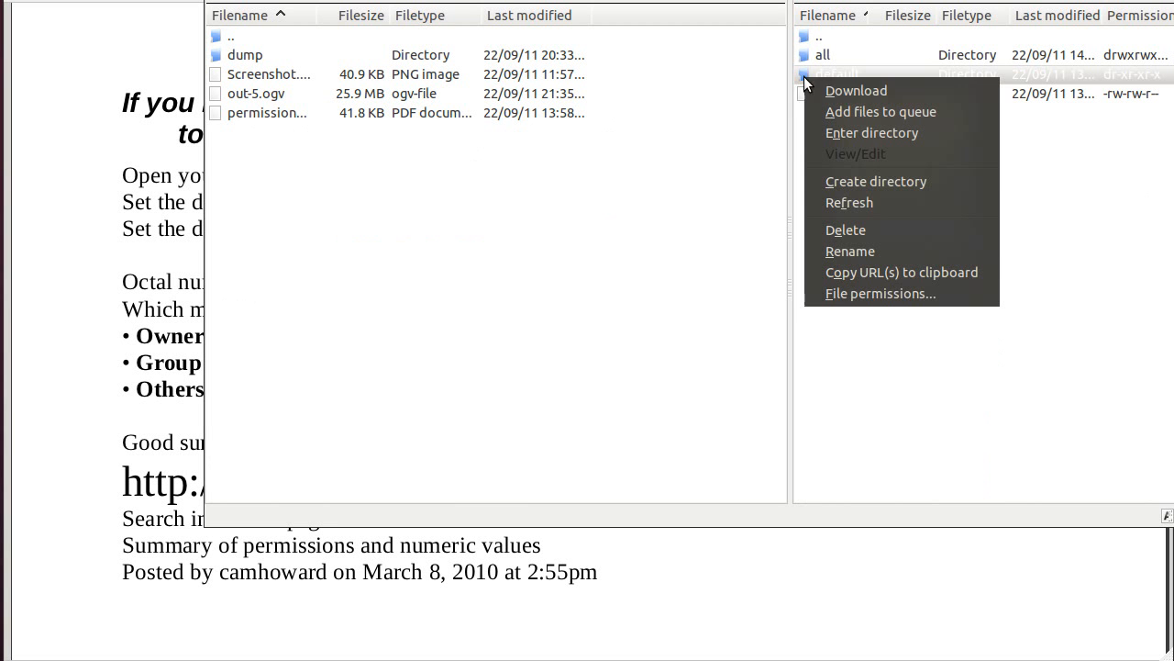
{"action": "left_click", "coordinate": [879, 293]}
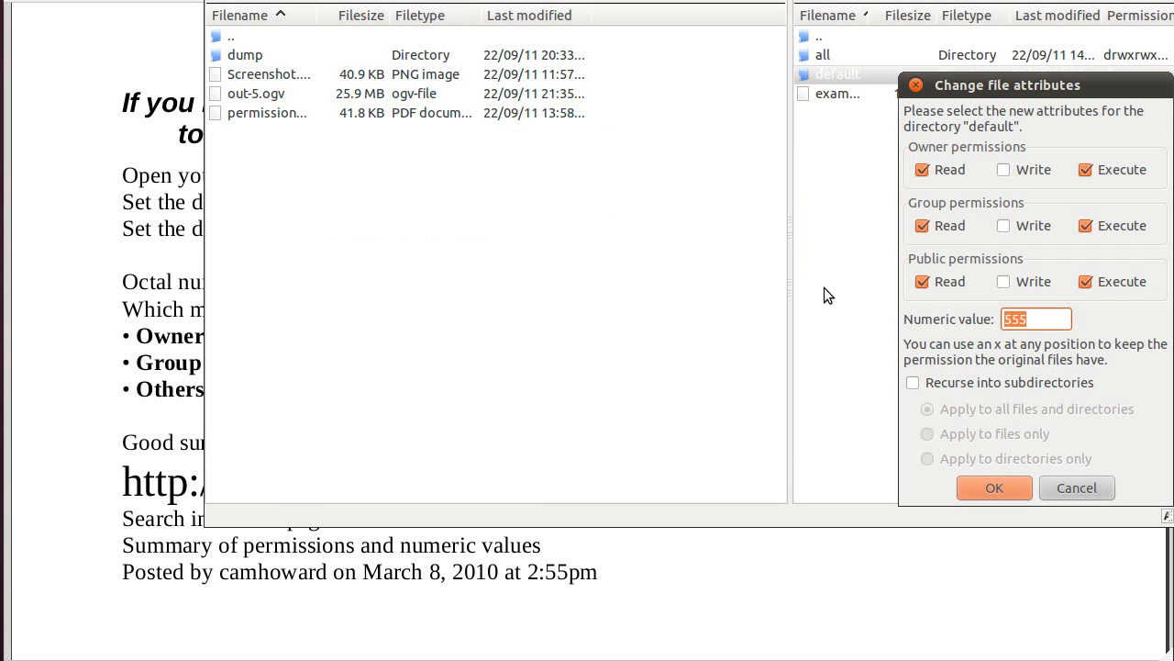
{"action": "left_click_drag", "start_coordinate": [1007, 85], "coordinate": [657, 22]}
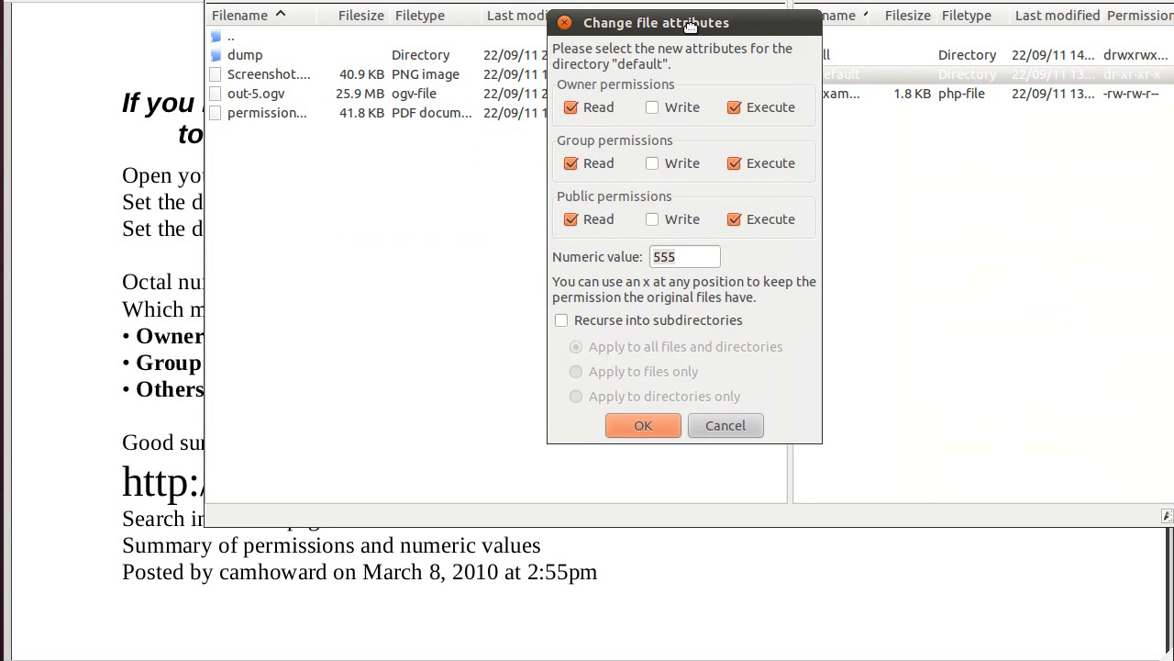
{"action": "triple_click", "coordinate": [683, 252]}
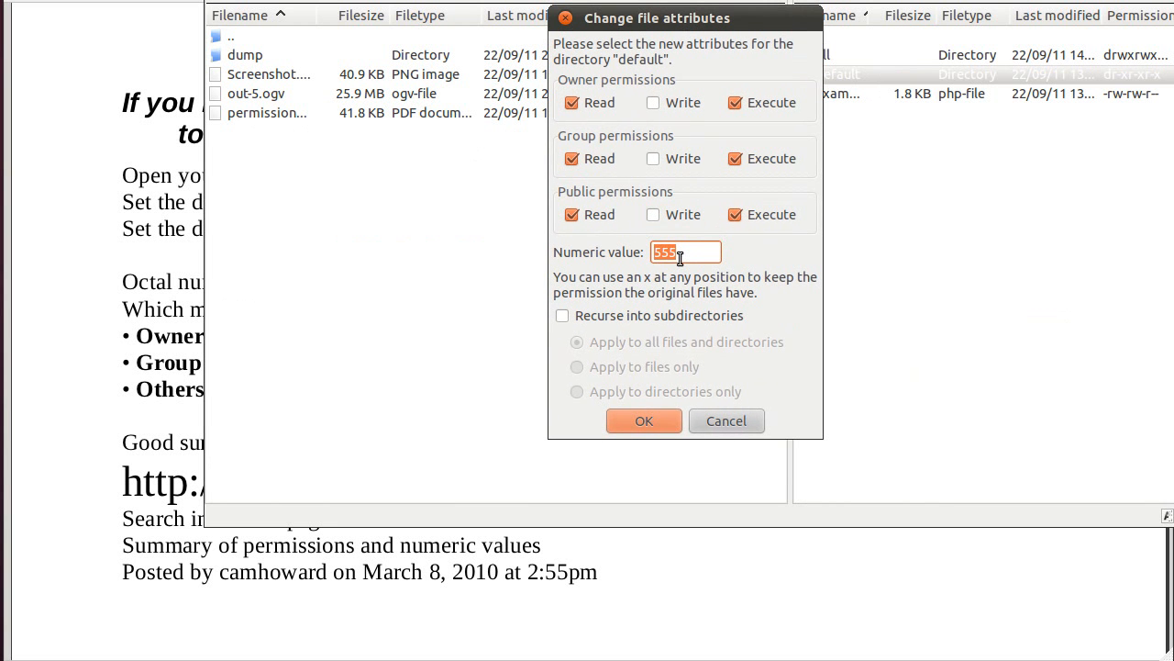
{"action": "mouse_move", "coordinate": [743, 338]}
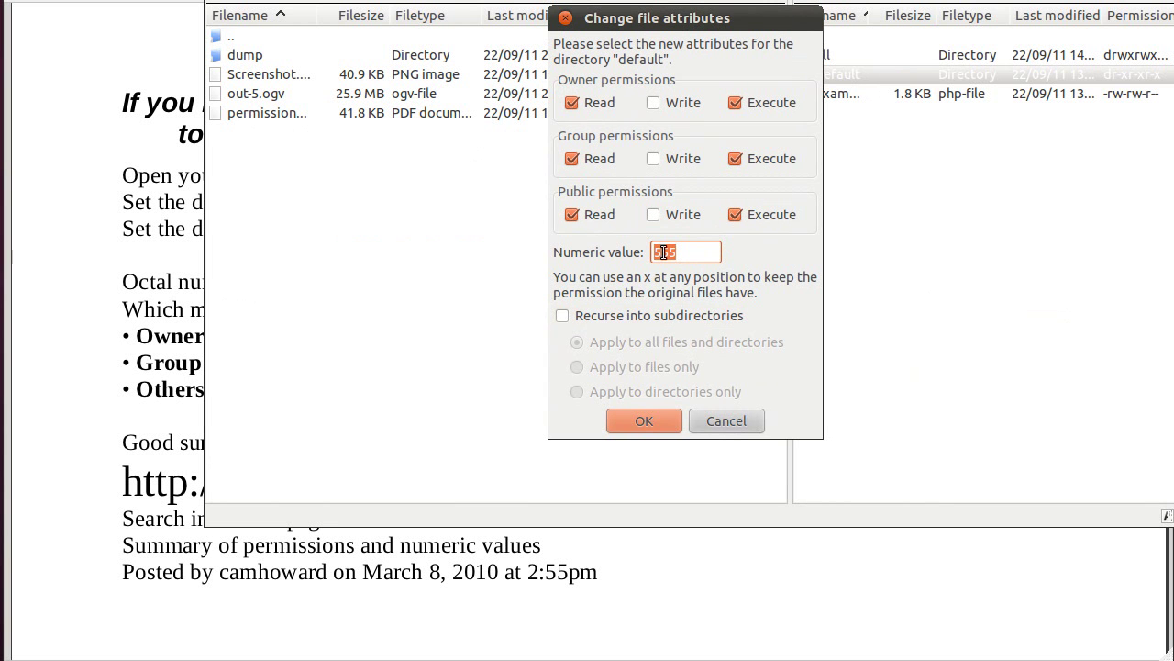
{"action": "left_click_drag", "start_coordinate": [658, 18], "coordinate": [728, 148]}
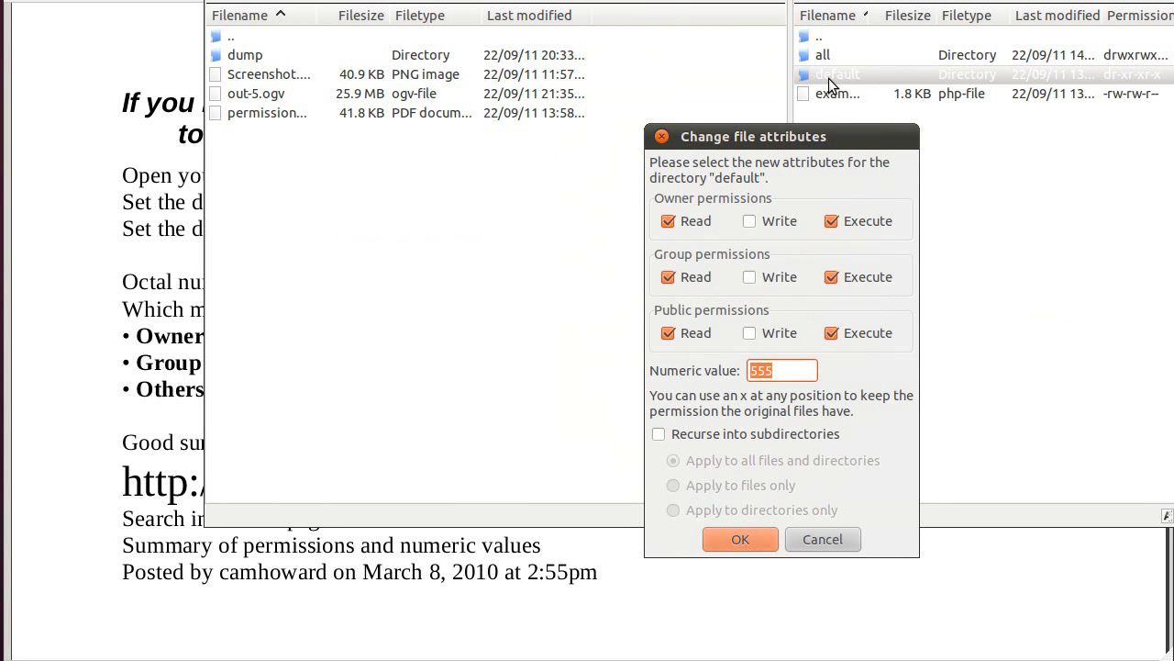
{"action": "mouse_move", "coordinate": [778, 386]}
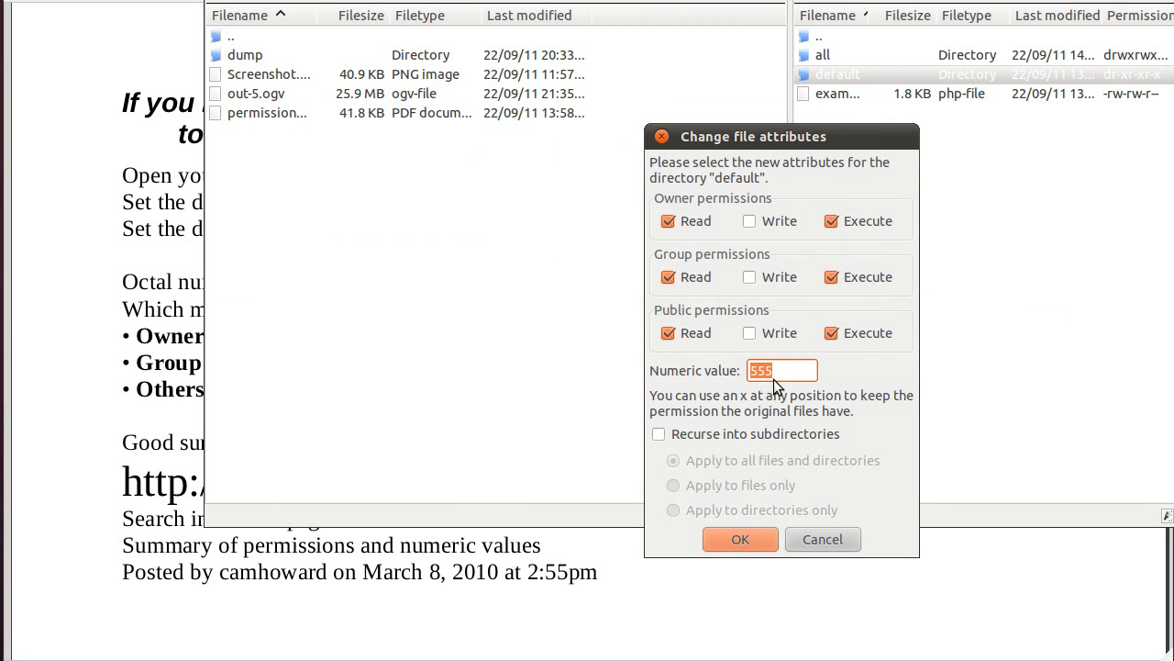
{"action": "mouse_move", "coordinate": [781, 262]}
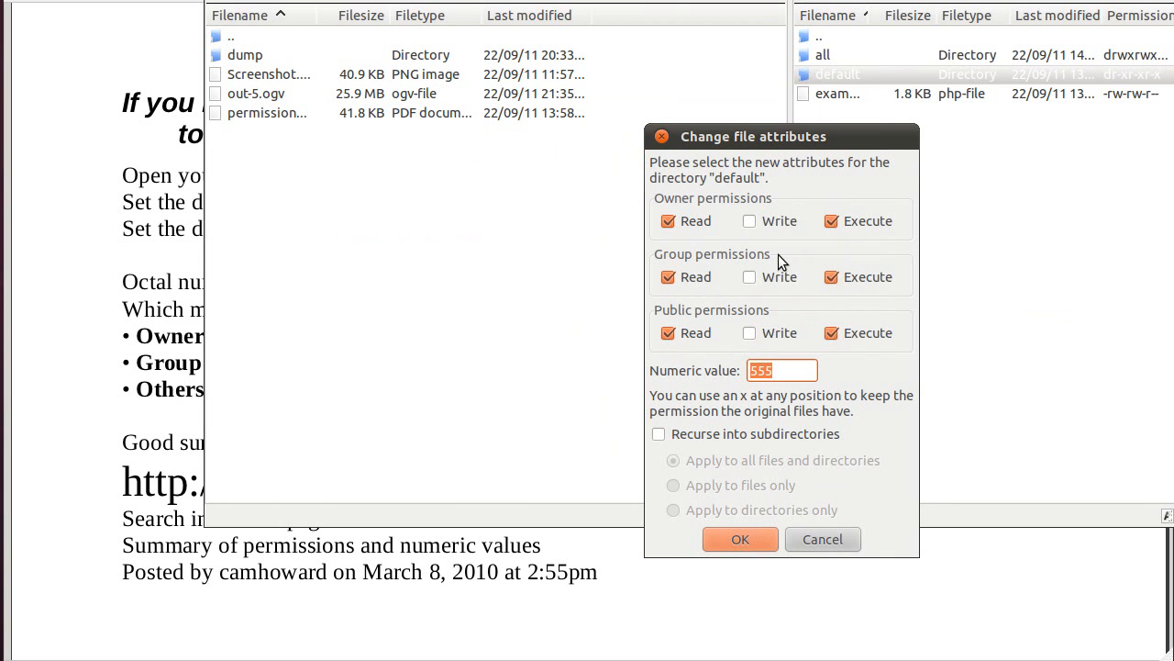
{"action": "mouse_move", "coordinate": [780, 369]}
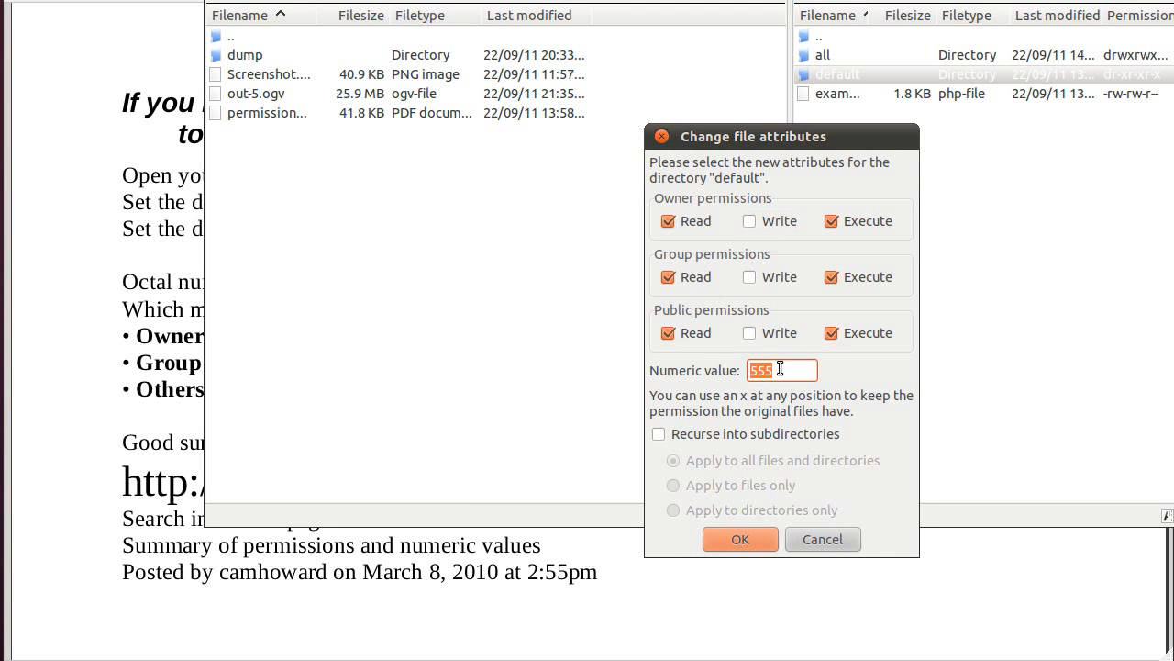
{"action": "mouse_move", "coordinate": [853, 276]}
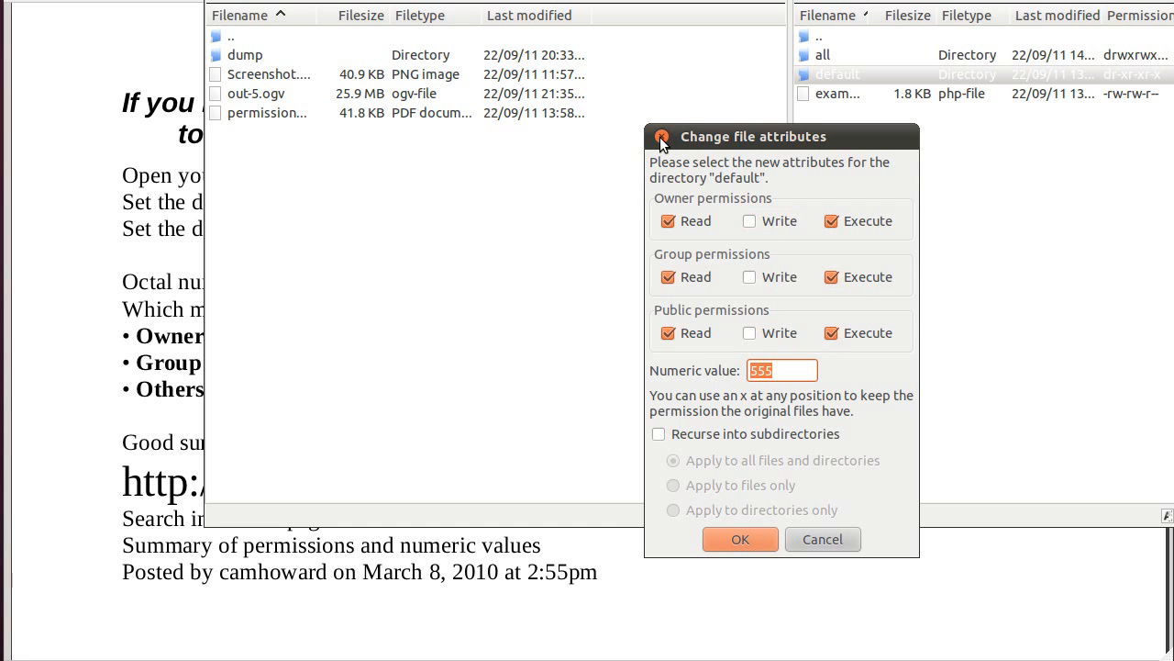
{"action": "left_click", "coordinate": [739, 539]}
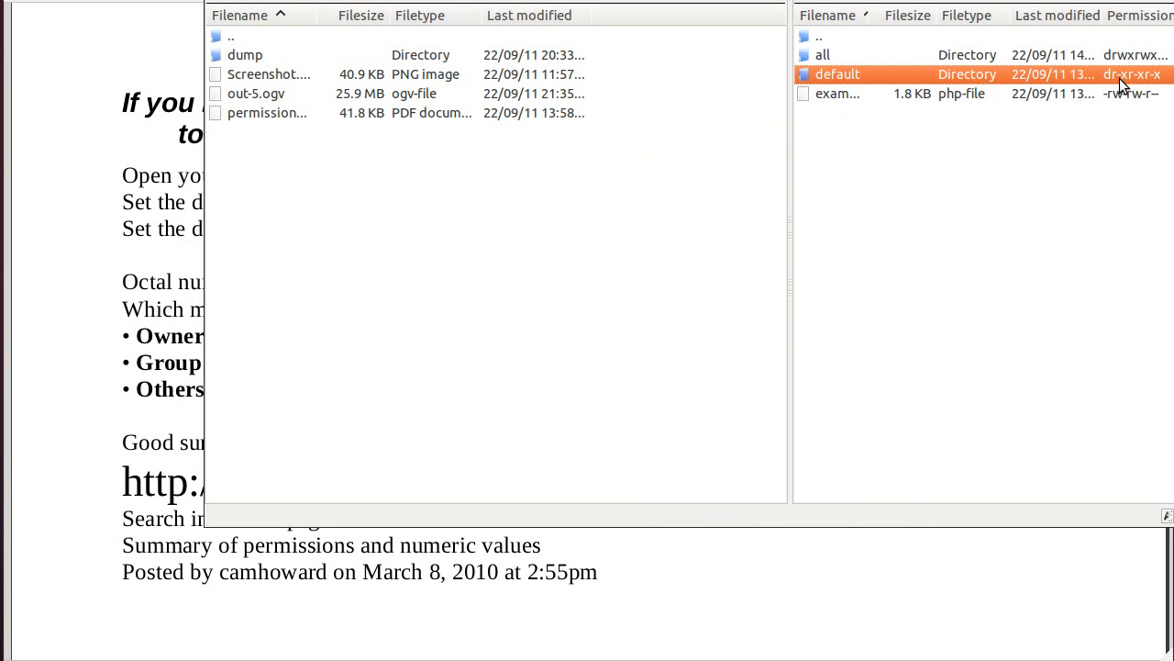
{"action": "mouse_move", "coordinate": [1138, 88]}
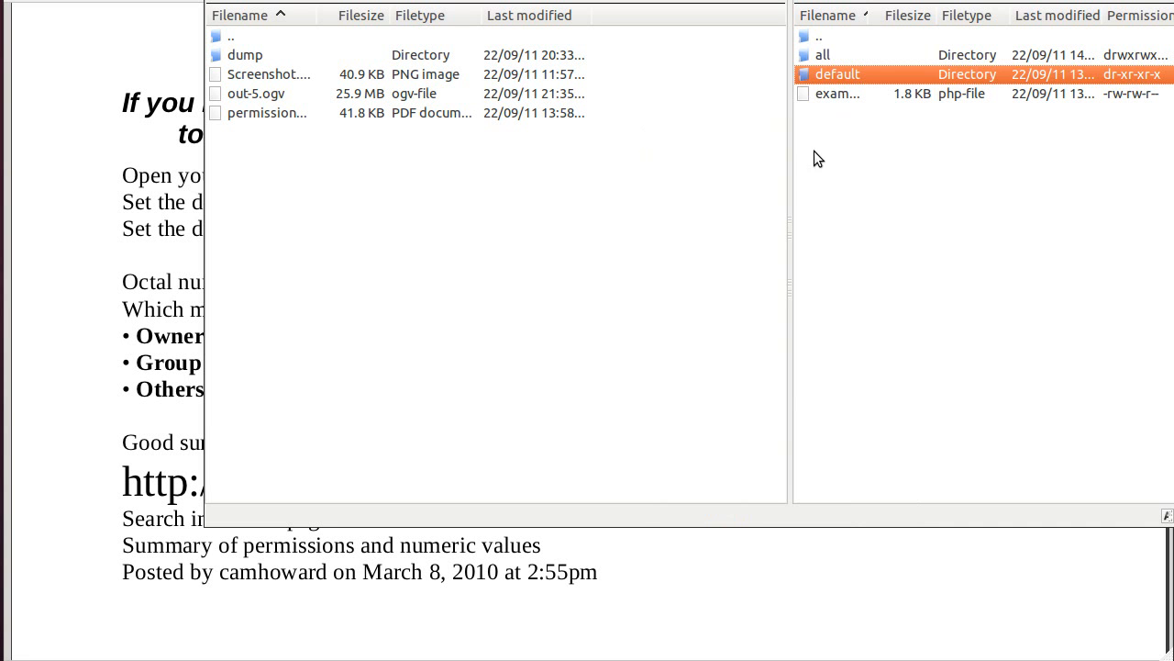
{"action": "mouse_move", "coordinate": [809, 79]}
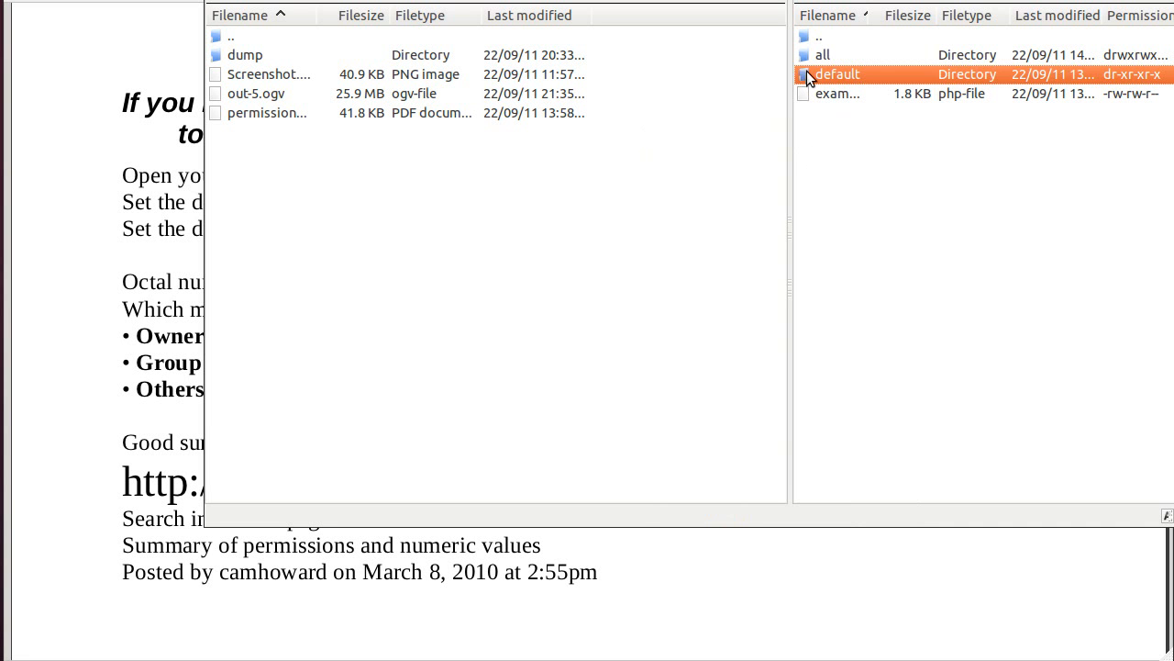
- Enter default and view the files folder's permissions, currently 775
{"action": "double_click", "coordinate": [834, 75]}
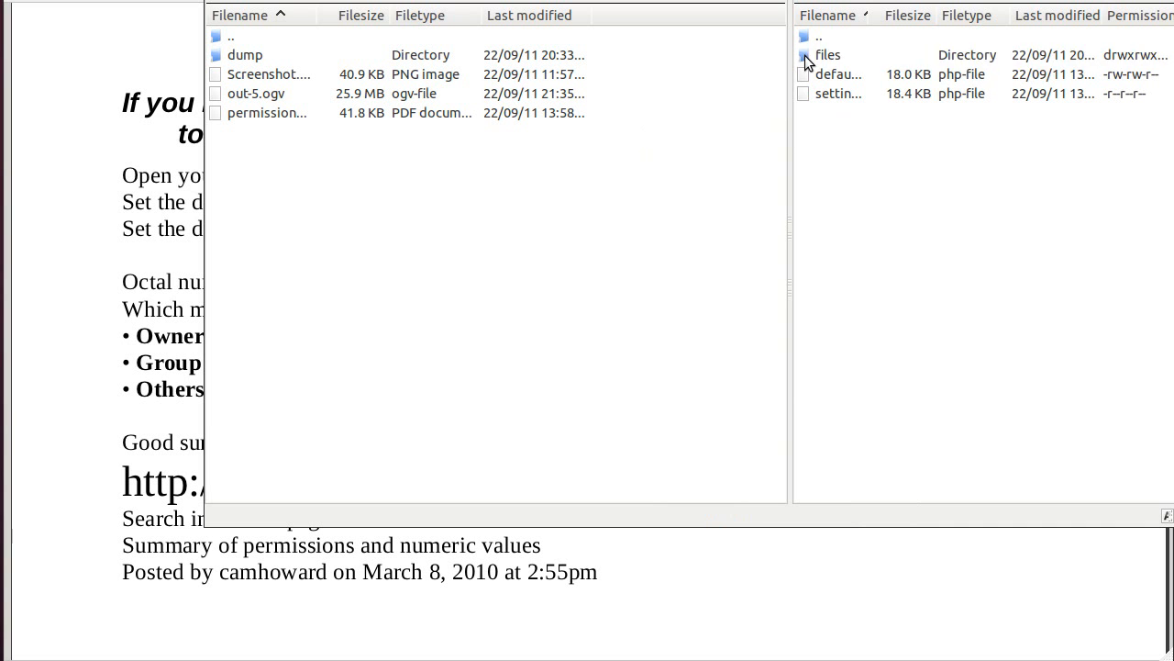
{"action": "left_click", "coordinate": [829, 55]}
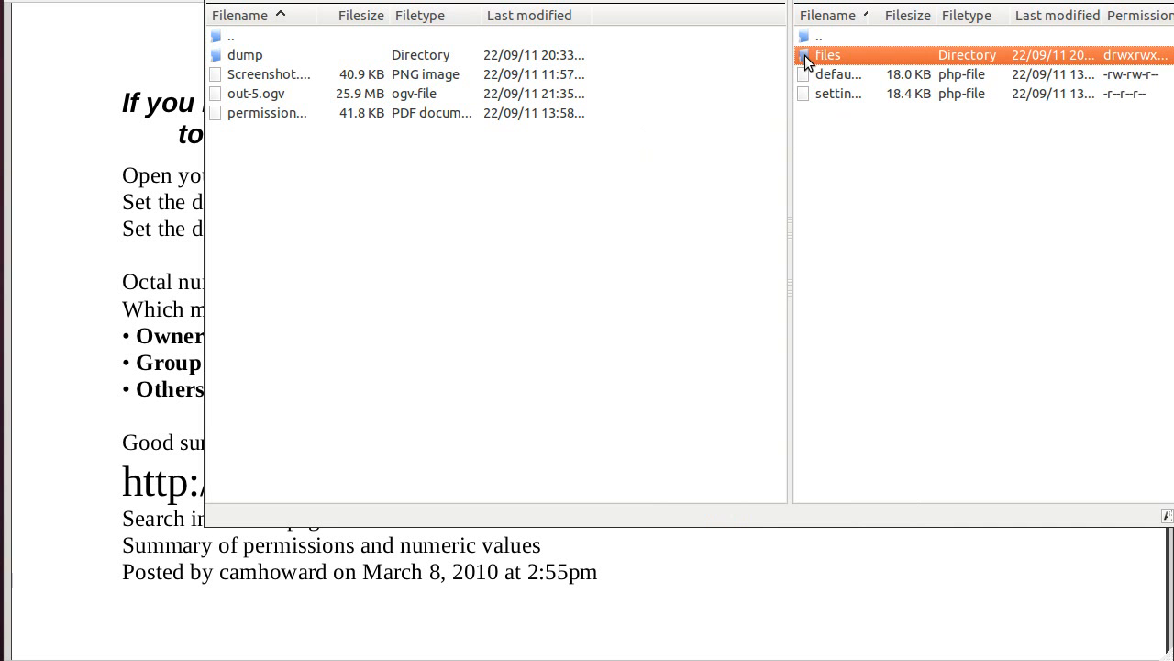
{"action": "right_click", "coordinate": [827, 54]}
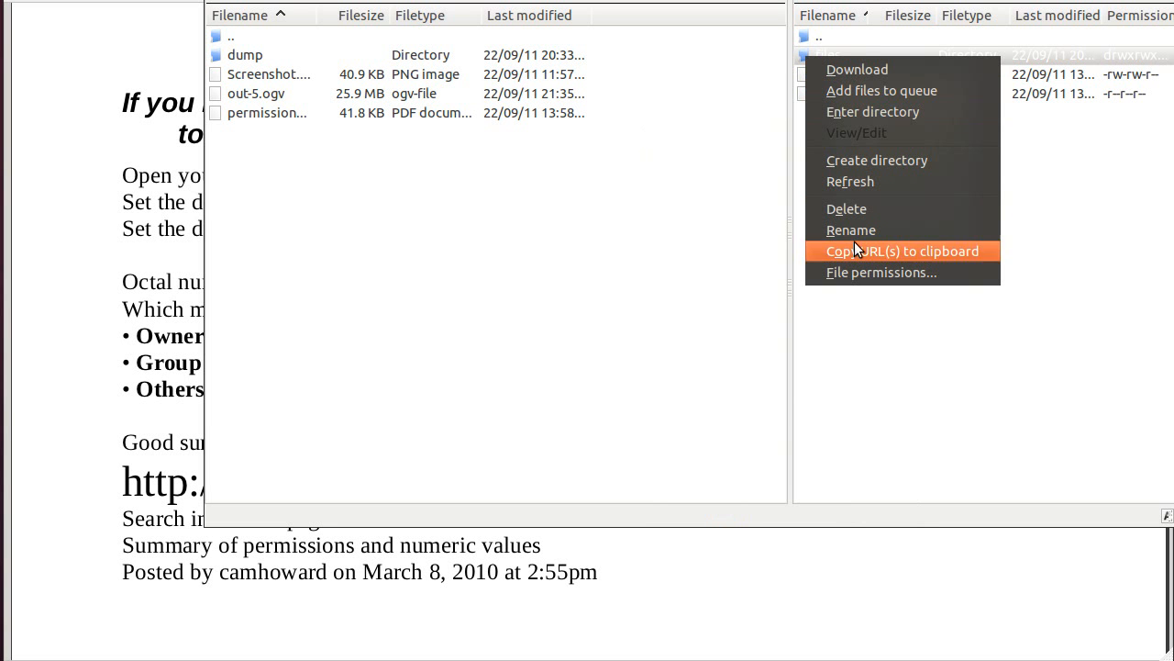
{"action": "mouse_move", "coordinate": [761, 243]}
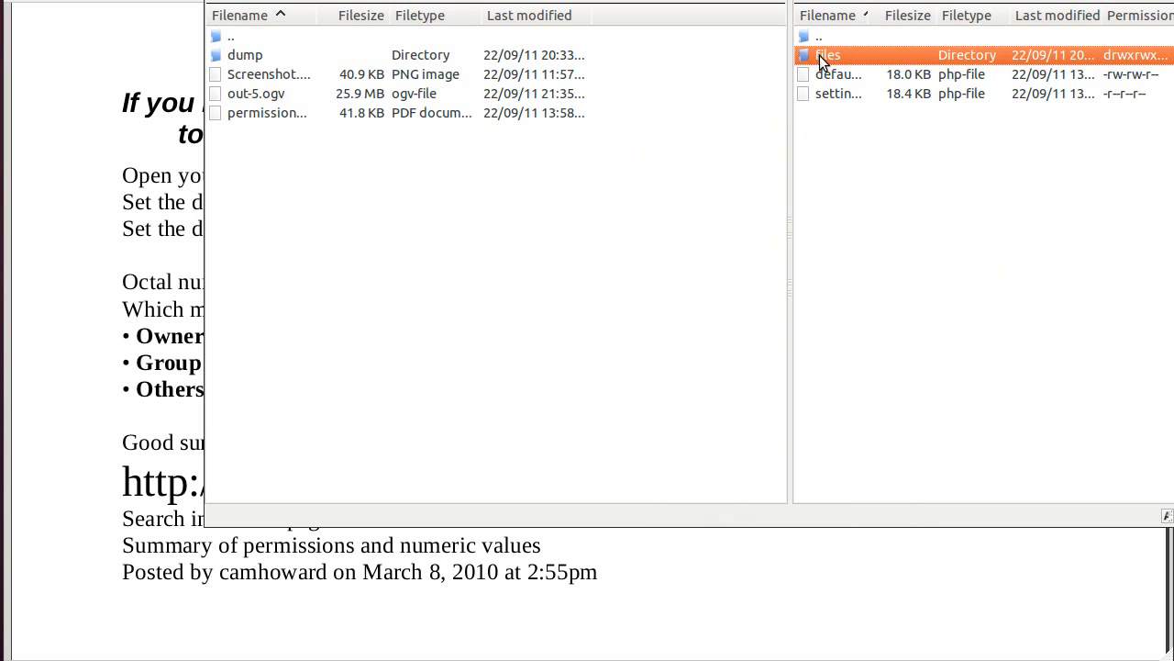
{"action": "mouse_move", "coordinate": [807, 61]}
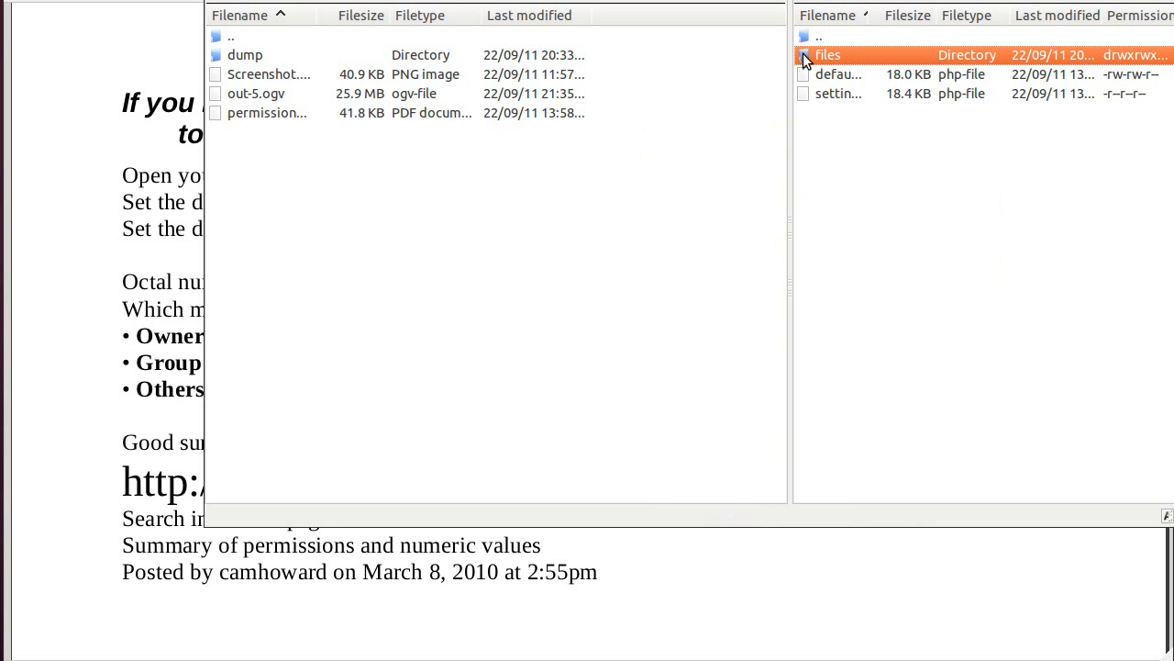
{"action": "right_click", "coordinate": [828, 54]}
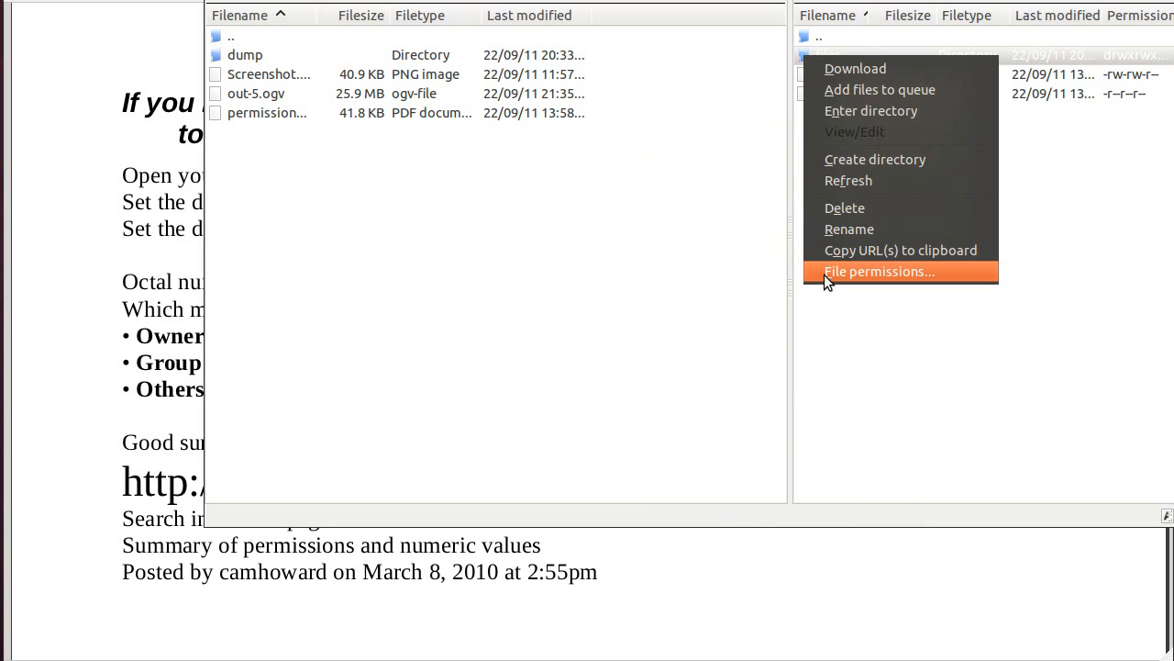
{"action": "left_click", "coordinate": [878, 271]}
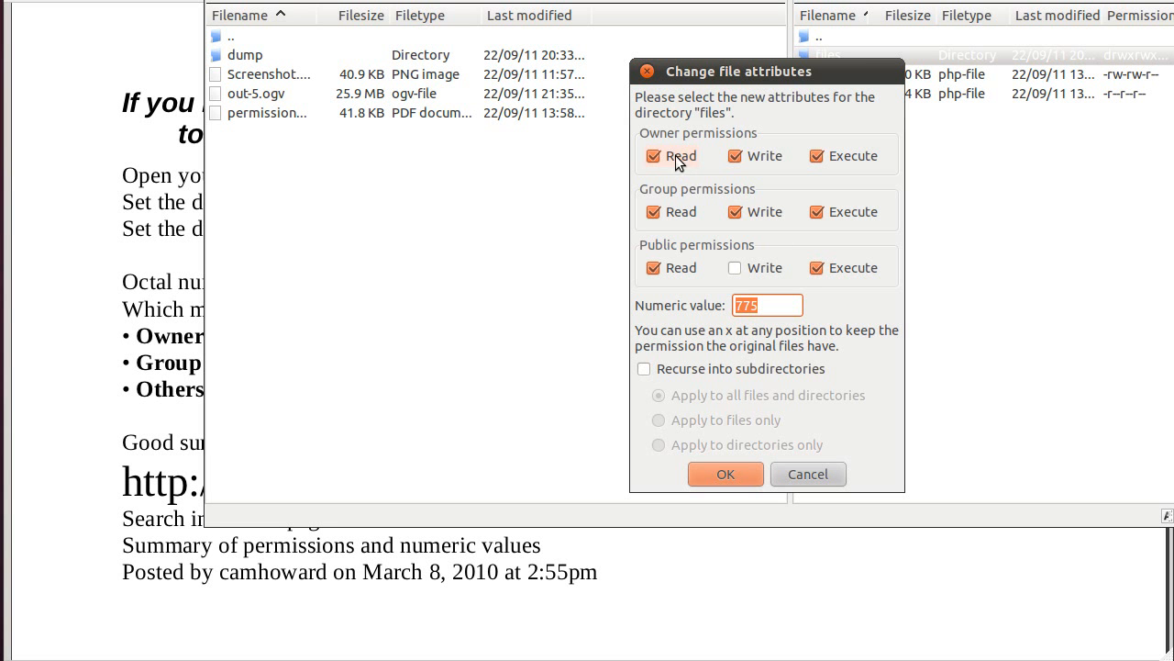
{"action": "mouse_move", "coordinate": [869, 158]}
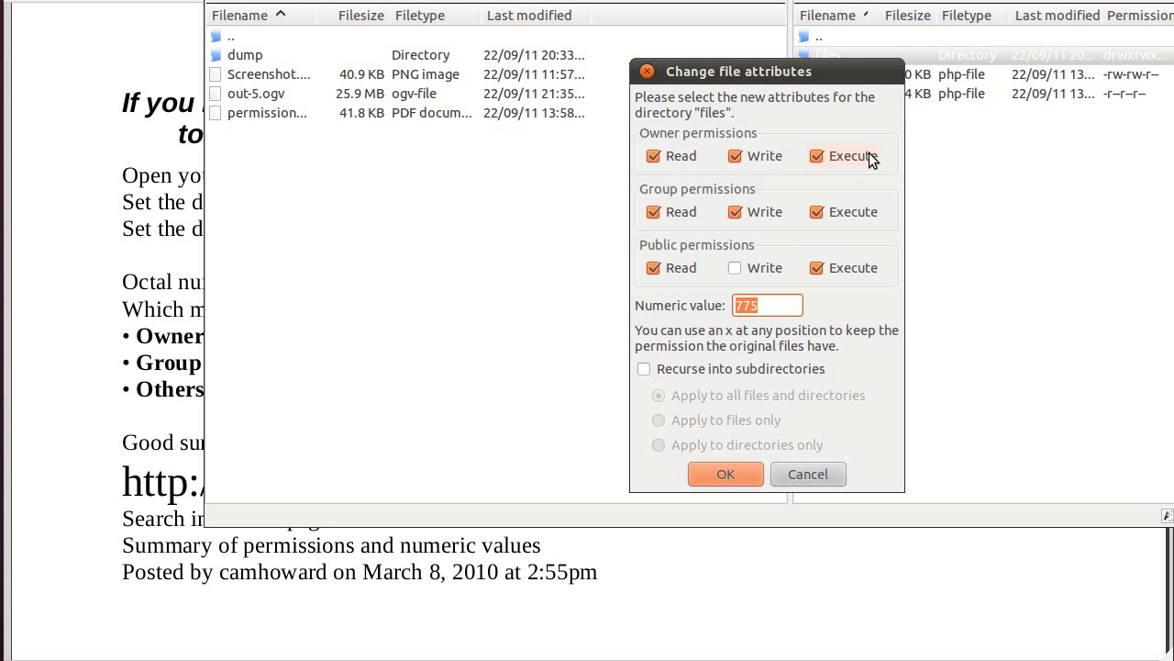
{"action": "mouse_move", "coordinate": [718, 188]}
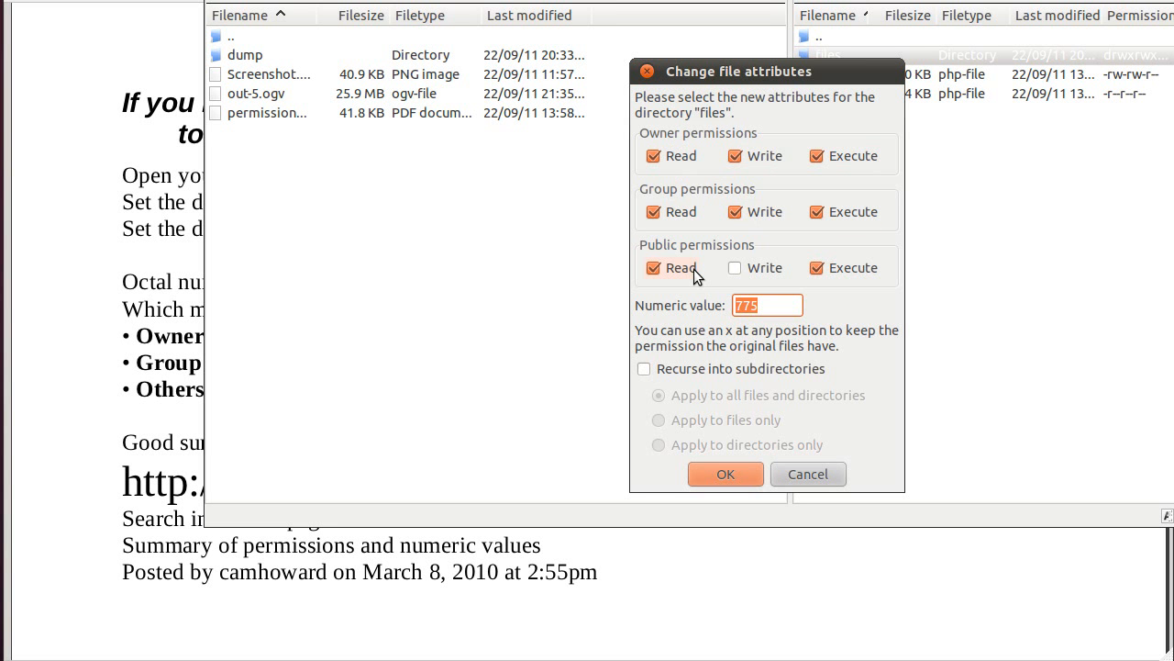
{"action": "mouse_move", "coordinate": [837, 288]}
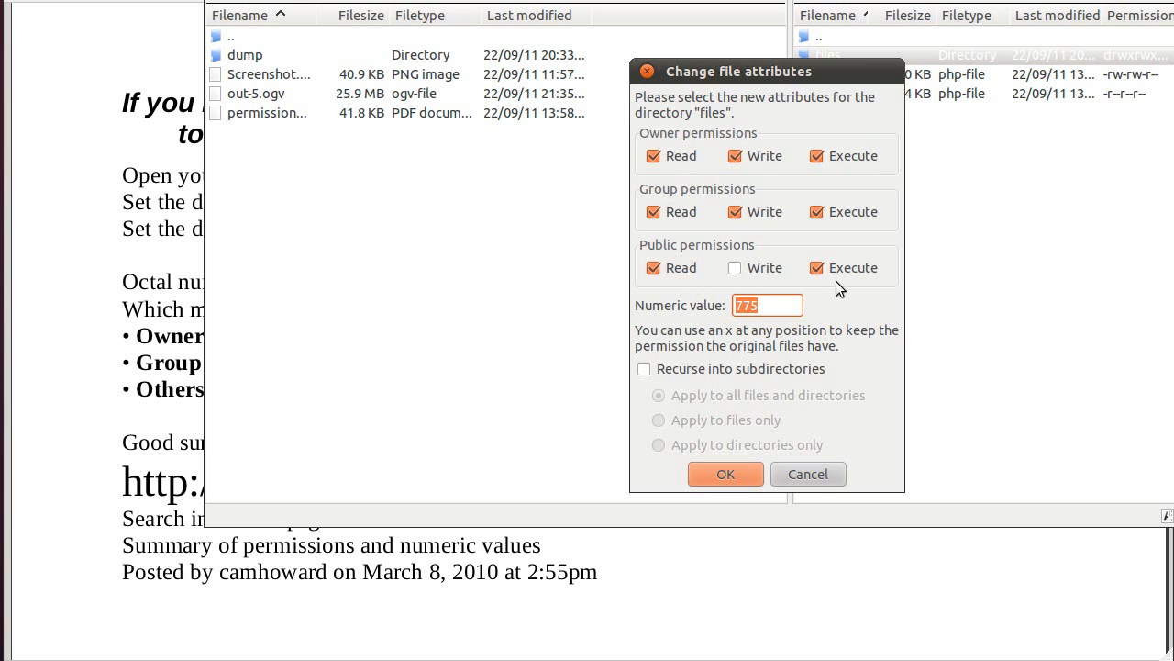
{"action": "mouse_move", "coordinate": [836, 267]}
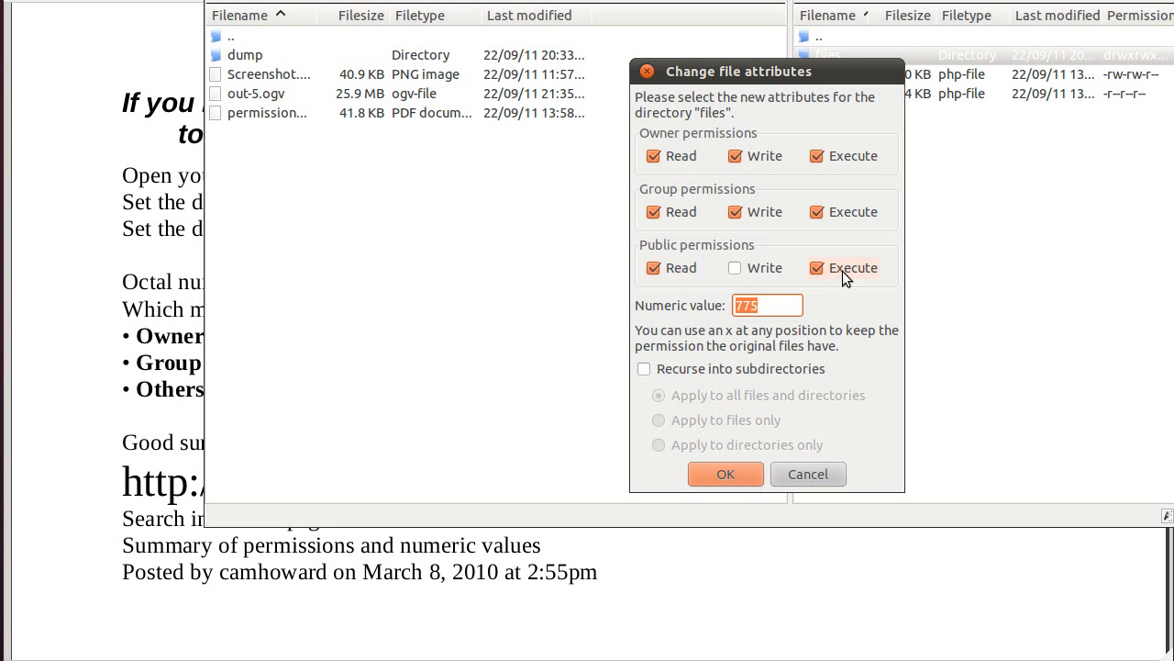
{"action": "mouse_move", "coordinate": [768, 265]}
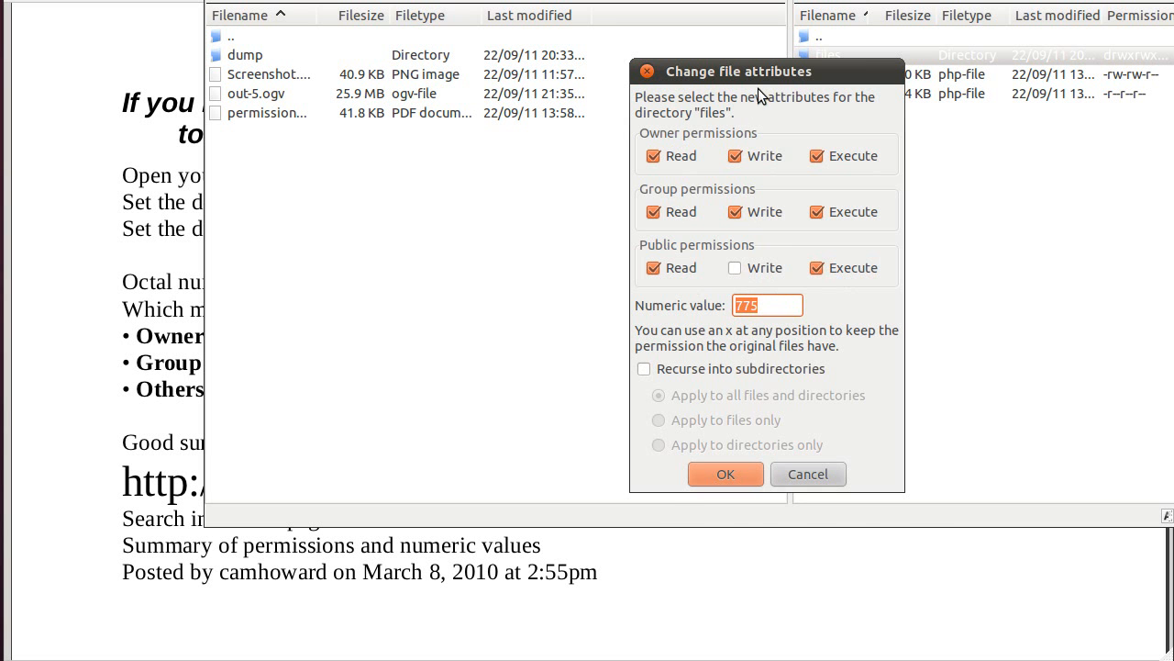
- Apply 775 to files recursively, limited to directories only
{"action": "left_click_drag", "start_coordinate": [740, 72], "coordinate": [770, 167]}
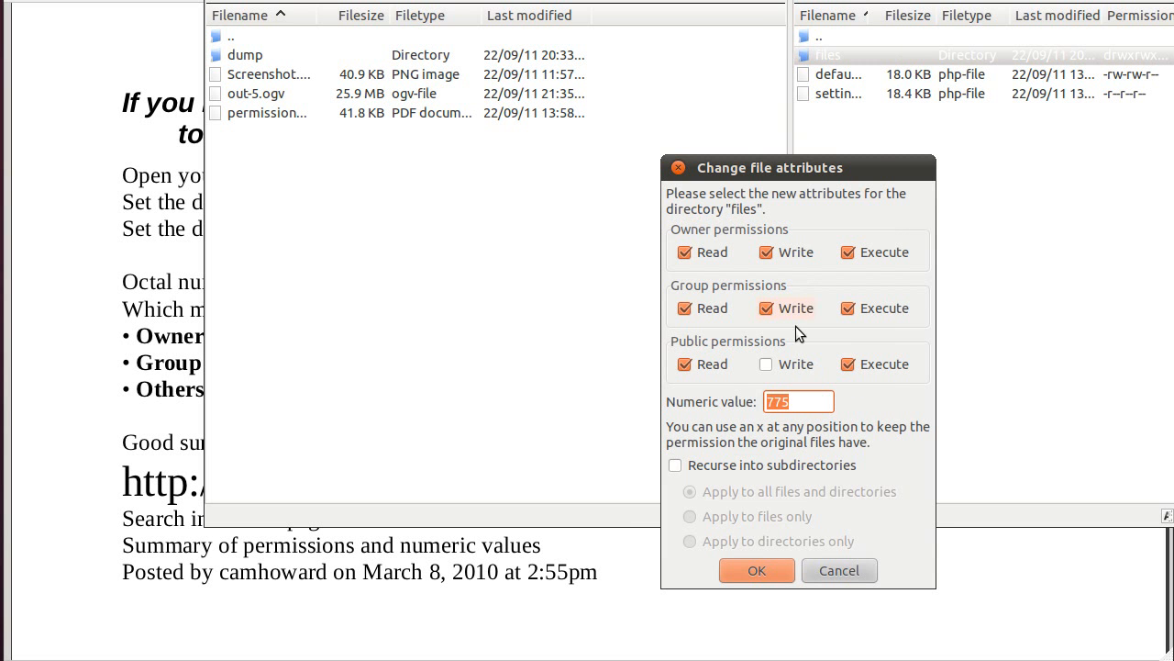
{"action": "left_click", "coordinate": [676, 465]}
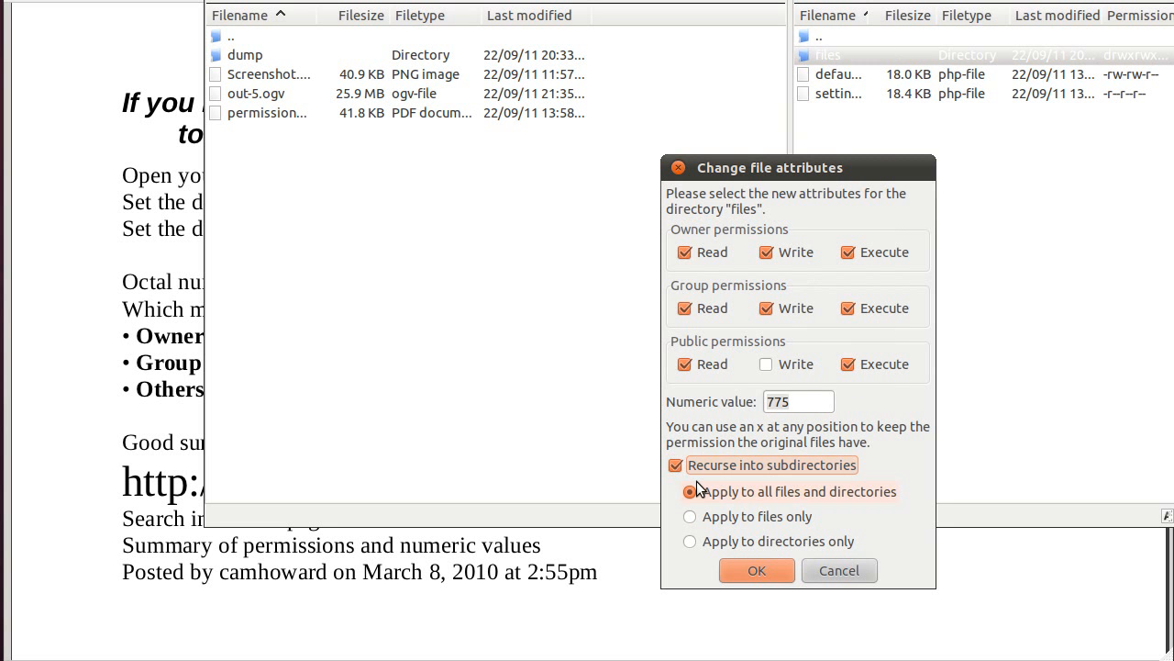
{"action": "mouse_move", "coordinate": [849, 241]}
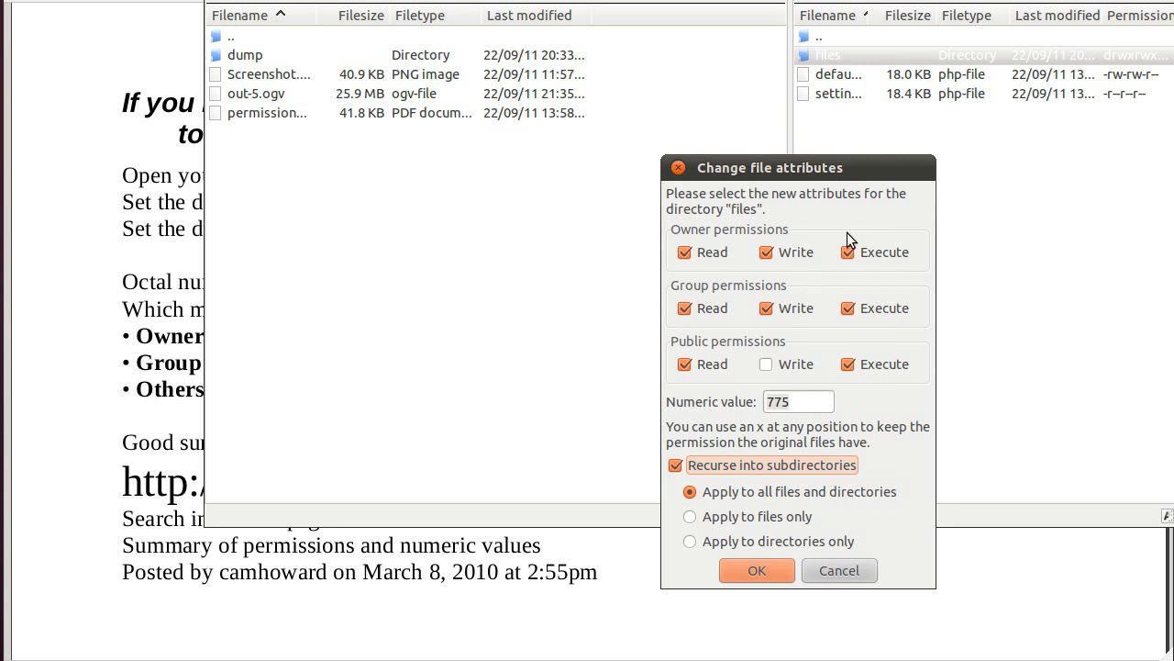
{"action": "left_click_drag", "start_coordinate": [798, 167], "coordinate": [734, 90]}
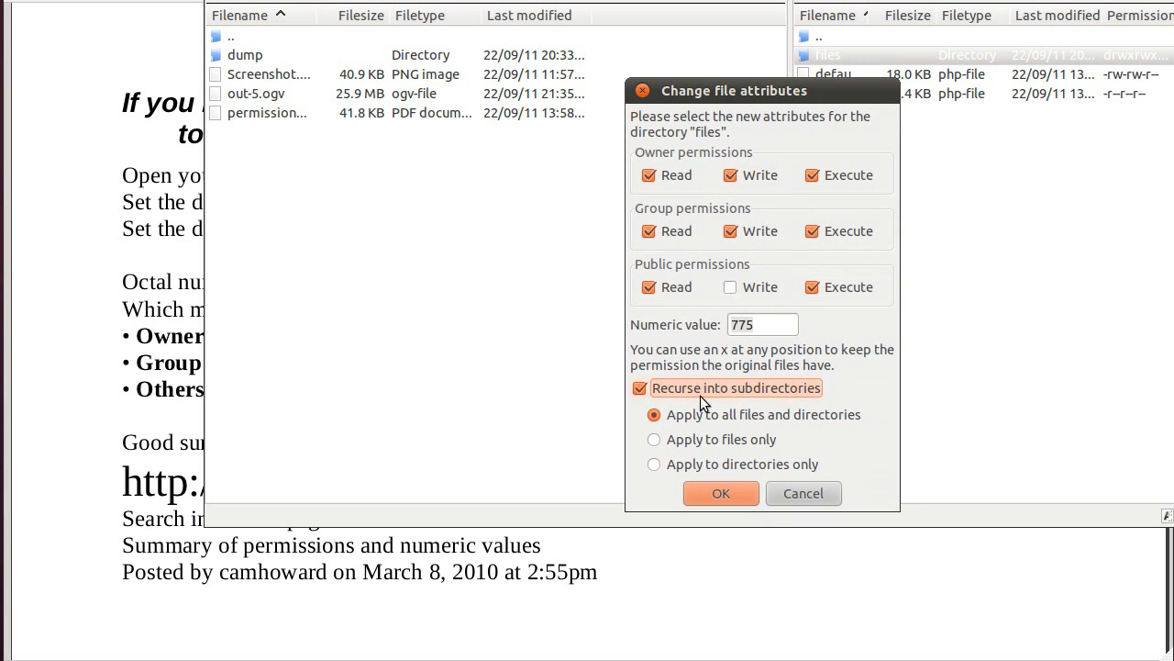
{"action": "mouse_move", "coordinate": [690, 393]}
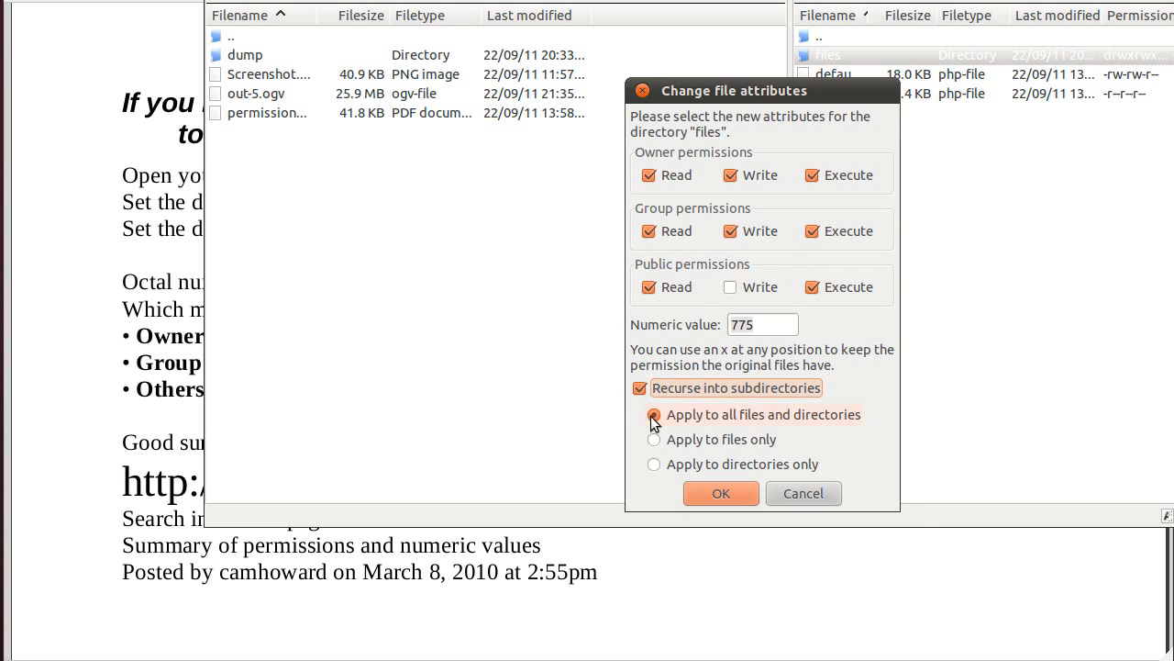
{"action": "left_click", "coordinate": [654, 464]}
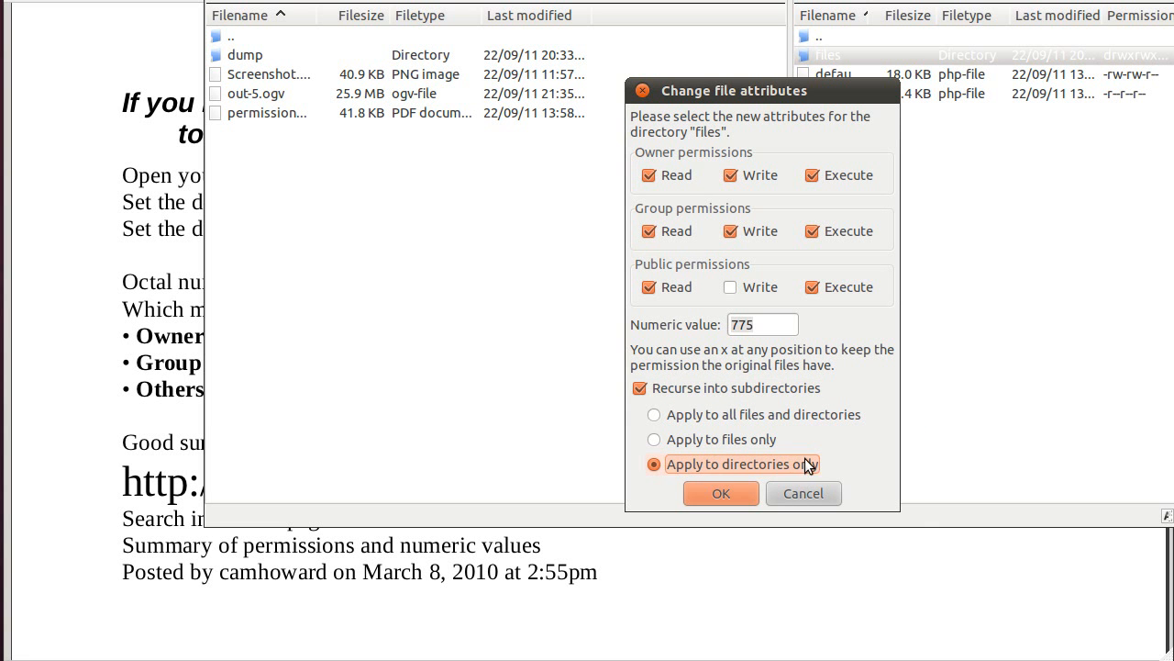
{"action": "mouse_move", "coordinate": [745, 485]}
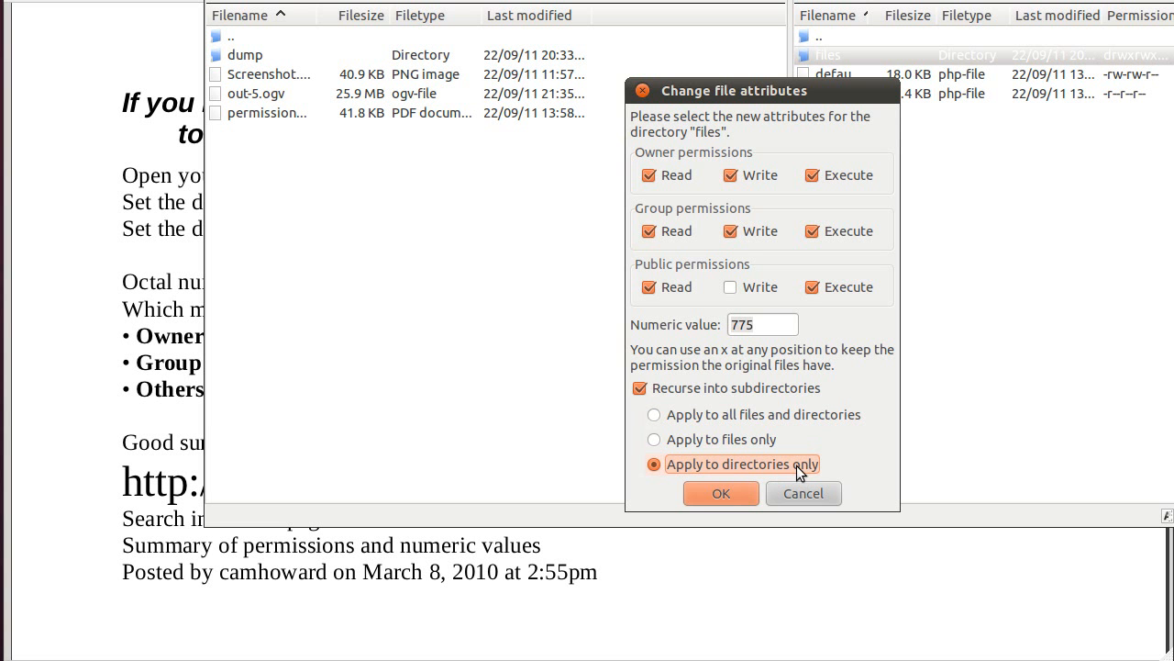
{"action": "left_click", "coordinate": [721, 494]}
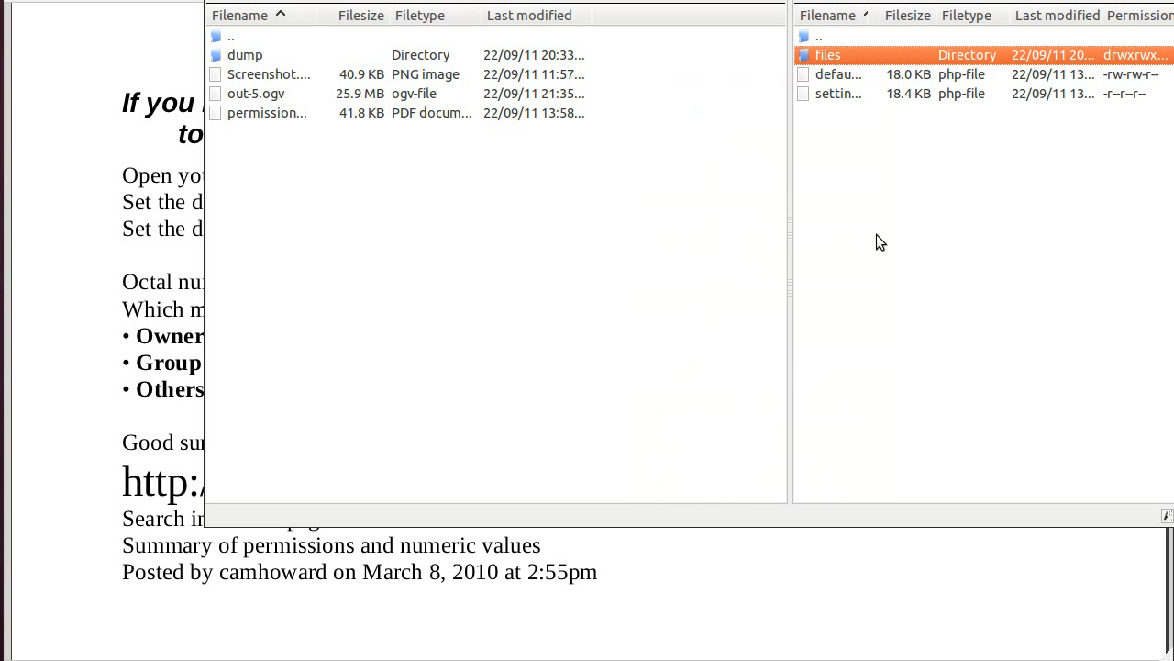
{"action": "mouse_move", "coordinate": [825, 182]}
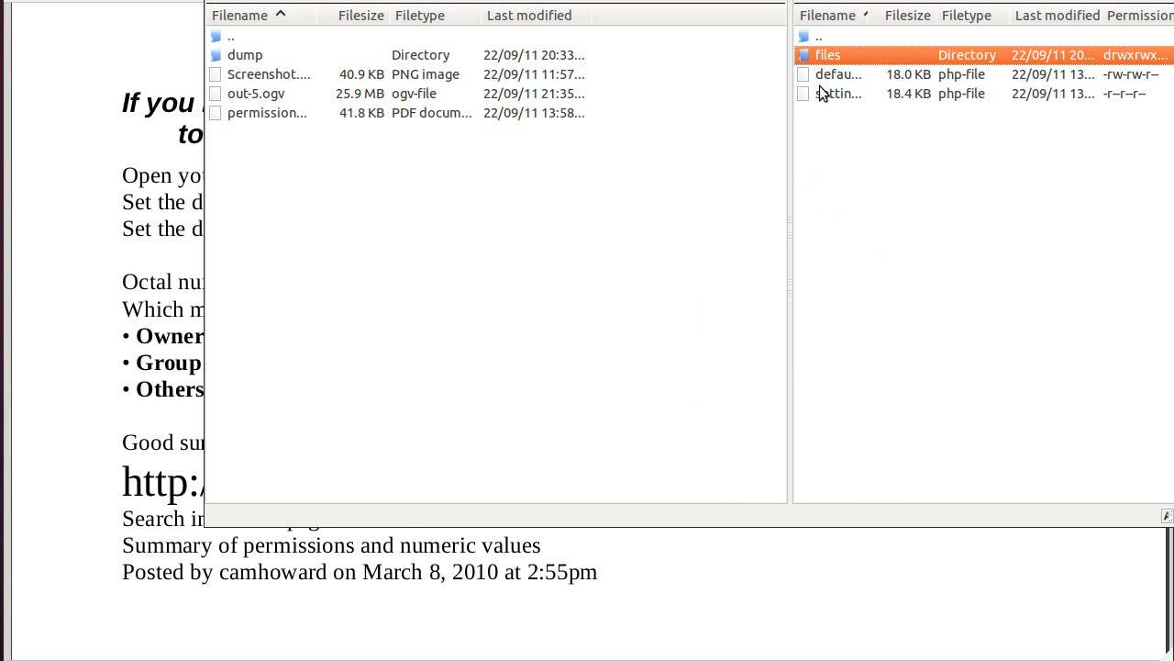
{"action": "mouse_move", "coordinate": [402, 541]}
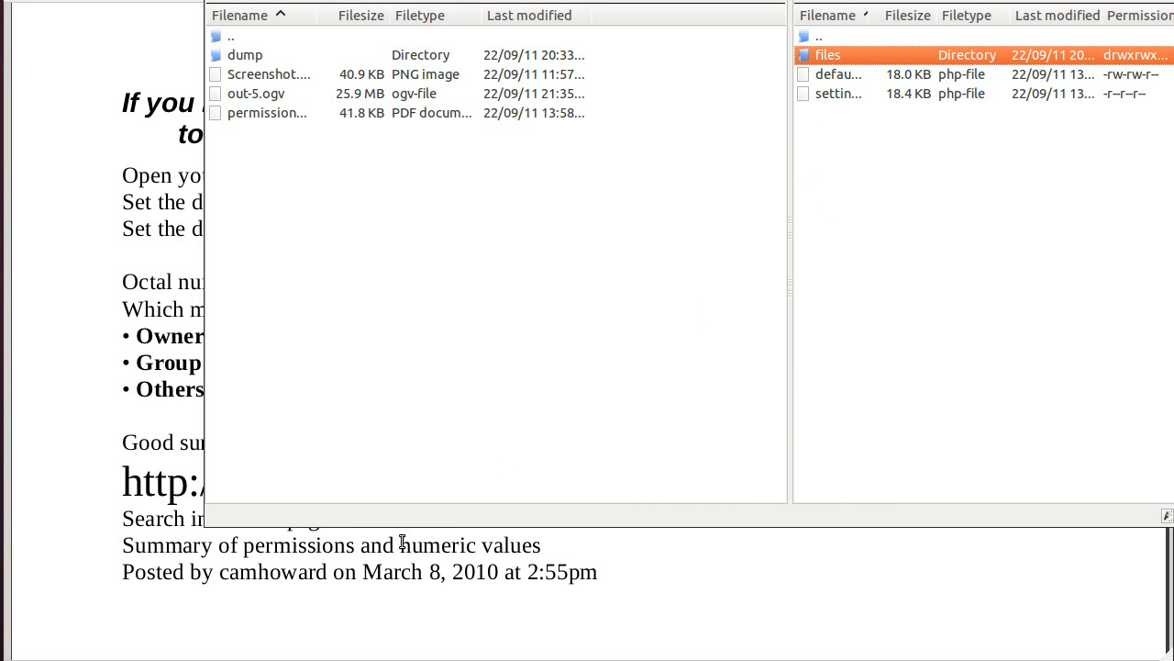
{"action": "mouse_move", "coordinate": [650, 133]}
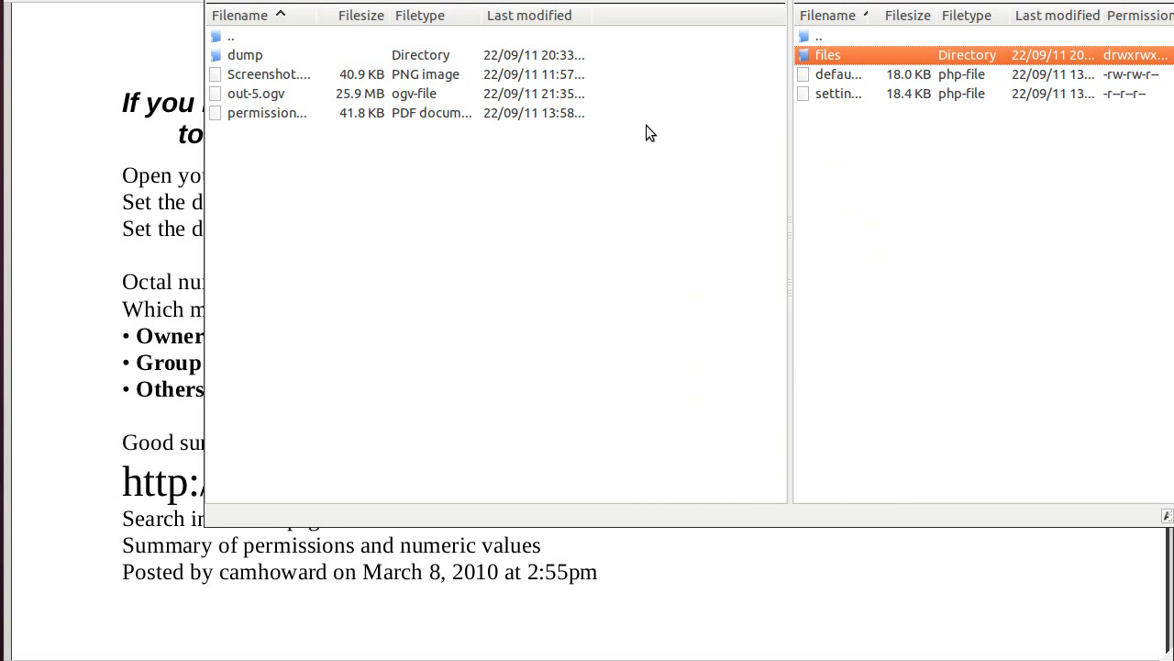
{"action": "mouse_move", "coordinate": [362, 543]}
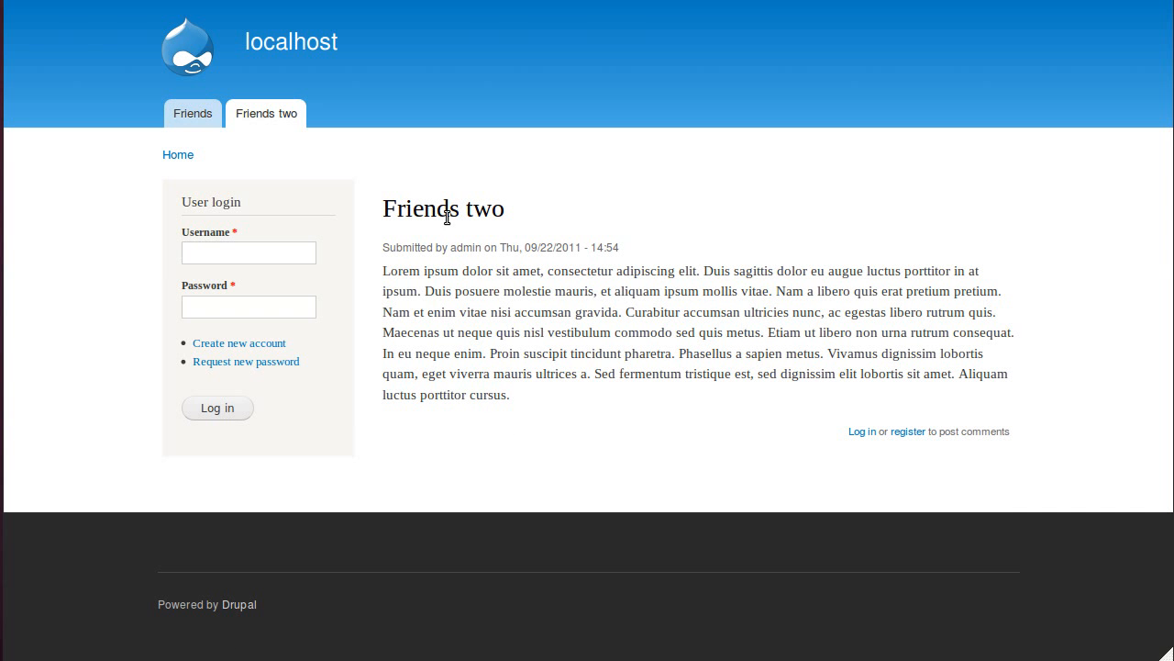
{"action": "mouse_move", "coordinate": [455, 269]}
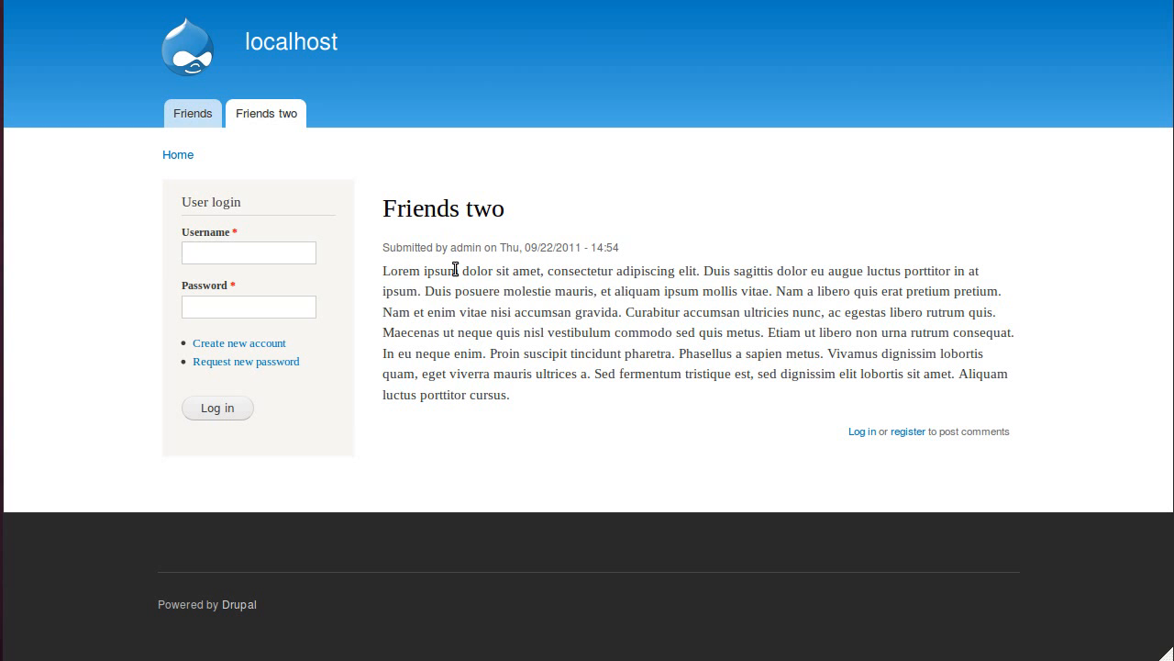
{"action": "mouse_move", "coordinate": [431, 220]}
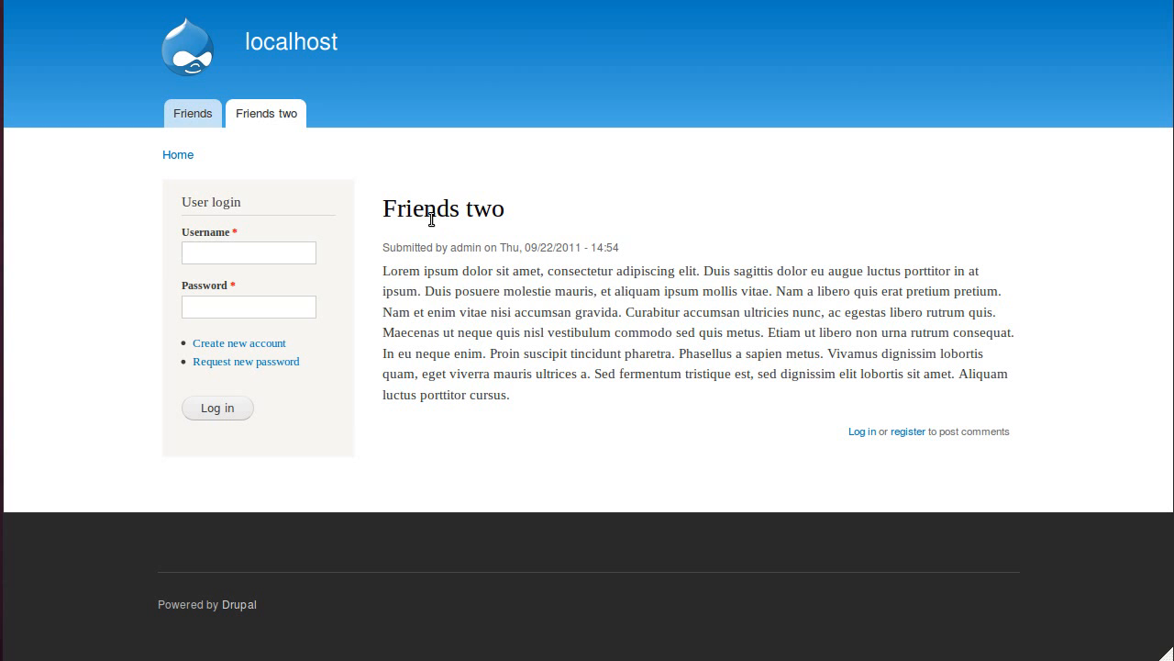
{"action": "mouse_move", "coordinate": [192, 113]}
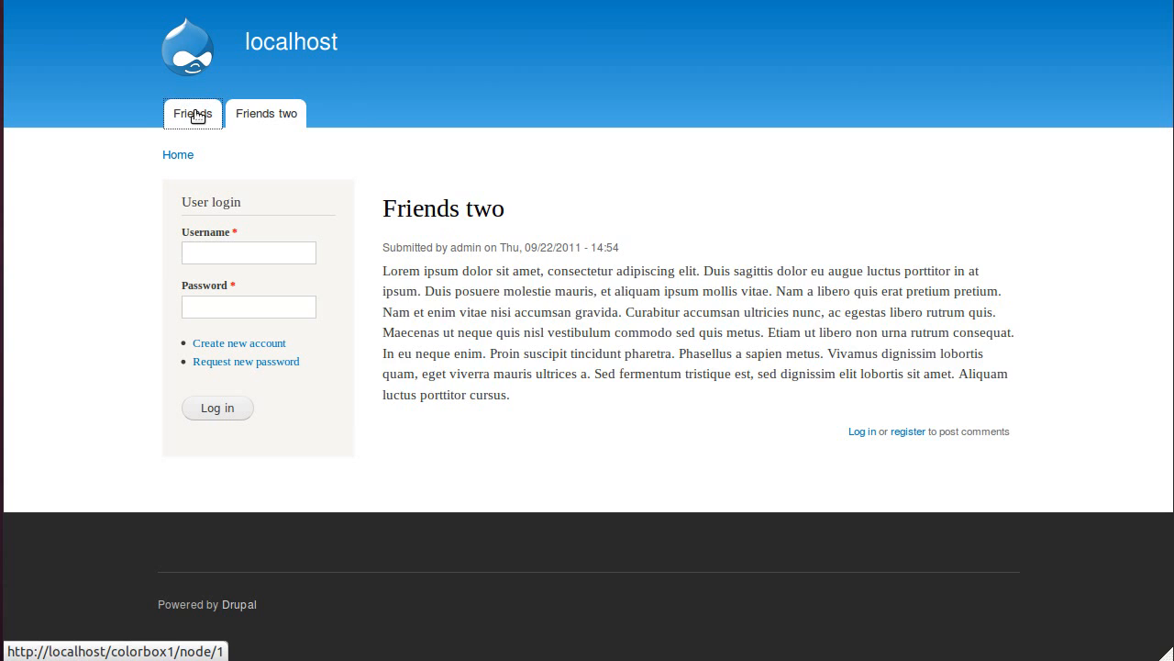
- Go to the Friends page on the localhost Drupal site
{"action": "left_click", "coordinate": [193, 113]}
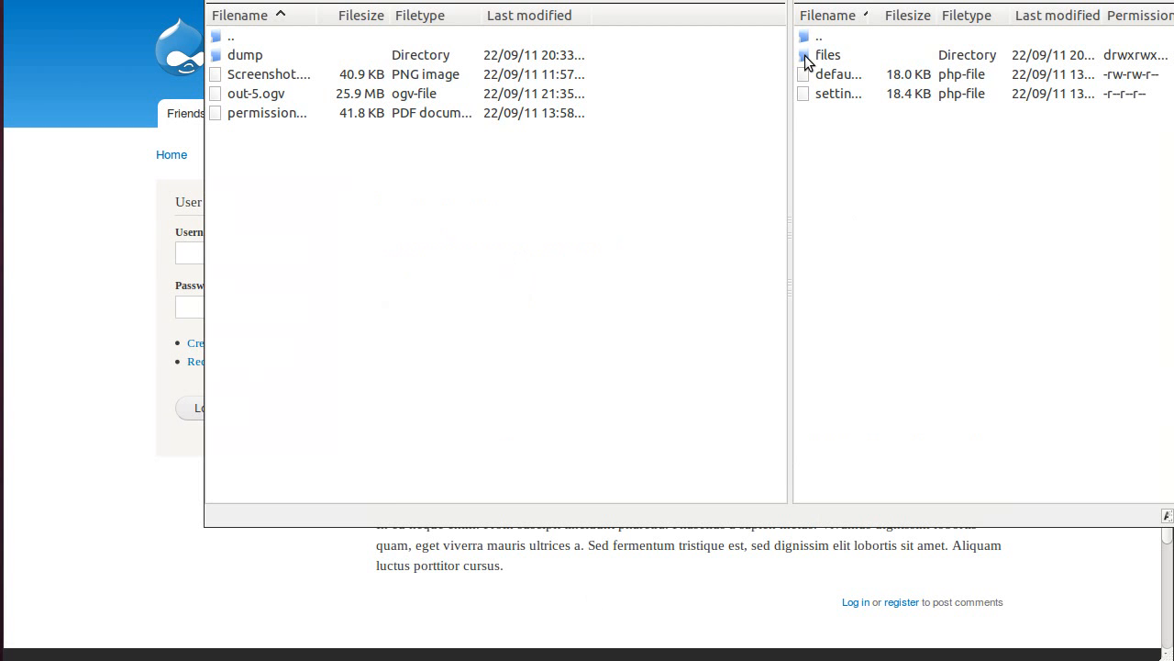
- Enter the files folder and confirm the styles folder has 775 permissions
{"action": "double_click", "coordinate": [827, 54]}
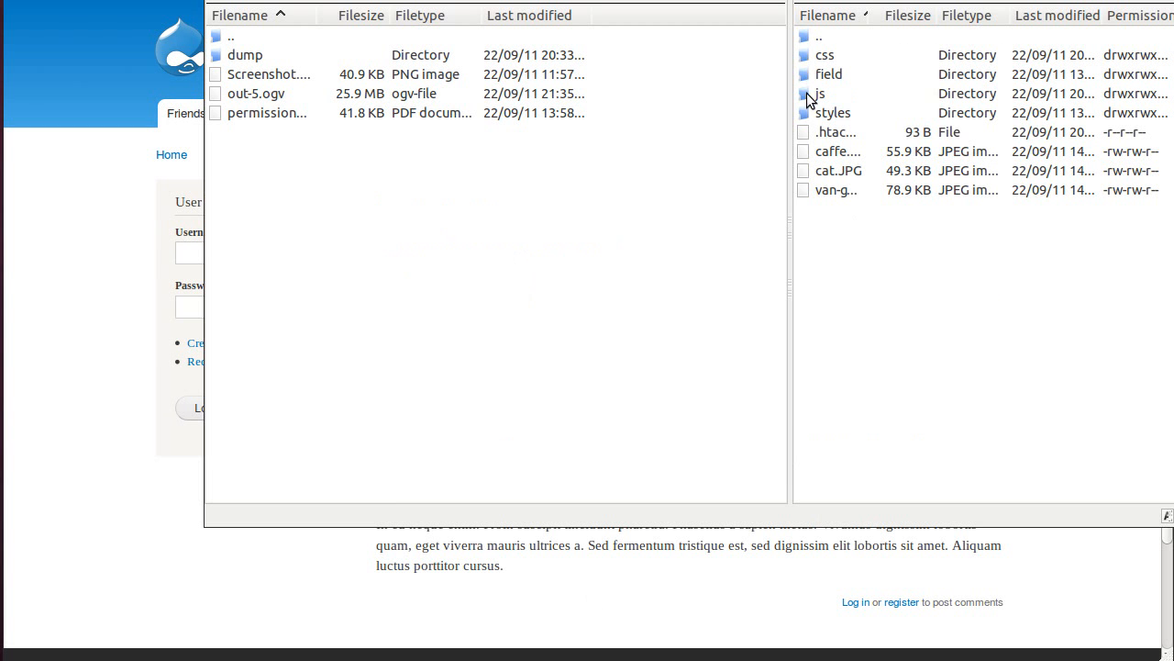
{"action": "mouse_move", "coordinate": [836, 131]}
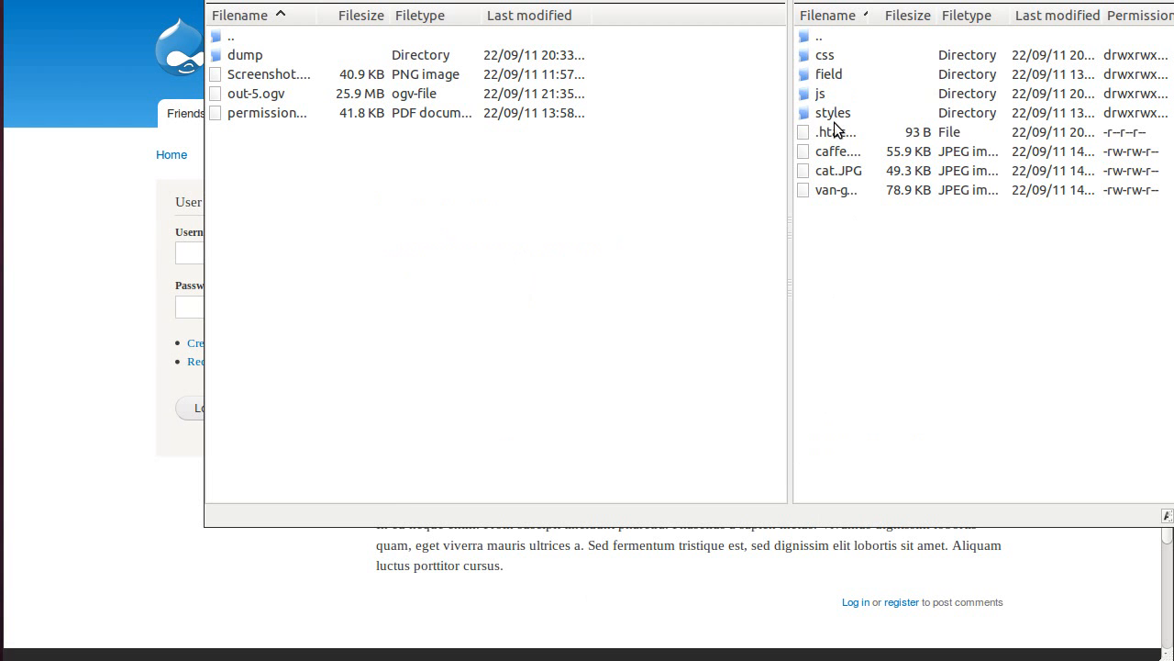
{"action": "mouse_move", "coordinate": [804, 118]}
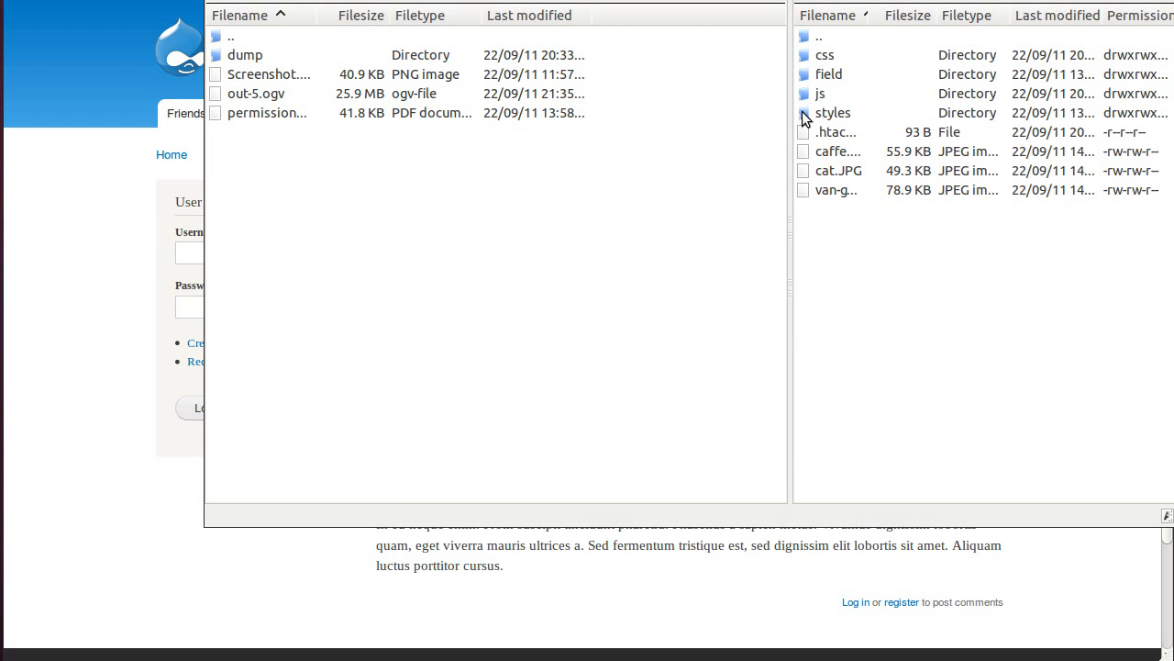
{"action": "right_click", "coordinate": [833, 112]}
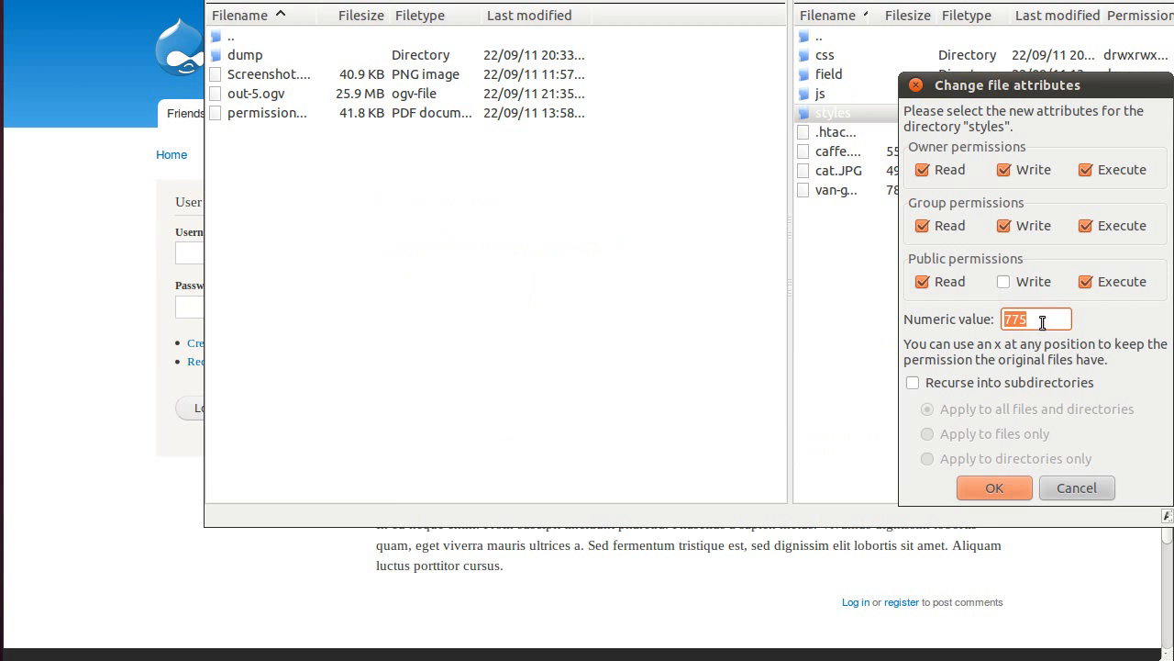
{"action": "left_click", "coordinate": [993, 488]}
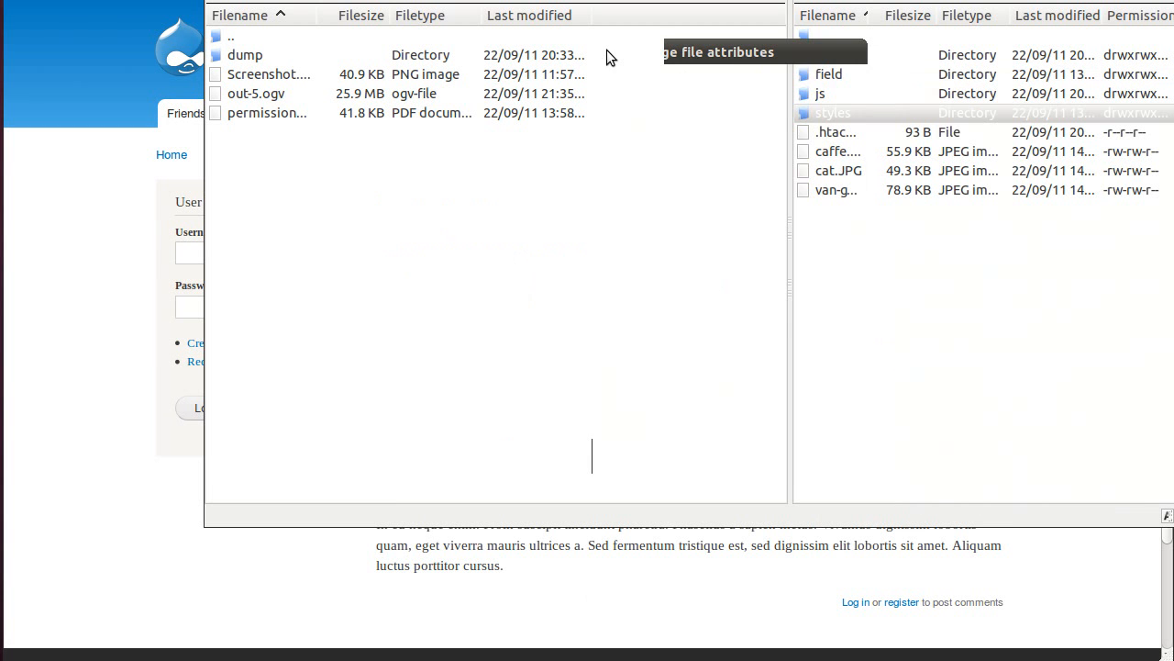
- Browse styles and thumbnail, confirm public's 775, and return to public's listing
{"action": "left_click", "coordinate": [832, 112]}
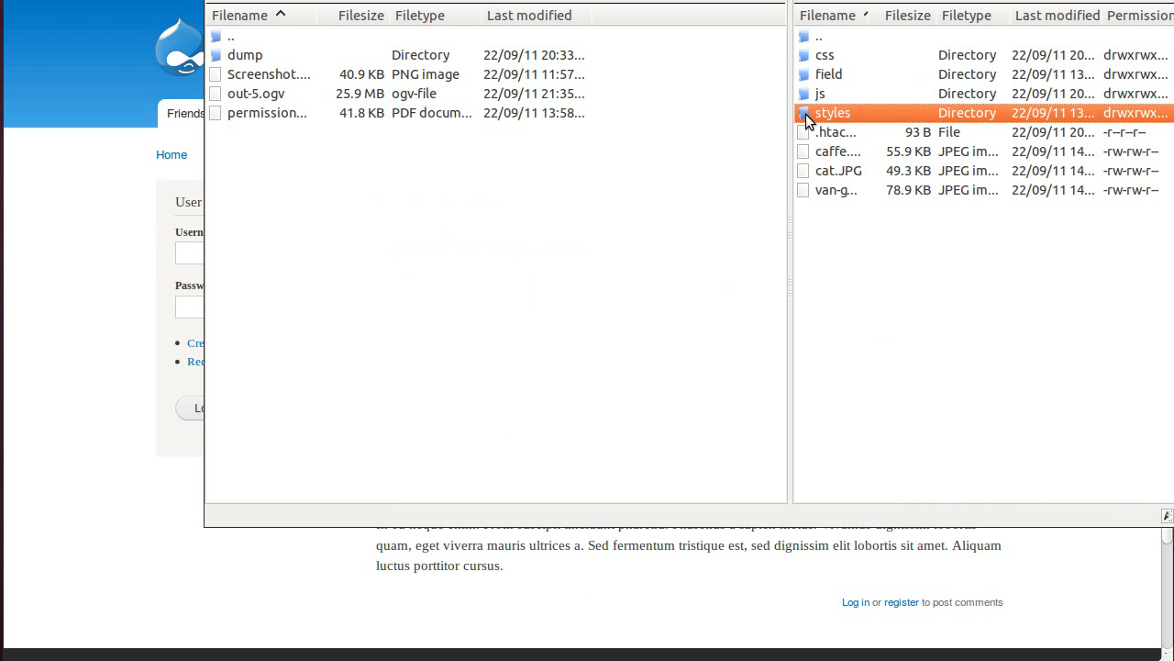
{"action": "double_click", "coordinate": [832, 112]}
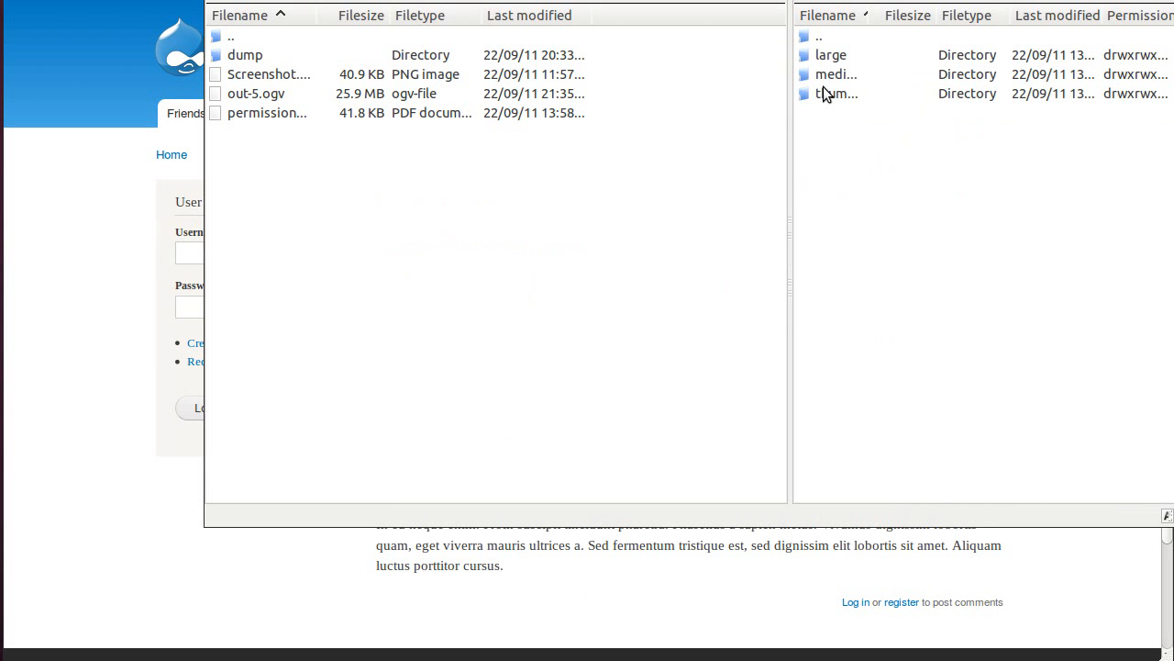
{"action": "mouse_move", "coordinate": [830, 77]}
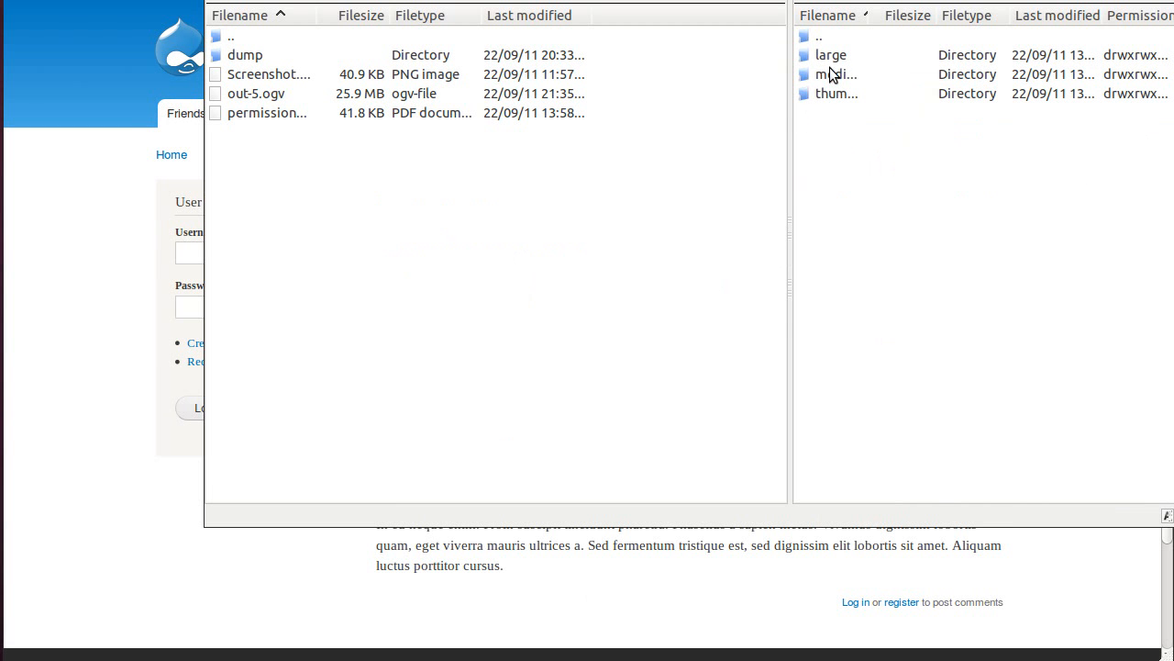
{"action": "left_click", "coordinate": [835, 93]}
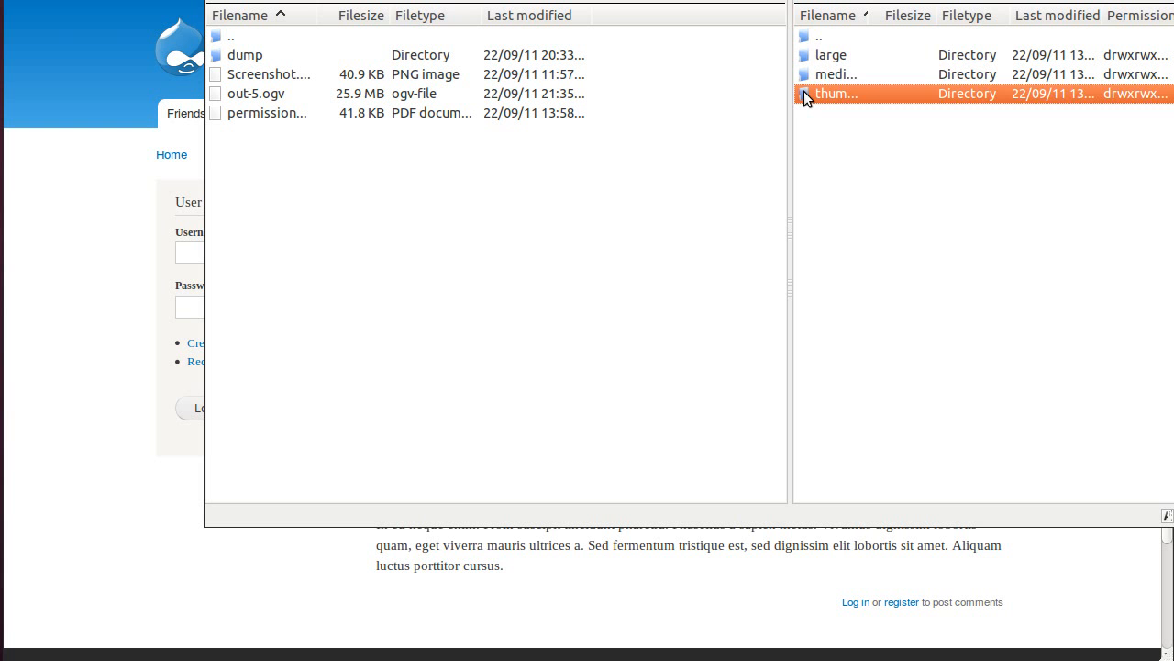
{"action": "double_click", "coordinate": [830, 93]}
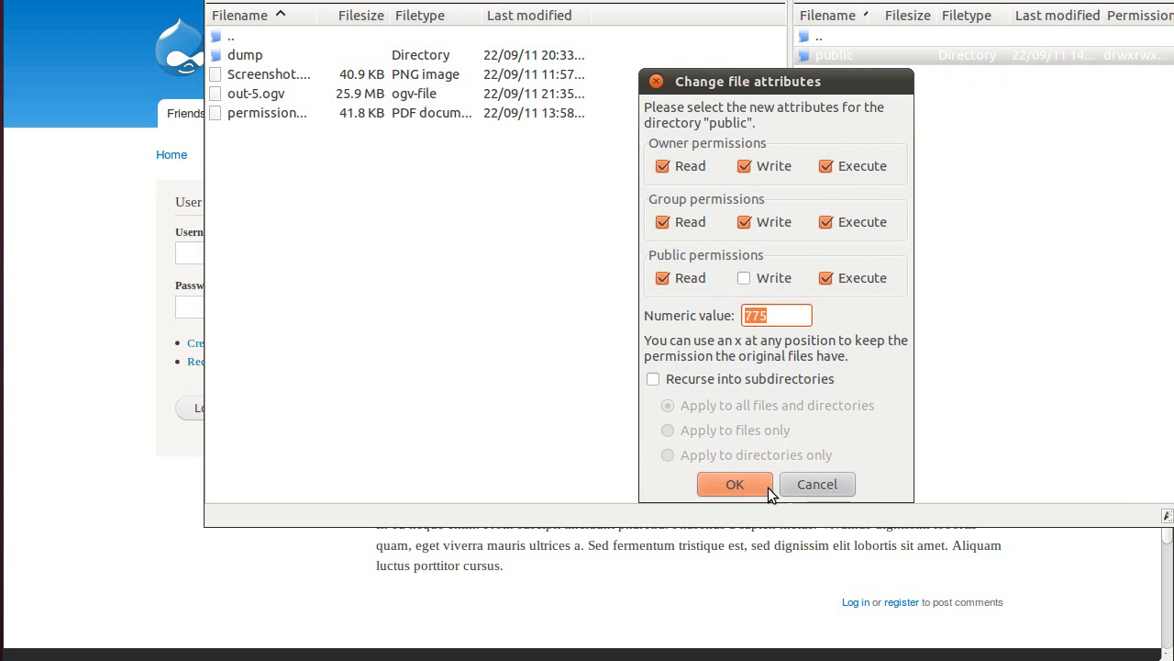
{"action": "left_click", "coordinate": [734, 484]}
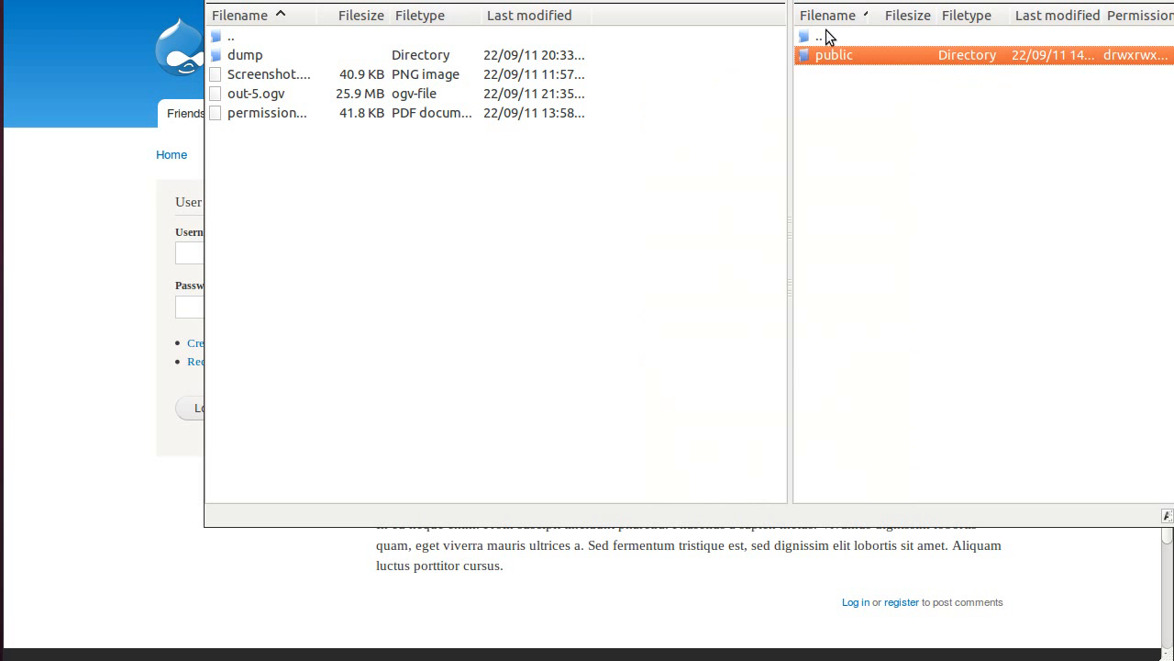
{"action": "double_click", "coordinate": [833, 54]}
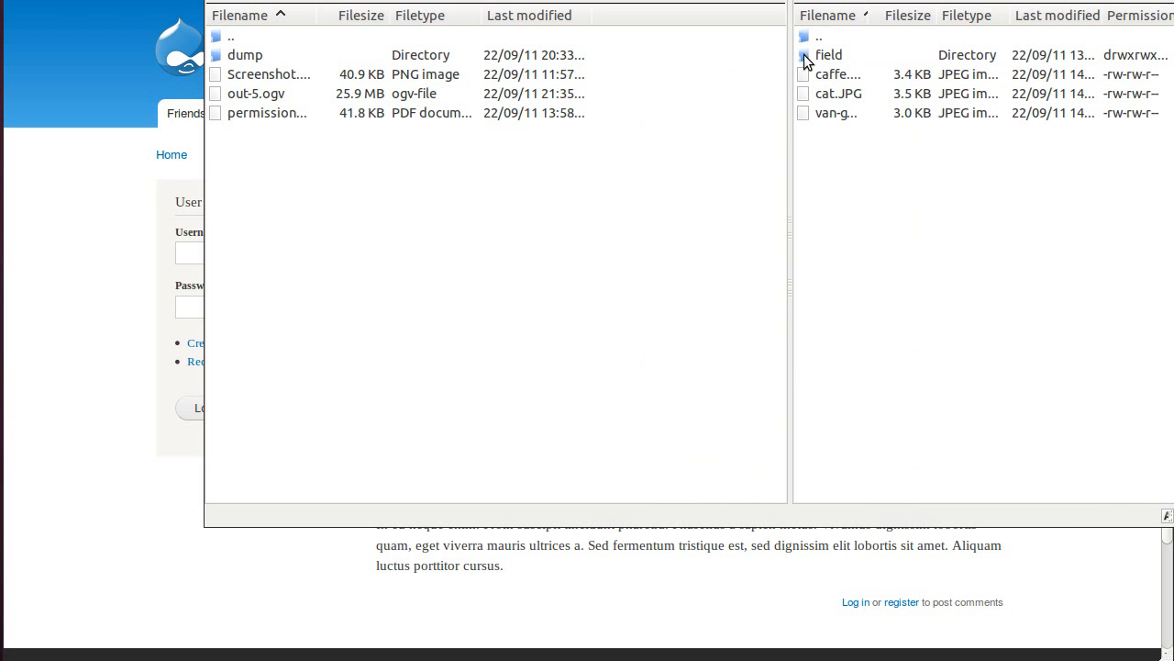
- Set field to 775, recursing into subdirectories for directories only
{"action": "right_click", "coordinate": [828, 55]}
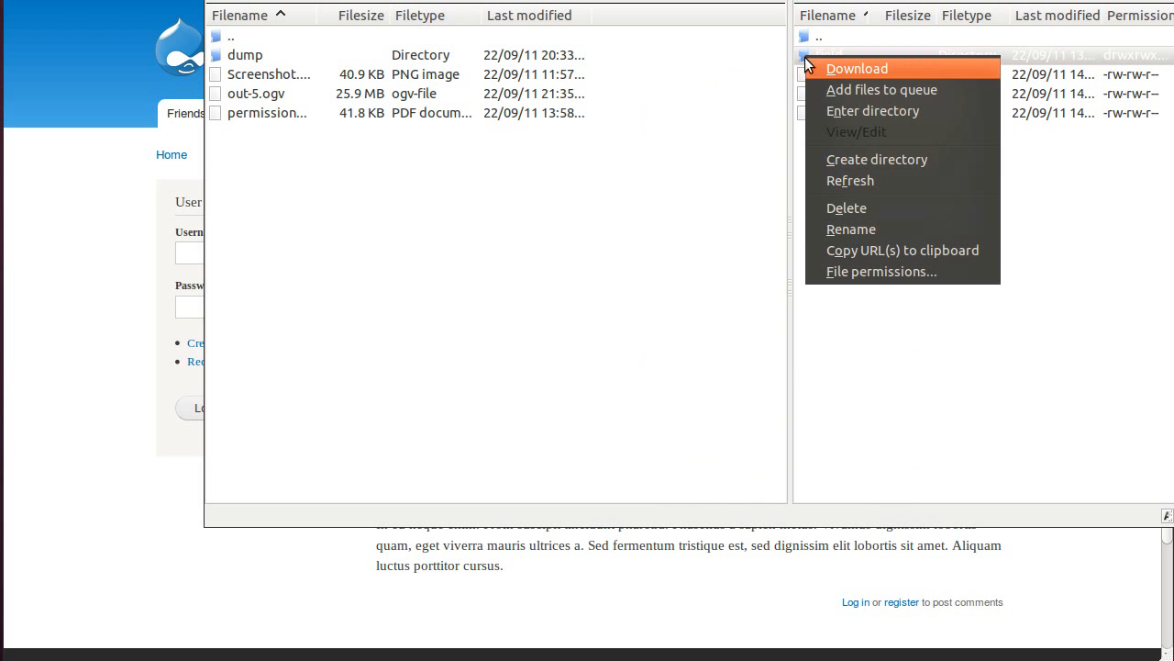
{"action": "left_click", "coordinate": [881, 271]}
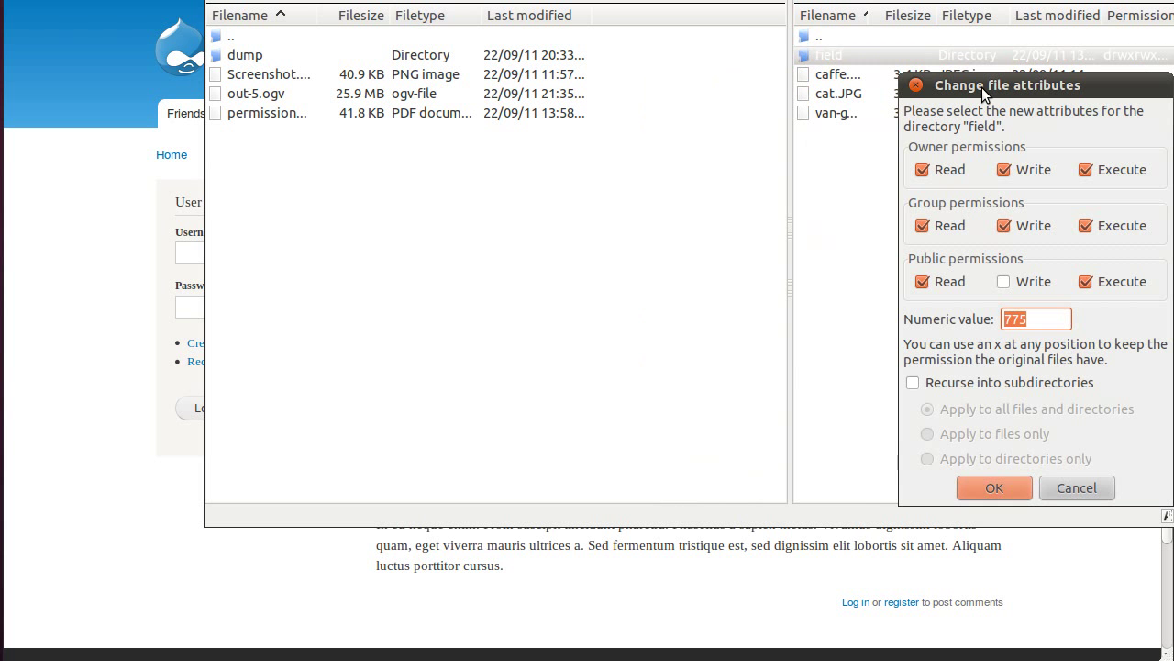
{"action": "left_click", "coordinate": [913, 382]}
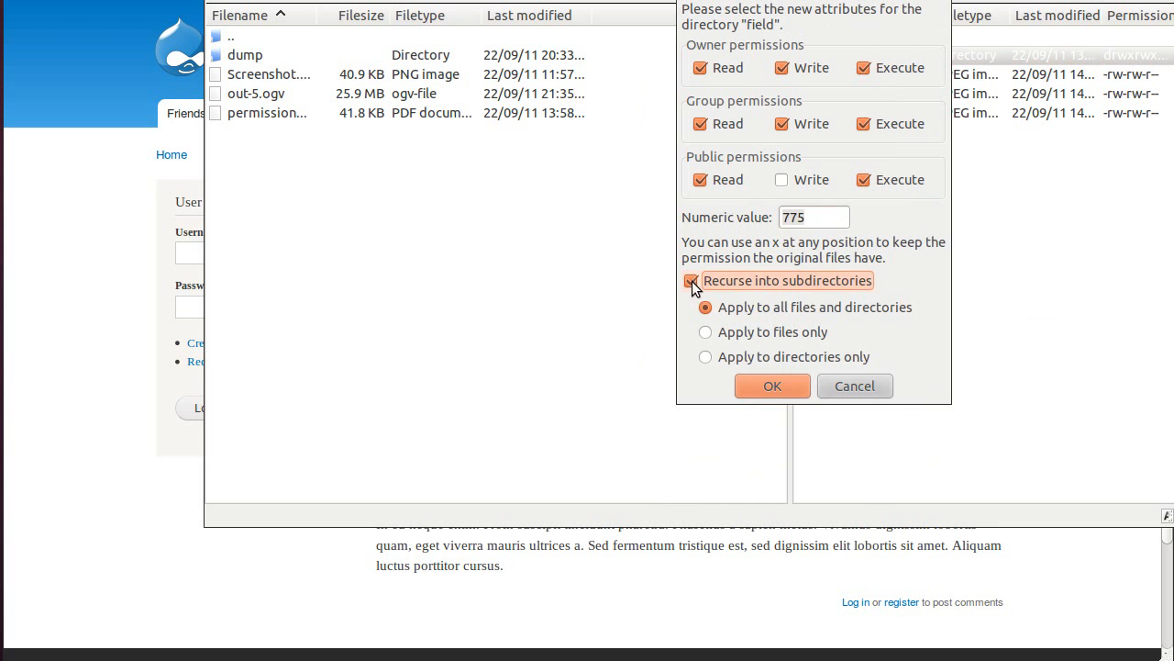
{"action": "left_click", "coordinate": [705, 357]}
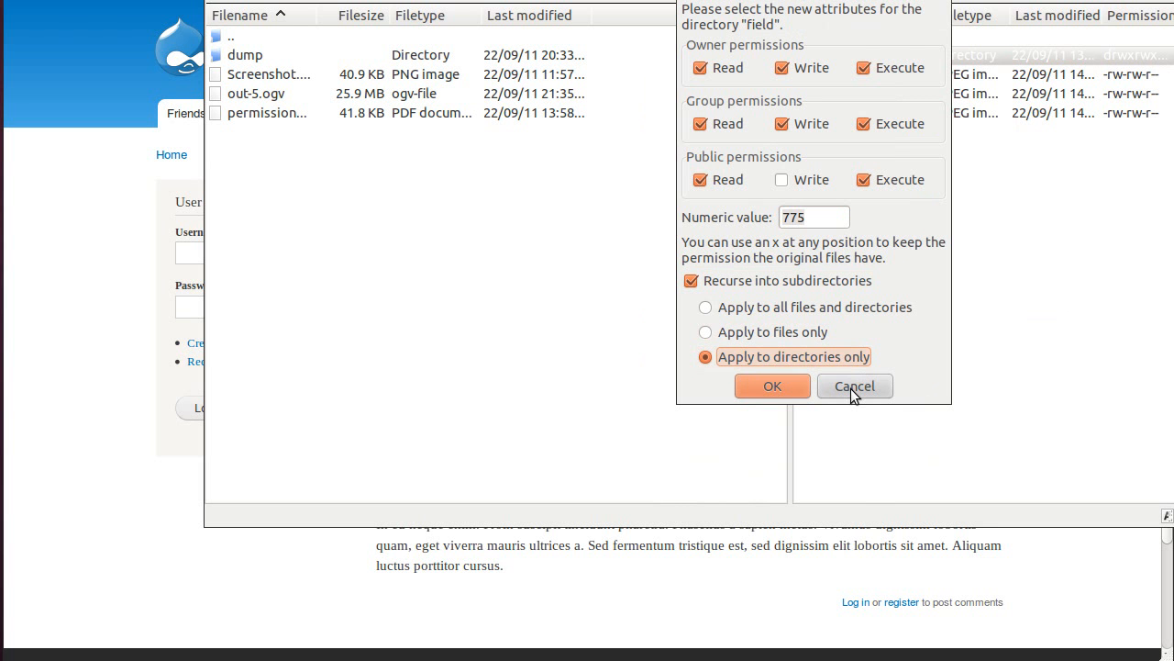
{"action": "left_click", "coordinate": [854, 386]}
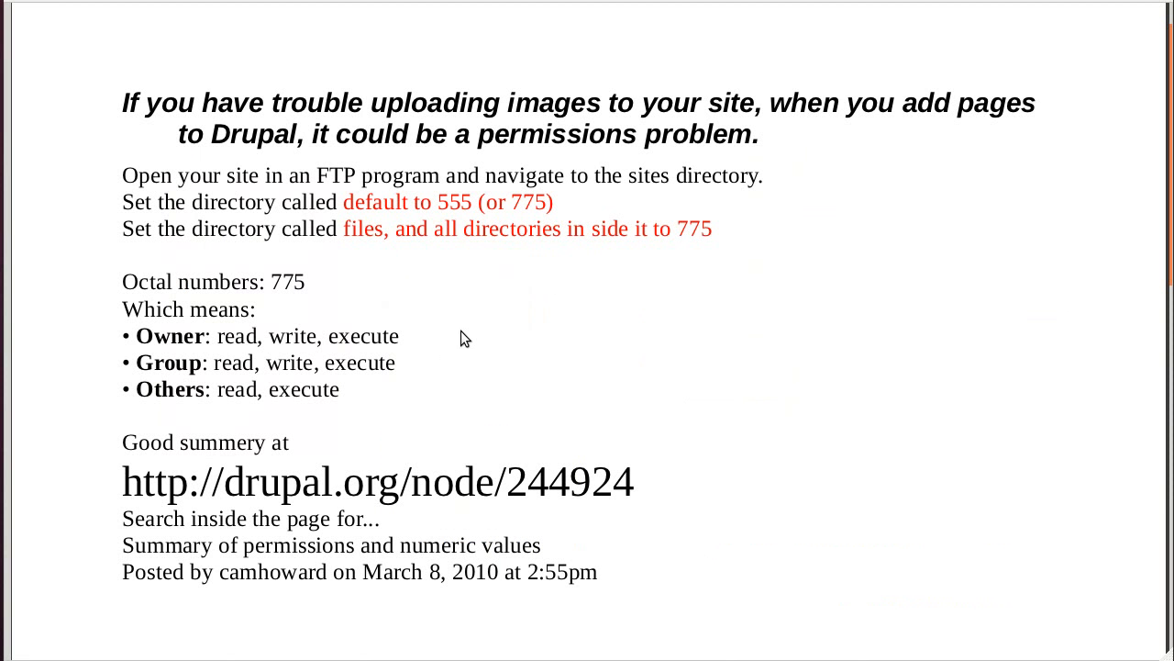
{"action": "mouse_move", "coordinate": [358, 417]}
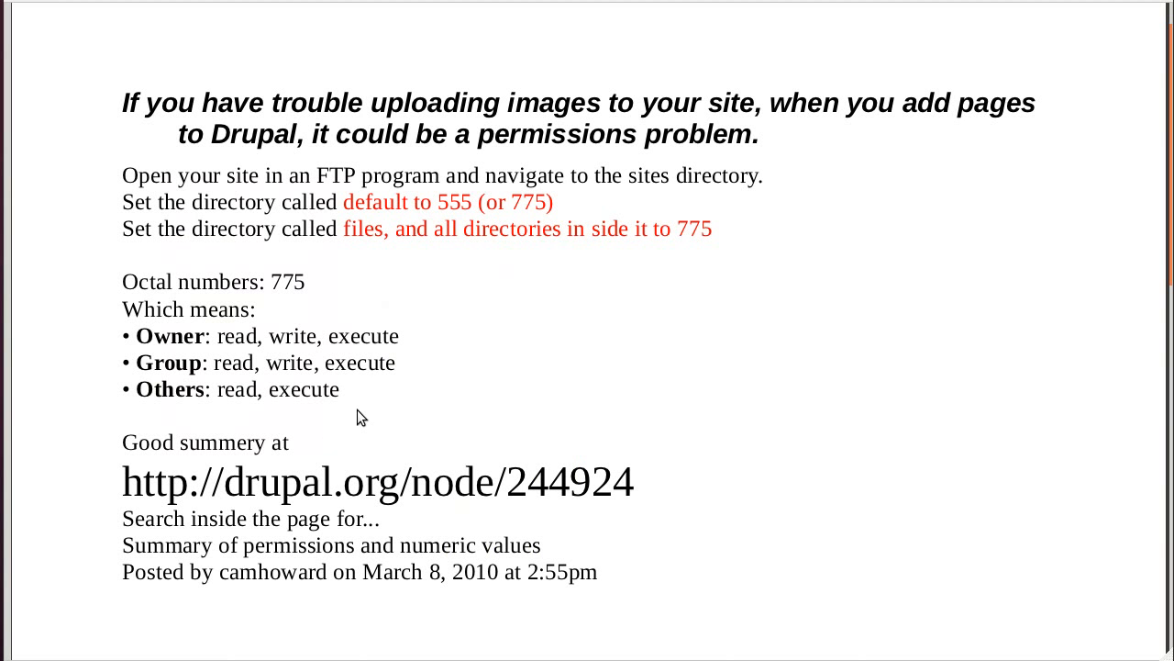
{"action": "mouse_move", "coordinate": [300, 491]}
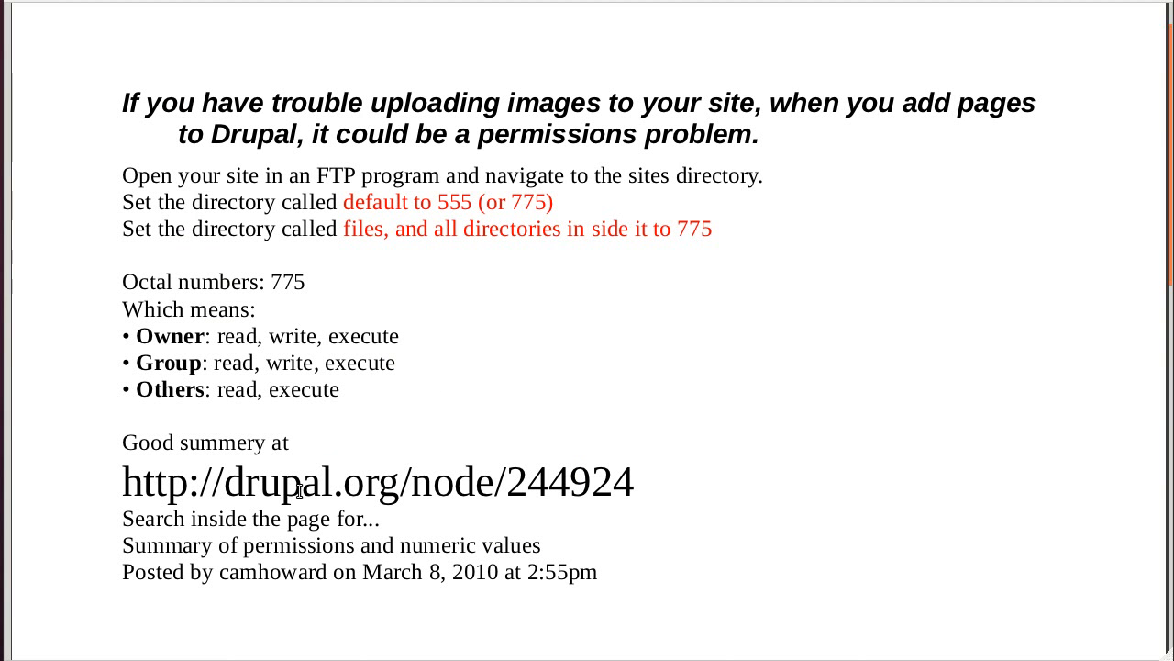
{"action": "mouse_move", "coordinate": [362, 483]}
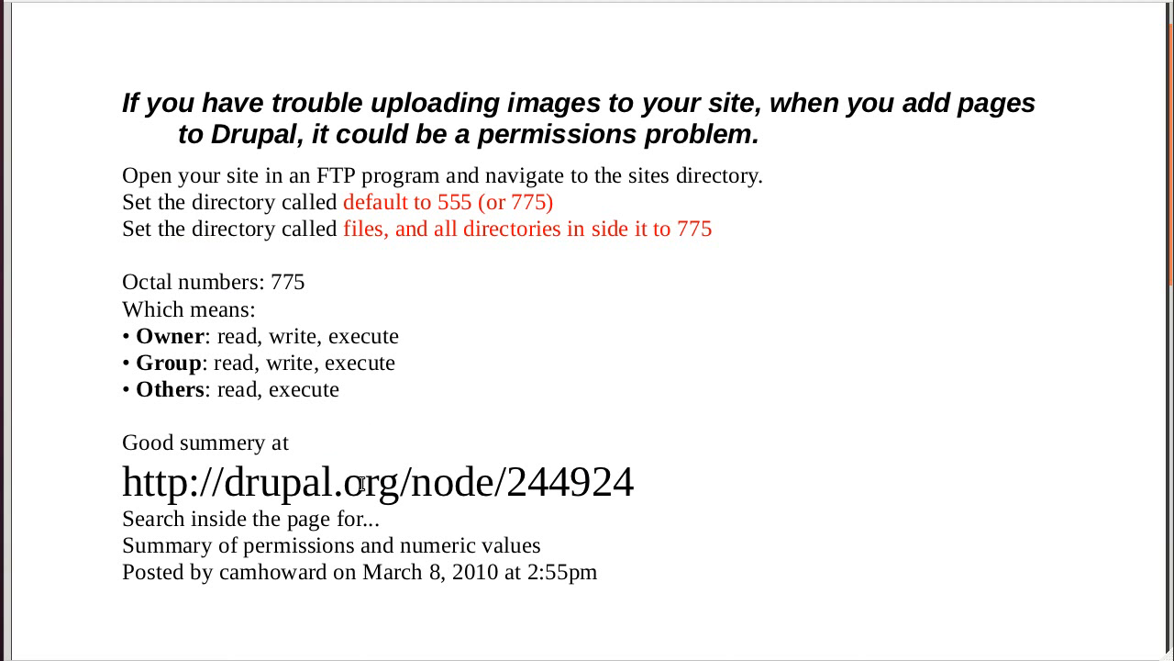
{"action": "mouse_move", "coordinate": [321, 502]}
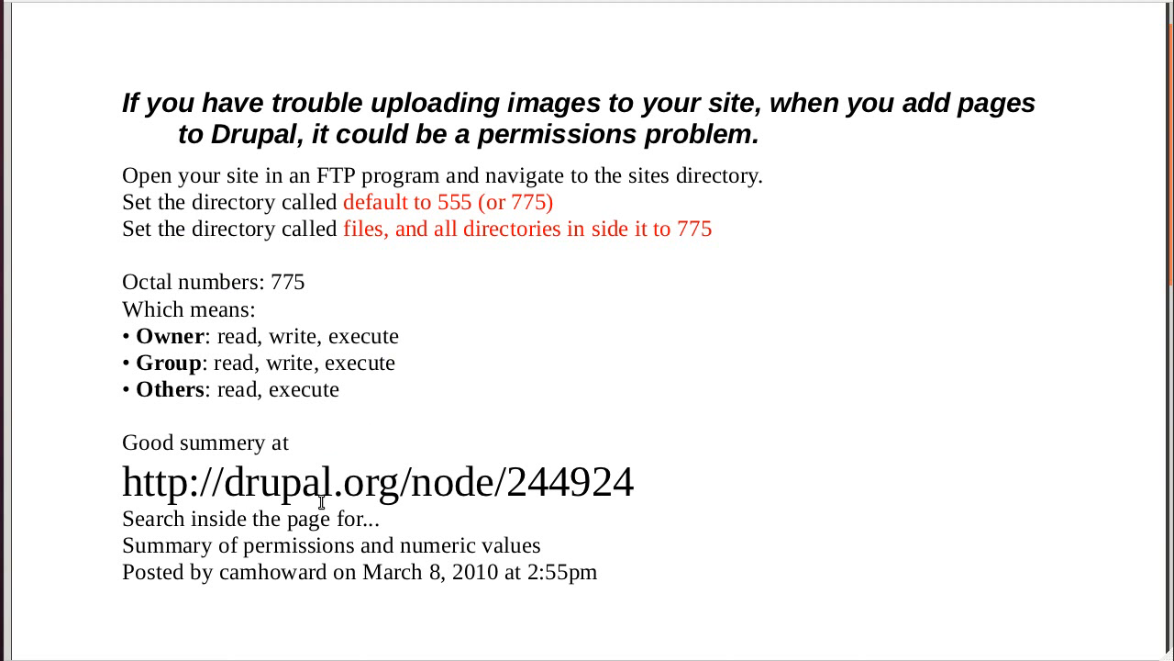
{"action": "mouse_move", "coordinate": [408, 483]}
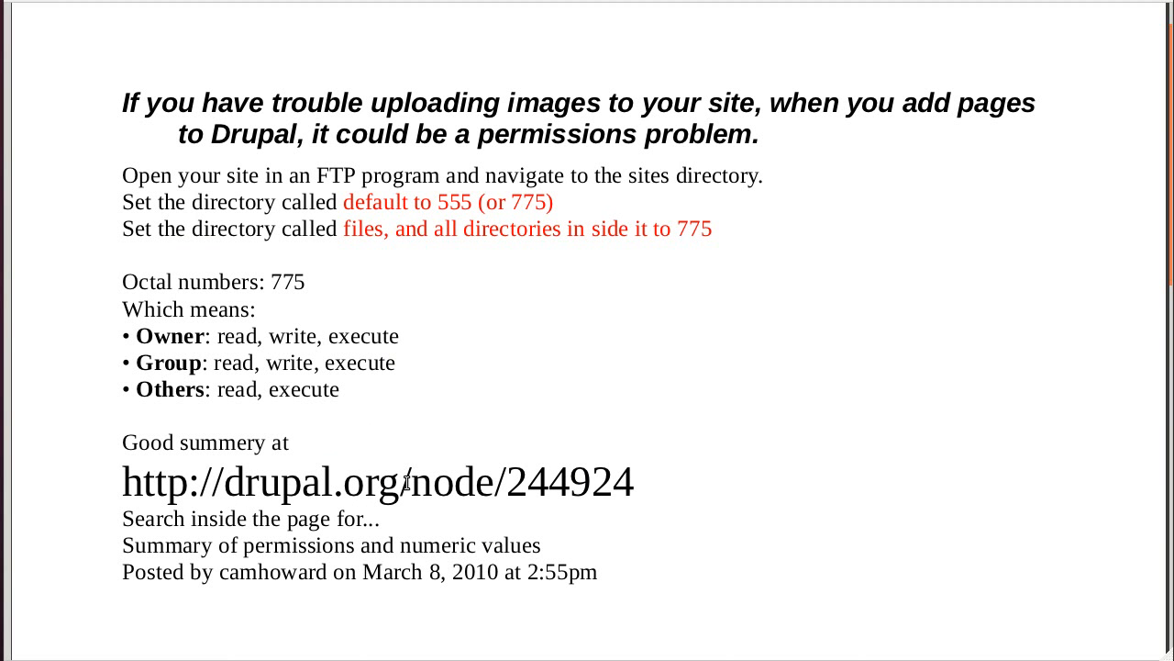
{"action": "mouse_move", "coordinate": [512, 508]}
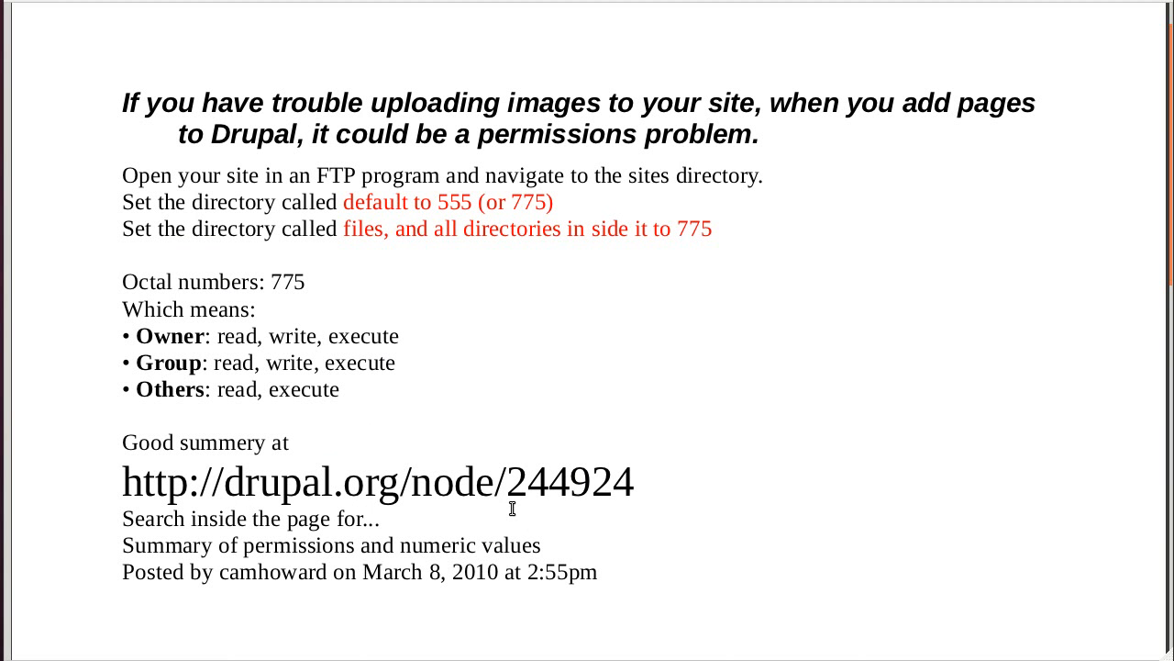
{"action": "mouse_move", "coordinate": [534, 508]}
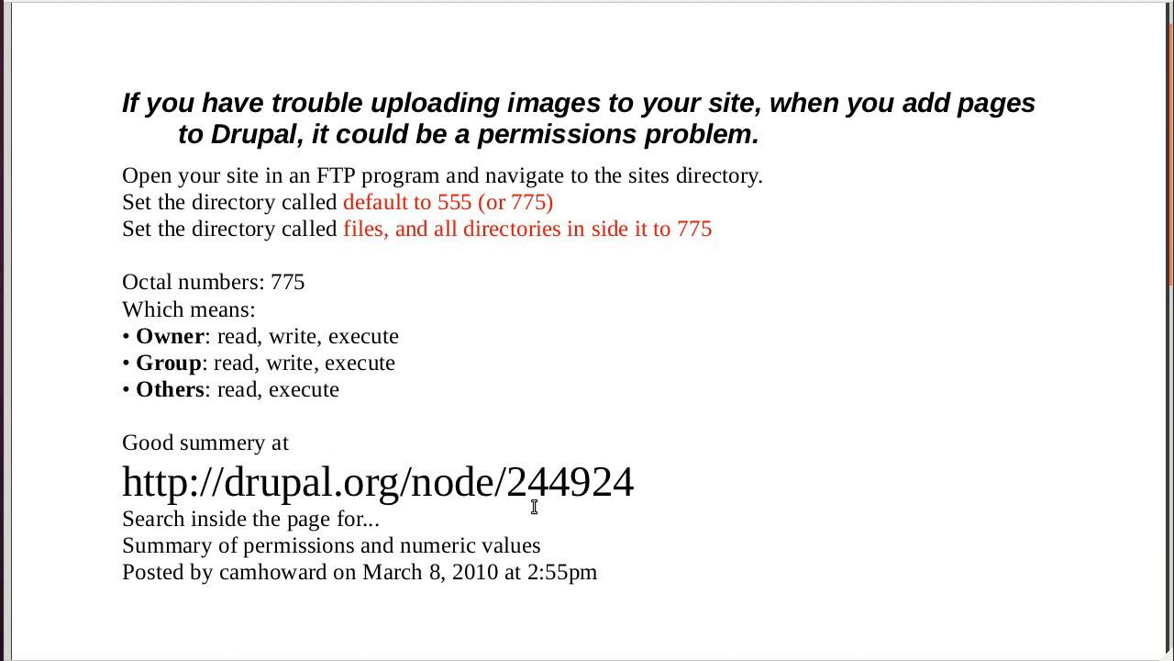
{"action": "mouse_move", "coordinate": [601, 524]}
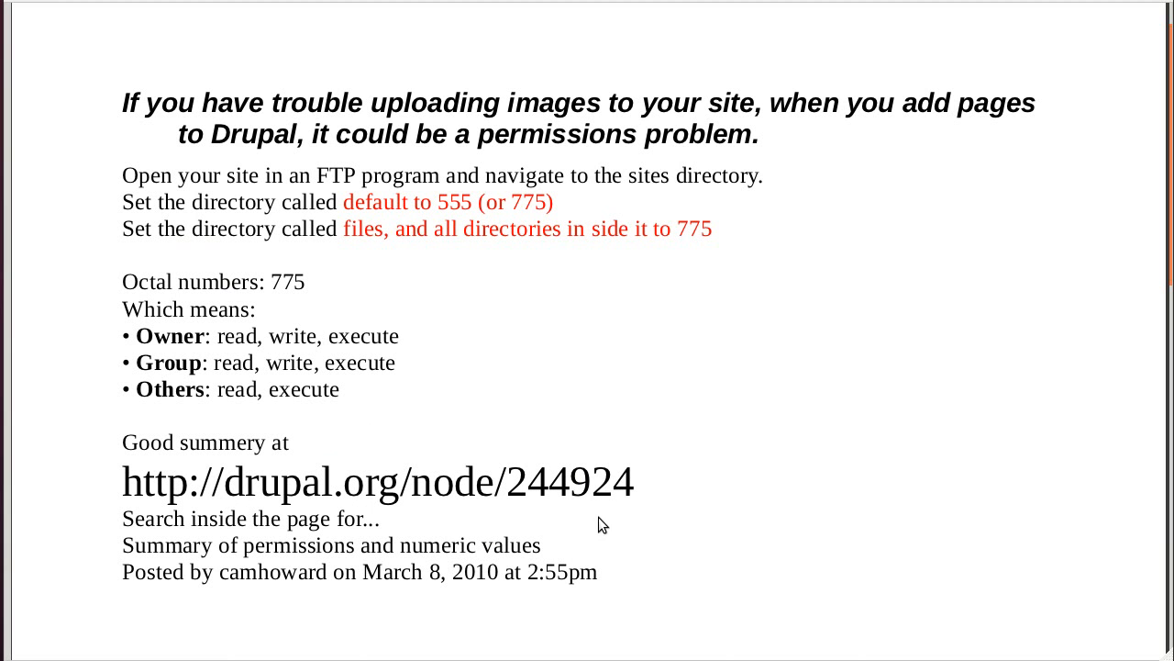
{"action": "mouse_move", "coordinate": [244, 508]}
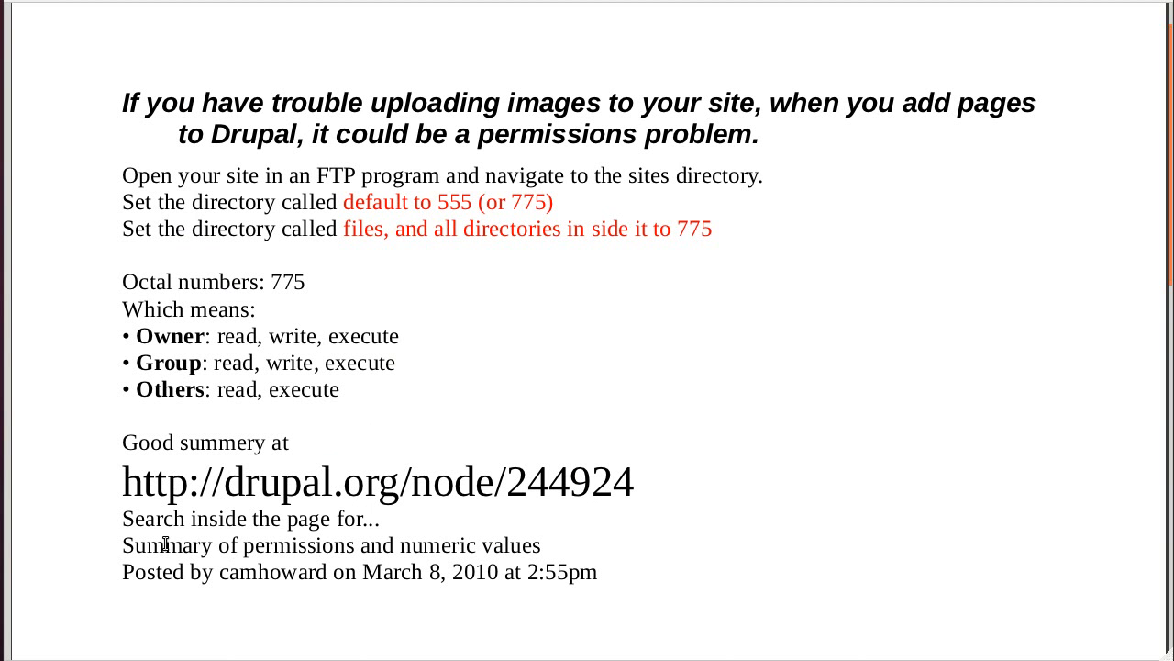
{"action": "double_click", "coordinate": [135, 545]}
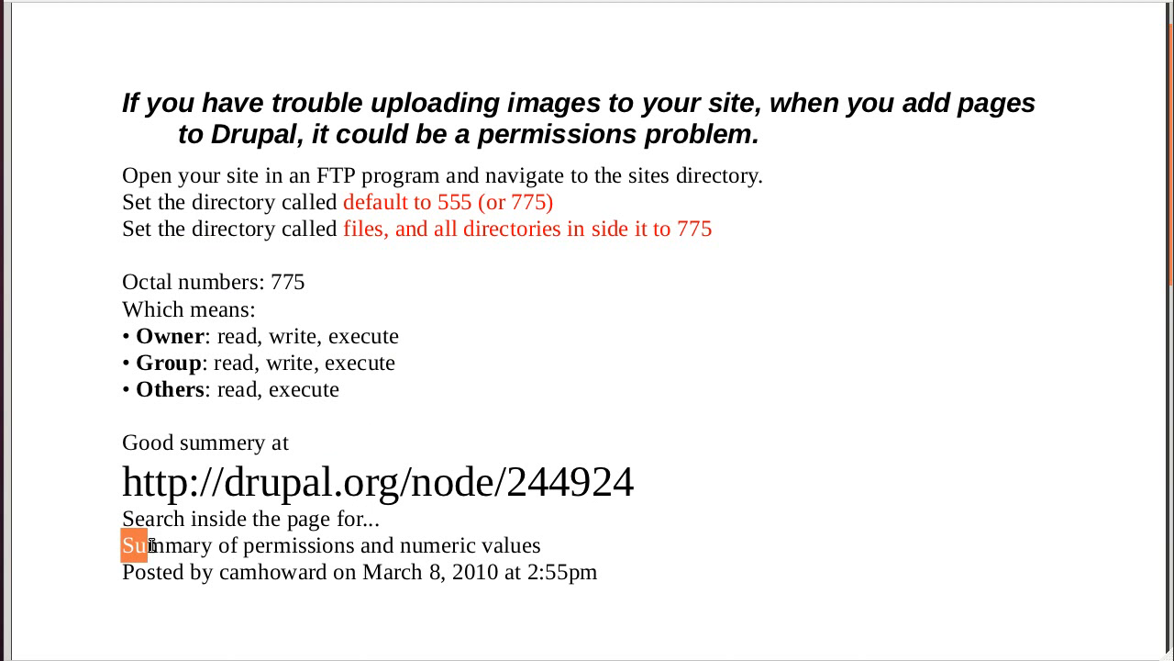
{"action": "left_click_drag", "start_coordinate": [137, 545], "coordinate": [541, 545]}
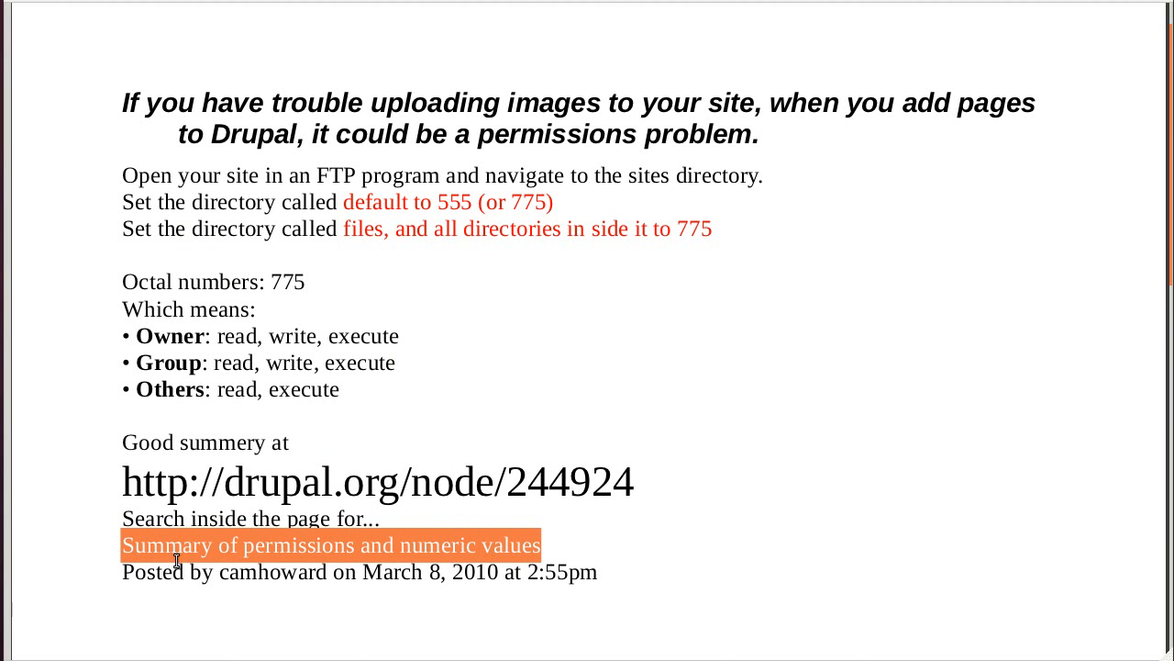
{"action": "mouse_move", "coordinate": [474, 568]}
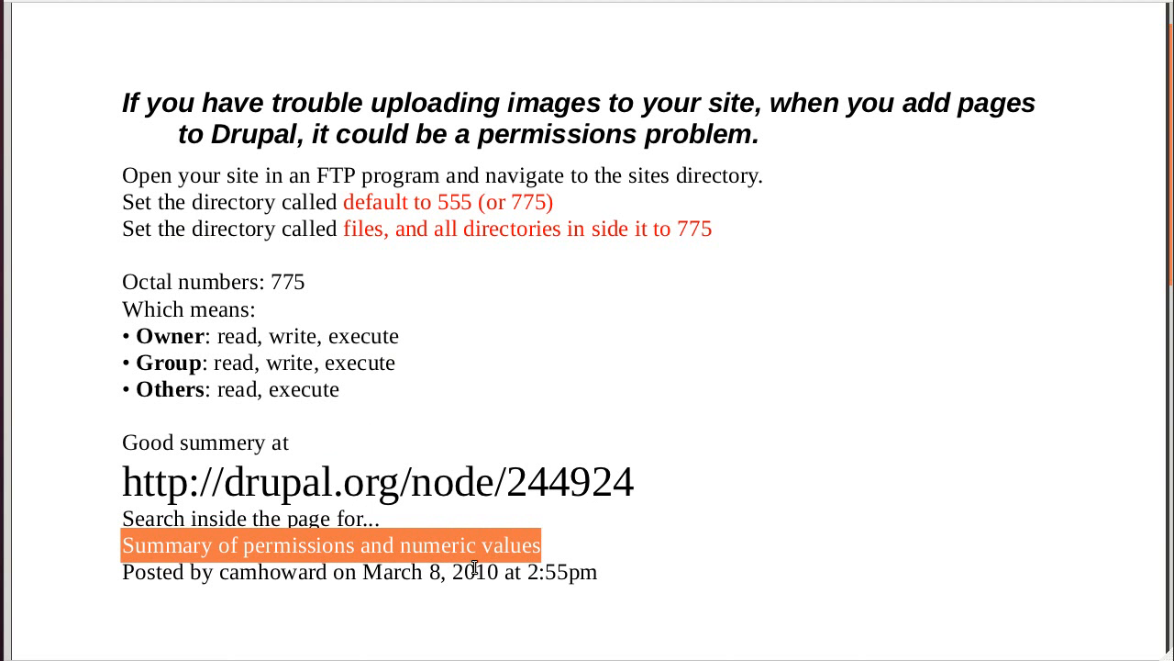
{"action": "mouse_move", "coordinate": [469, 520]}
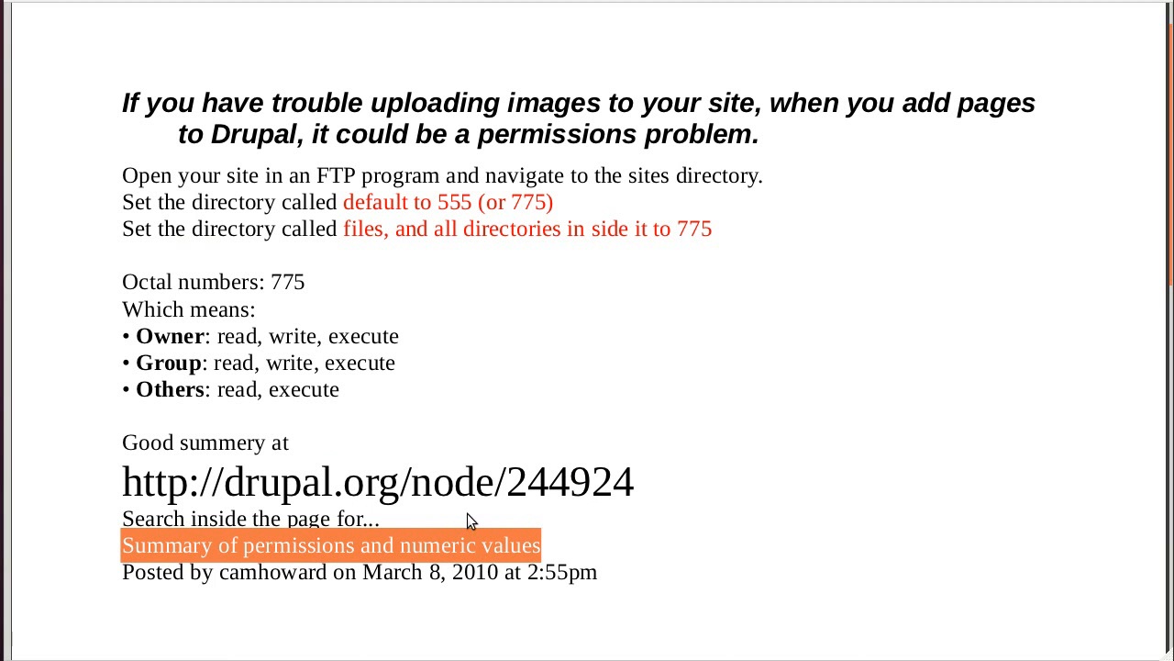
{"action": "mouse_move", "coordinate": [852, 395]}
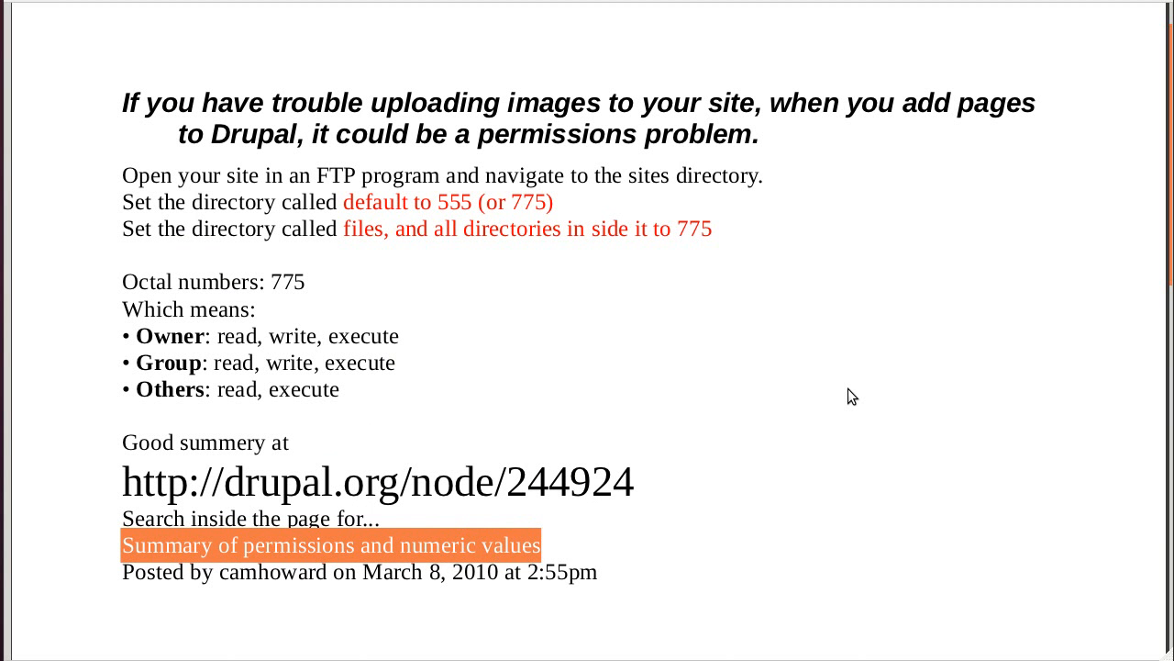
{"action": "mouse_move", "coordinate": [408, 564]}
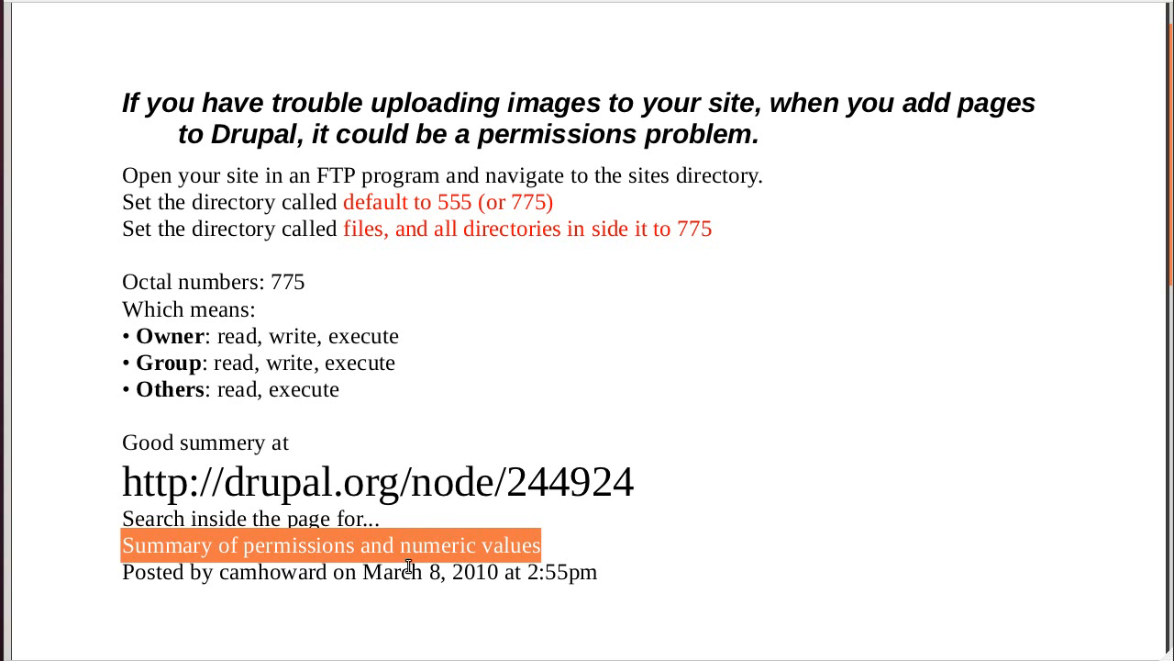
{"action": "left_click", "coordinate": [206, 266]}
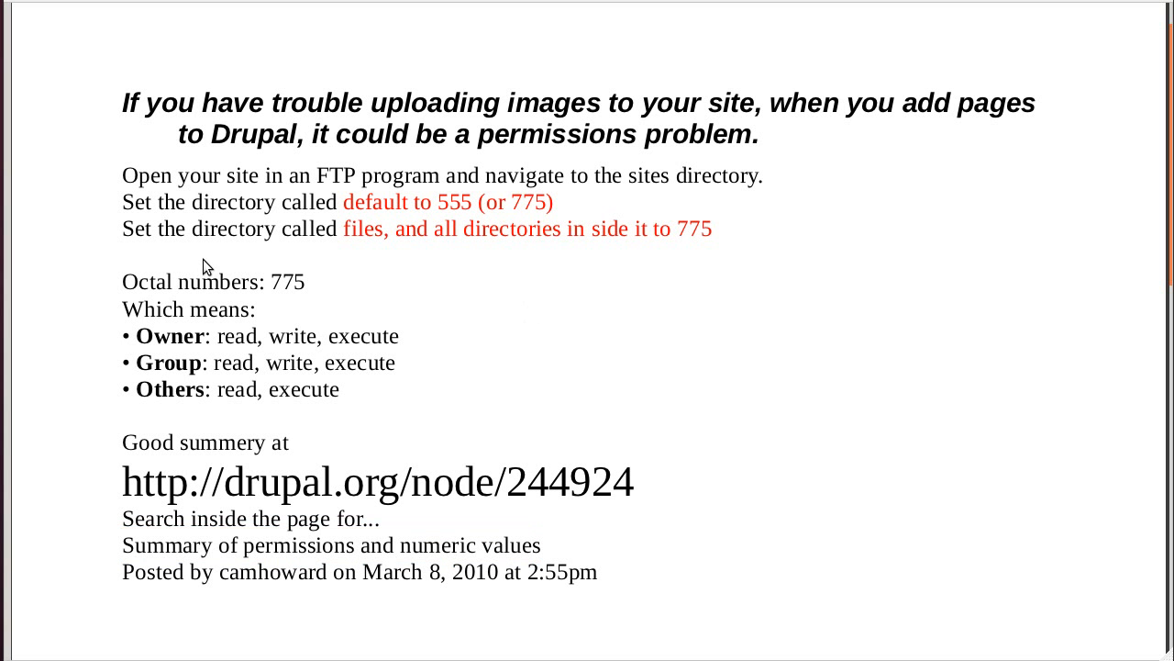
{"action": "mouse_move", "coordinate": [674, 380]}
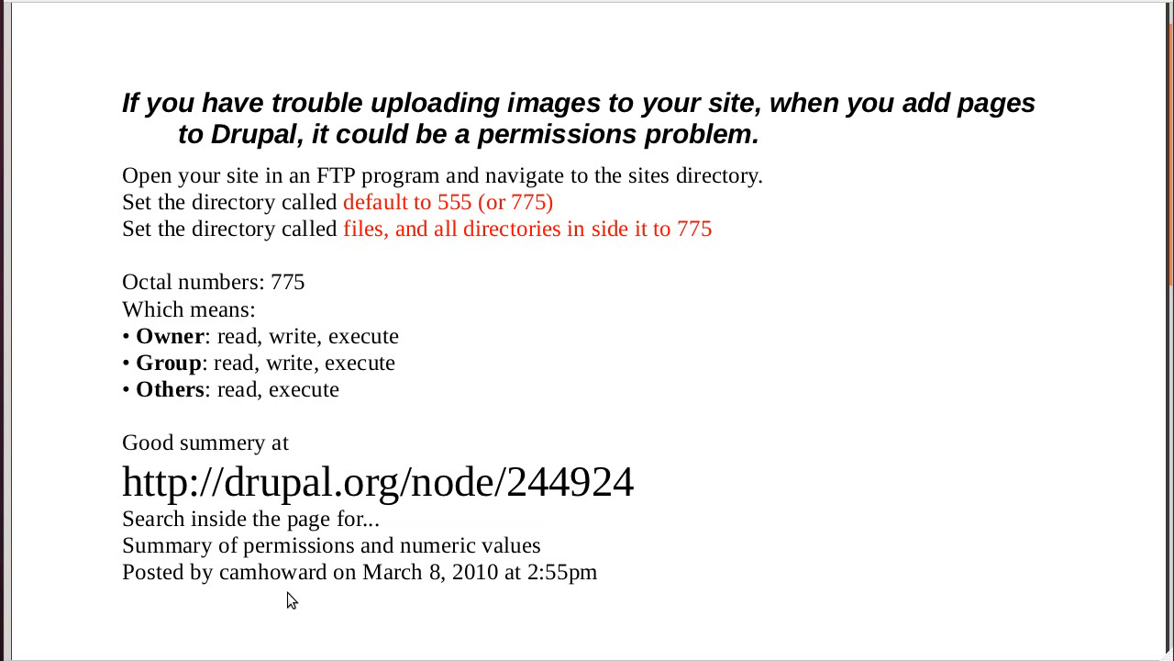
{"action": "double_click", "coordinate": [239, 571]}
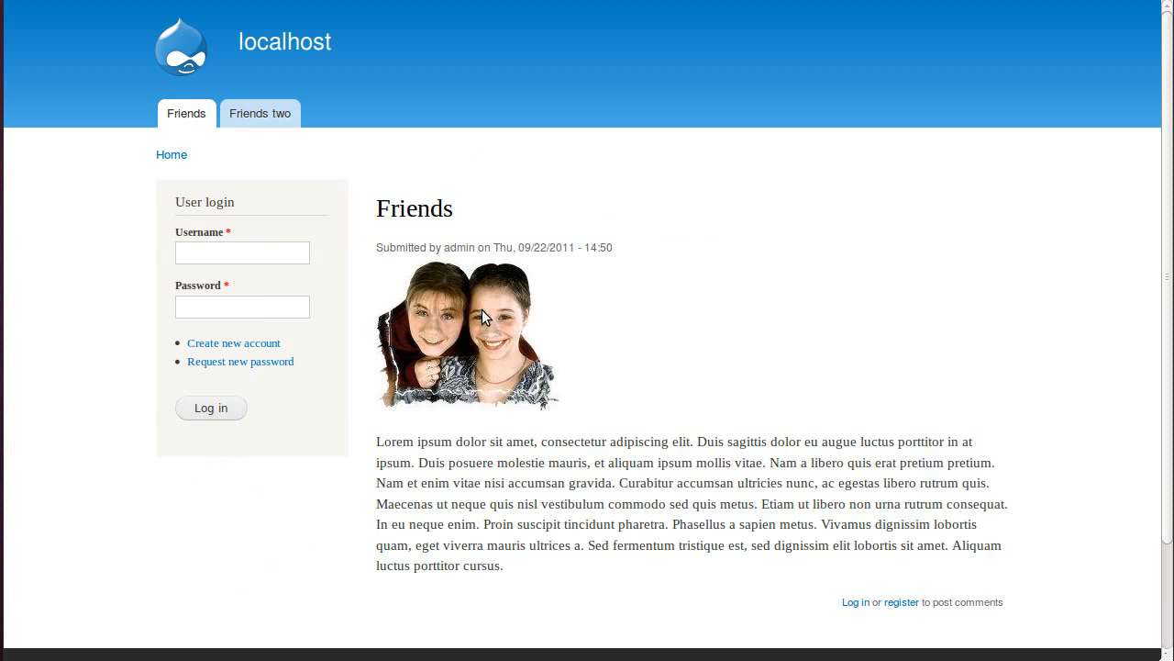
{"action": "mouse_move", "coordinate": [260, 113]}
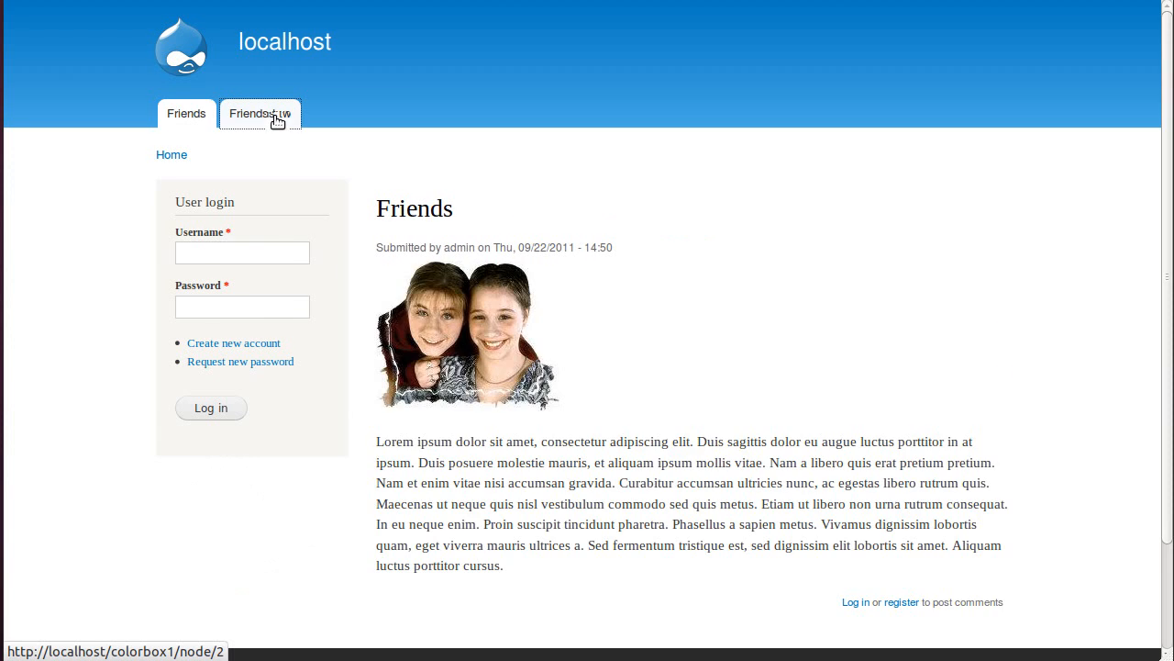
{"action": "left_click", "coordinate": [266, 113]}
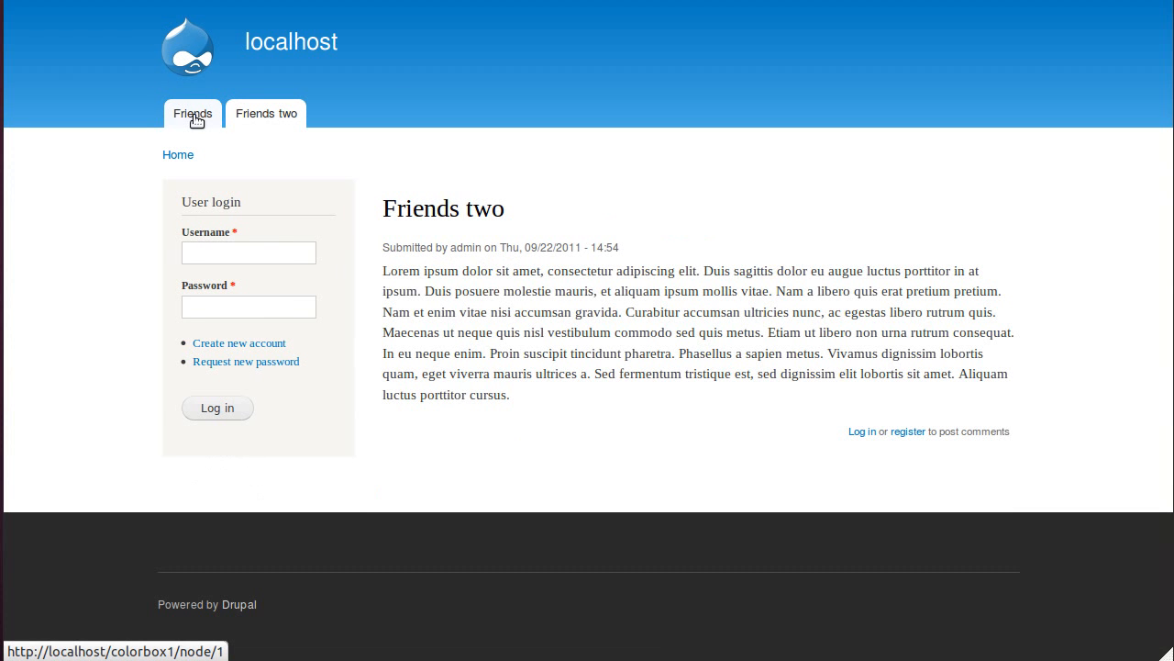
{"action": "left_click", "coordinate": [191, 112]}
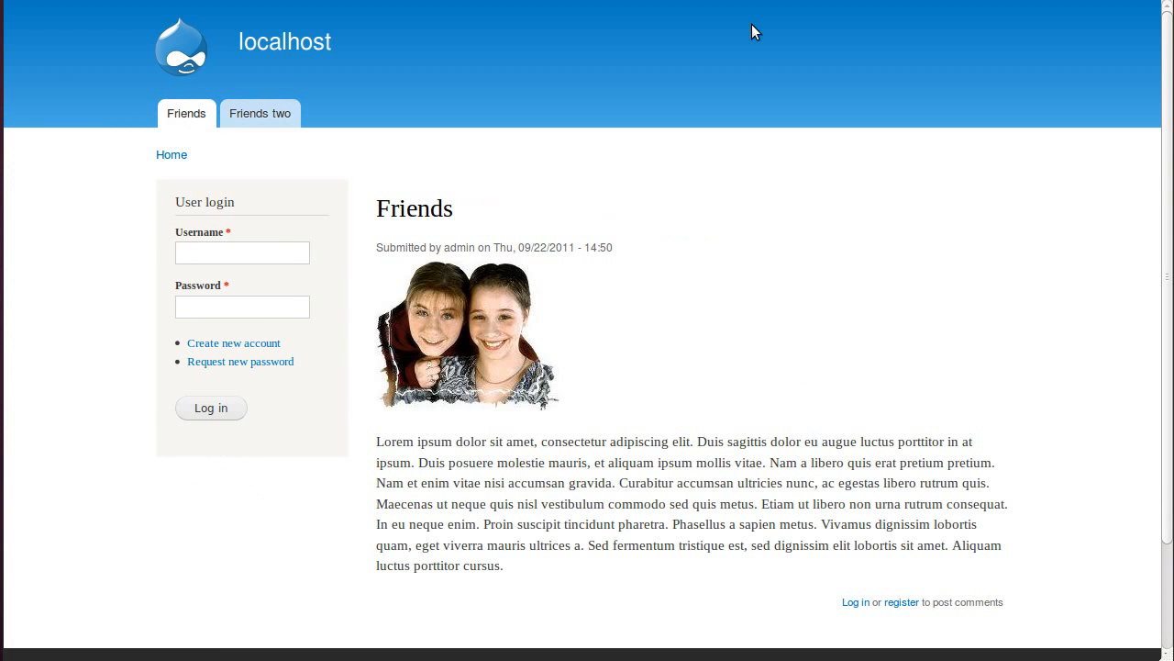